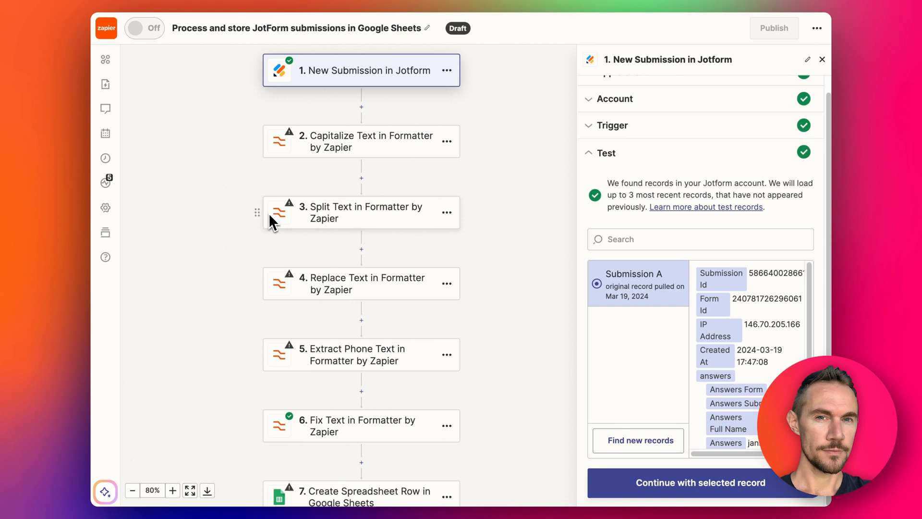
mouse_move(341, 150)
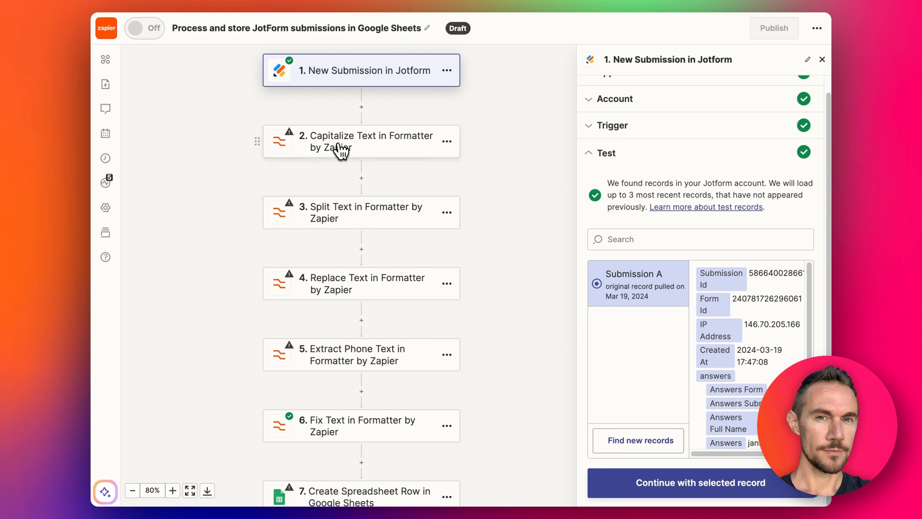
Step: Review the Capitalize Text step's action and test details on the zap canvas
left_click(360, 141)
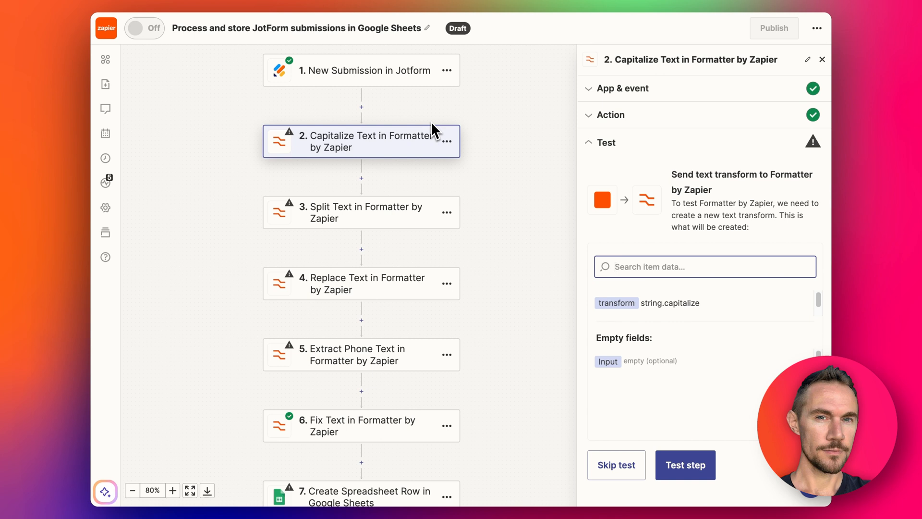
mouse_move(365, 160)
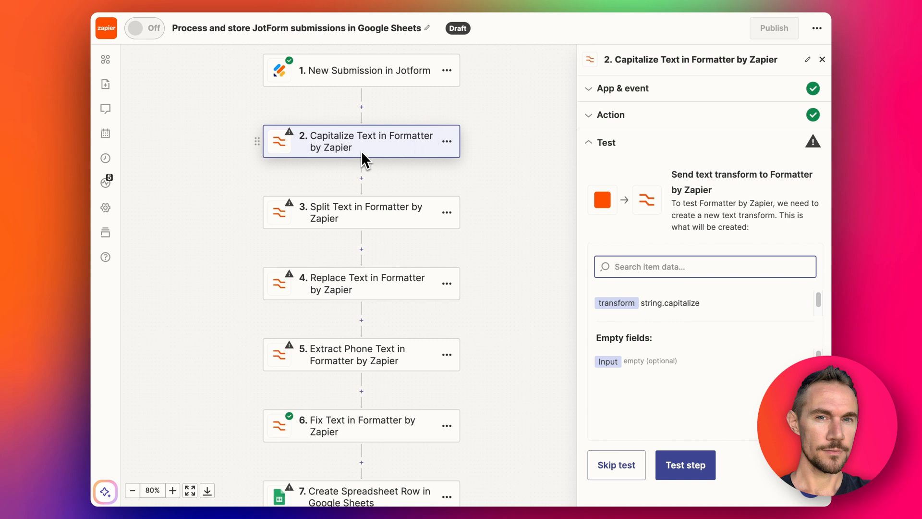
mouse_move(474, 150)
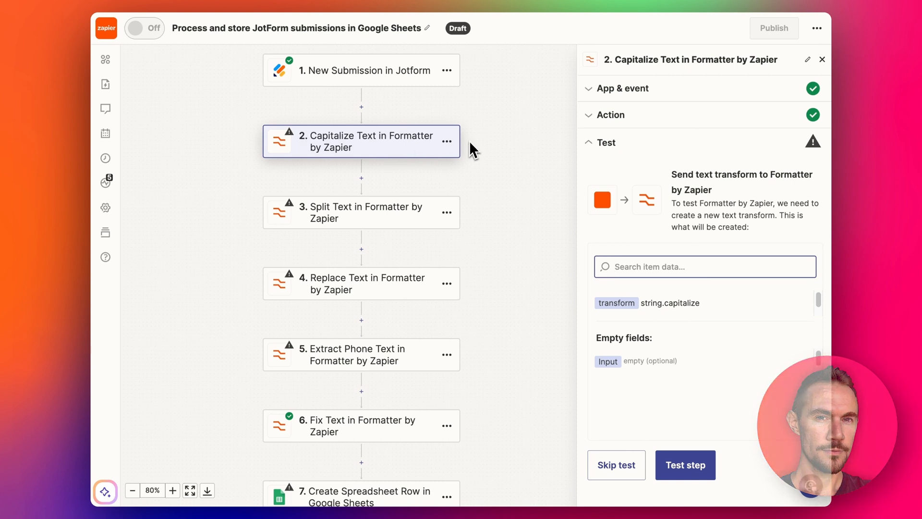
mouse_move(405, 144)
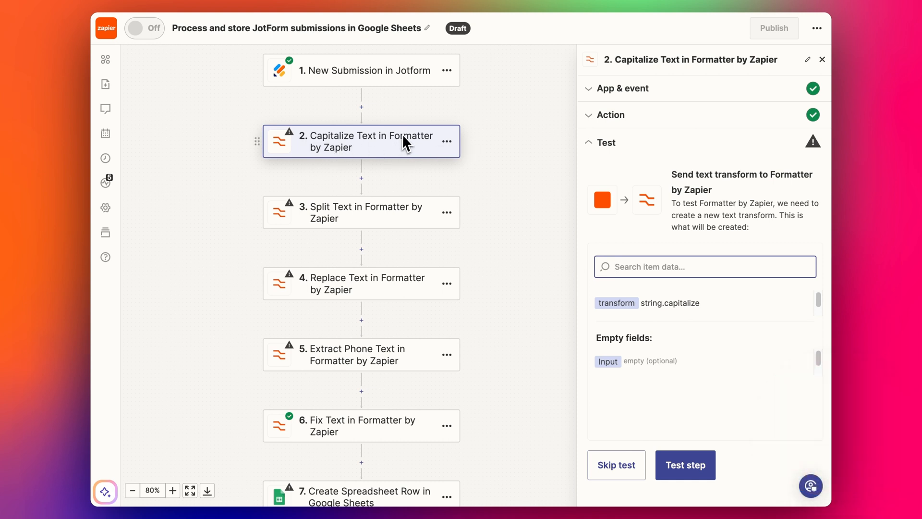
mouse_move(360, 147)
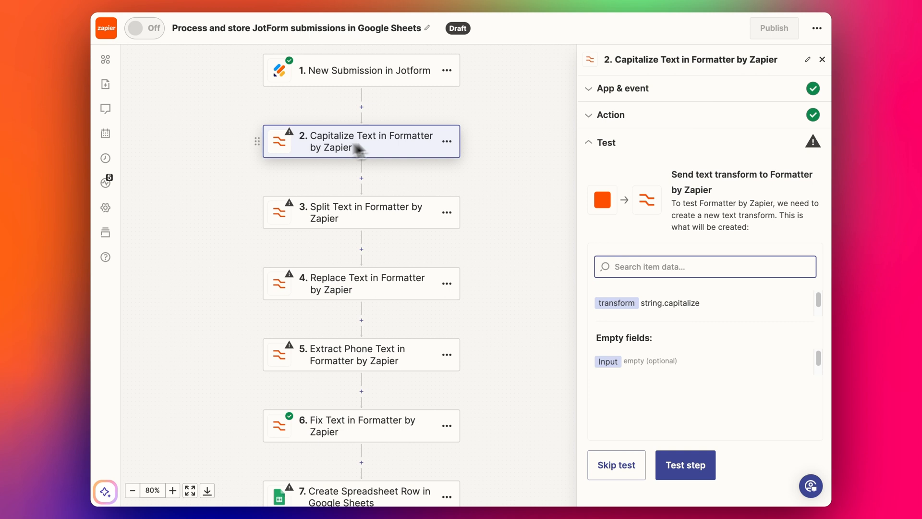
mouse_move(399, 75)
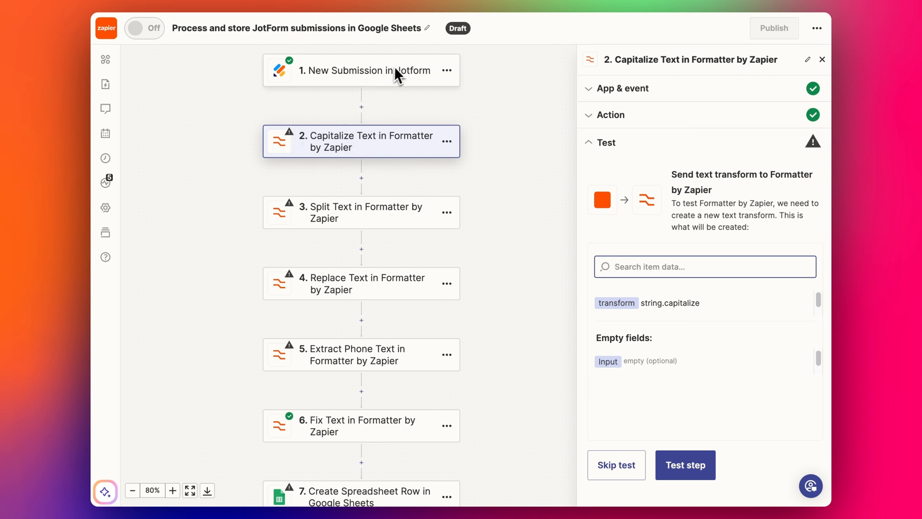
mouse_move(357, 98)
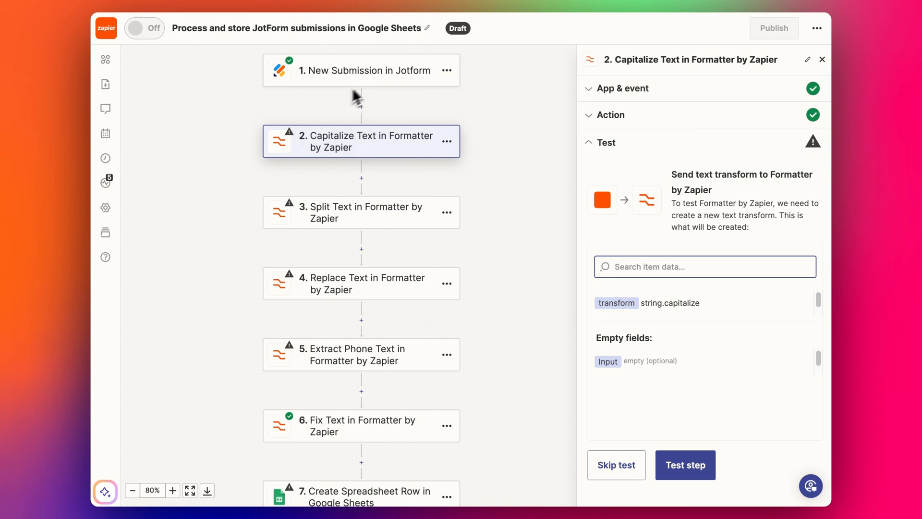
mouse_move(395, 87)
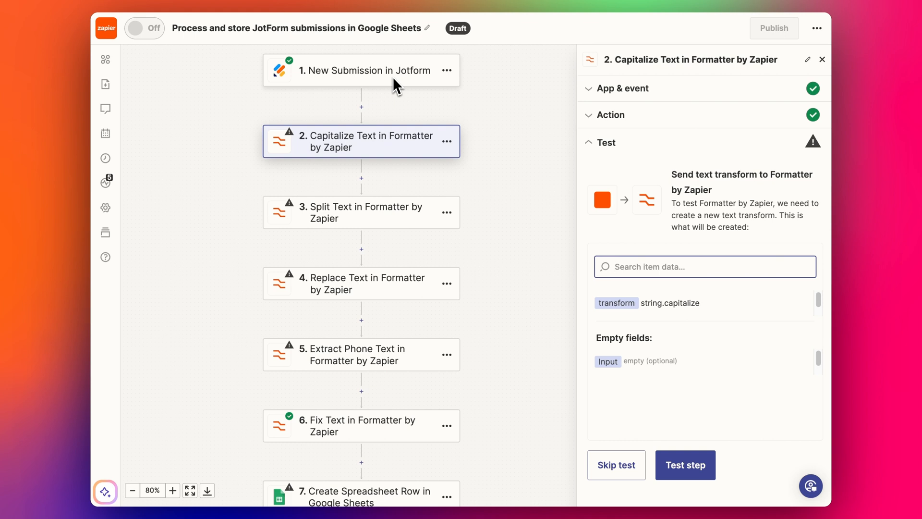
mouse_move(390, 163)
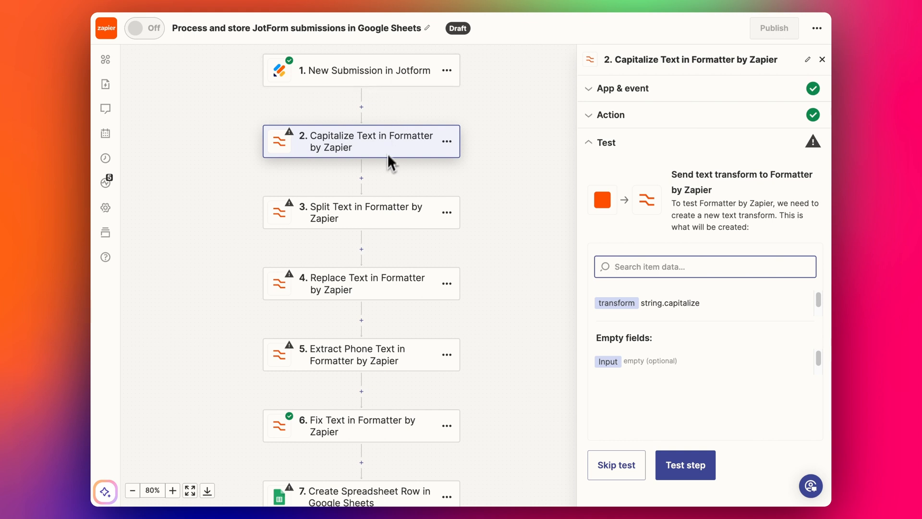
mouse_move(446, 86)
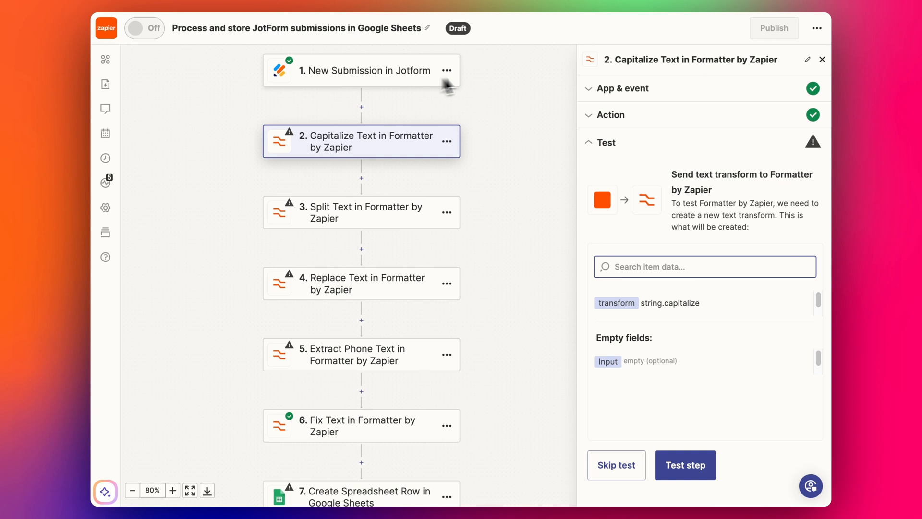
mouse_move(481, 117)
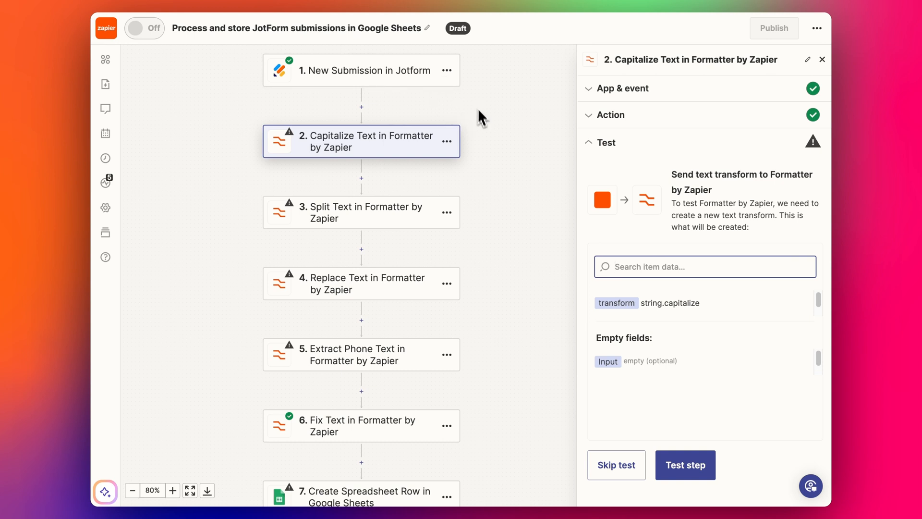
mouse_move(336, 192)
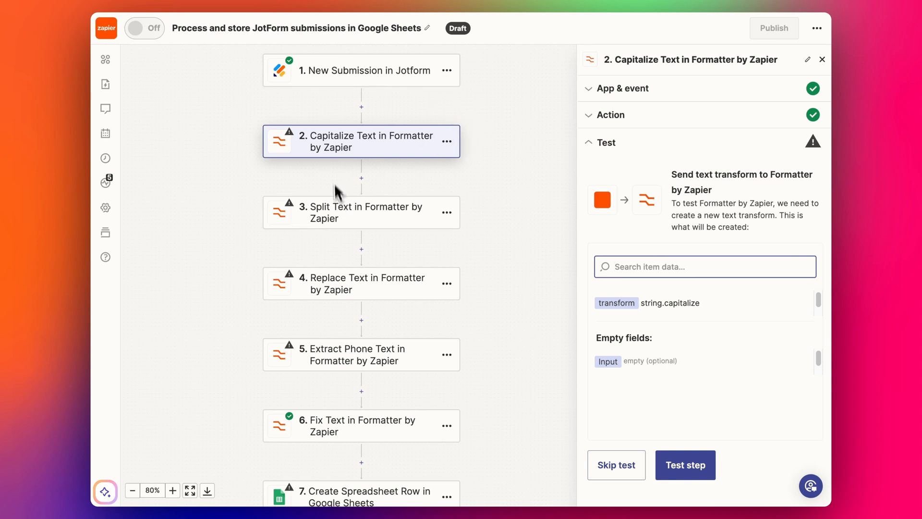
mouse_move(405, 154)
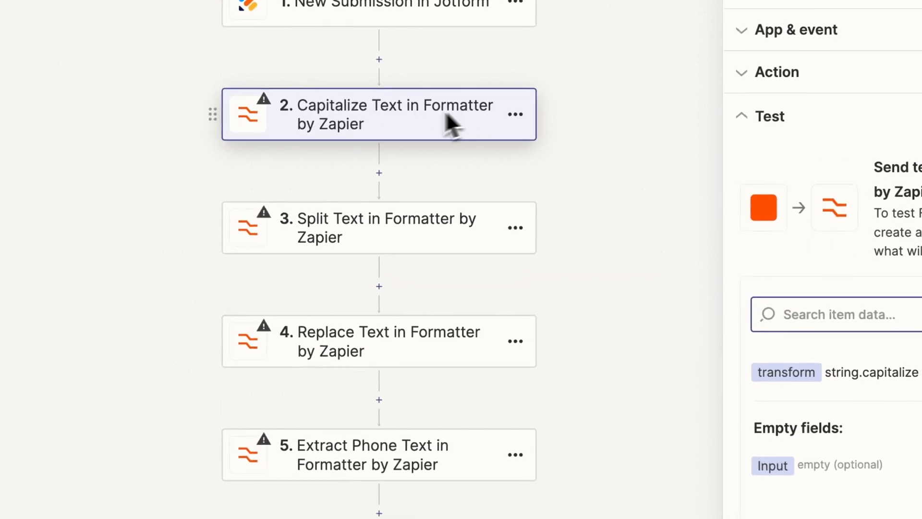
mouse_move(379, 299)
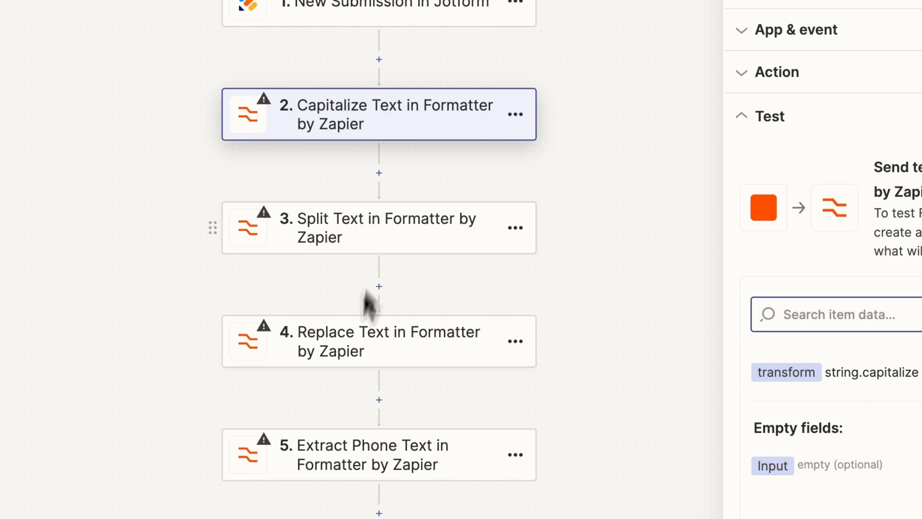
scroll("down", 3)
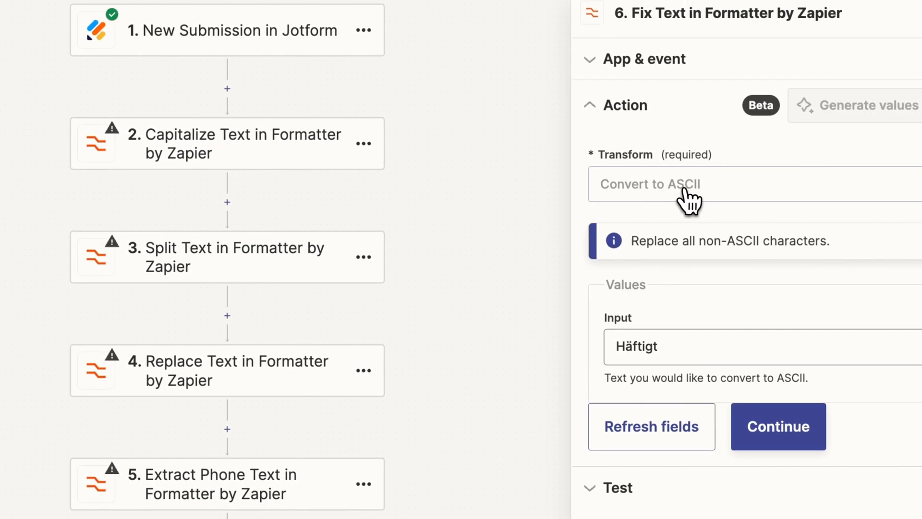
mouse_move(717, 202)
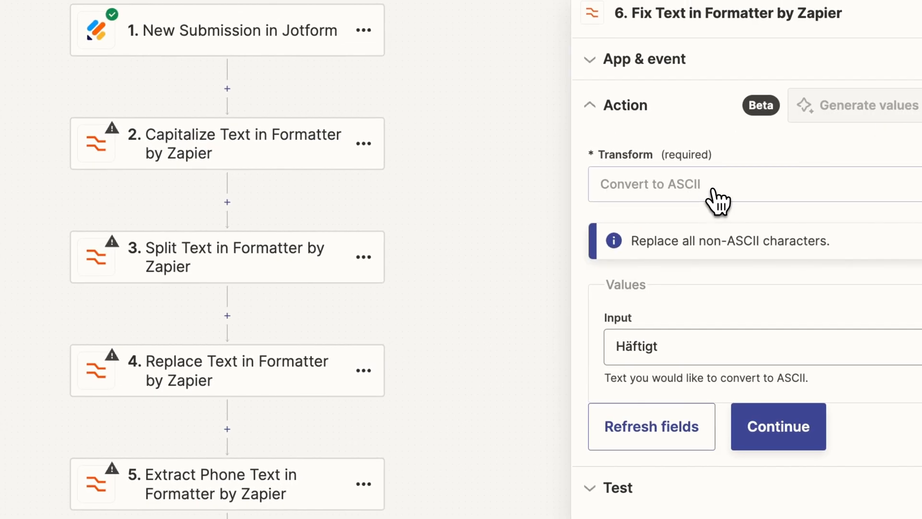
mouse_move(638, 211)
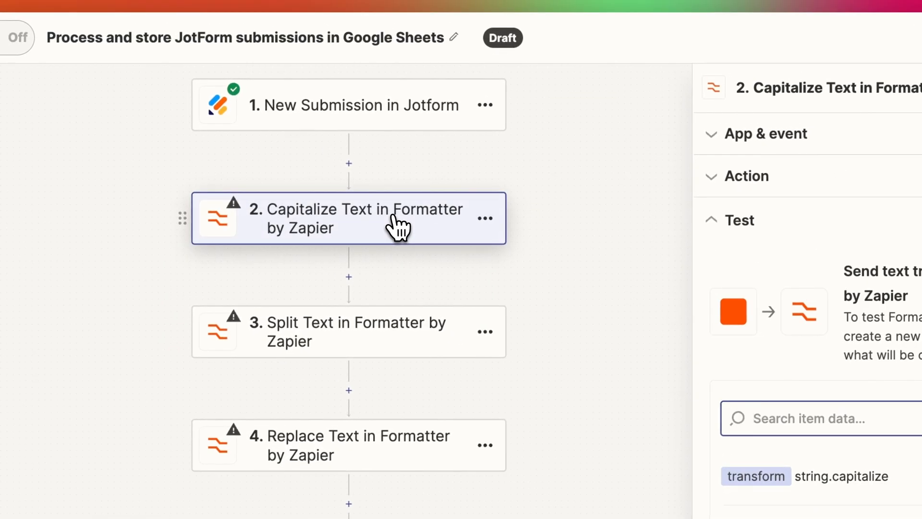
mouse_move(400, 229)
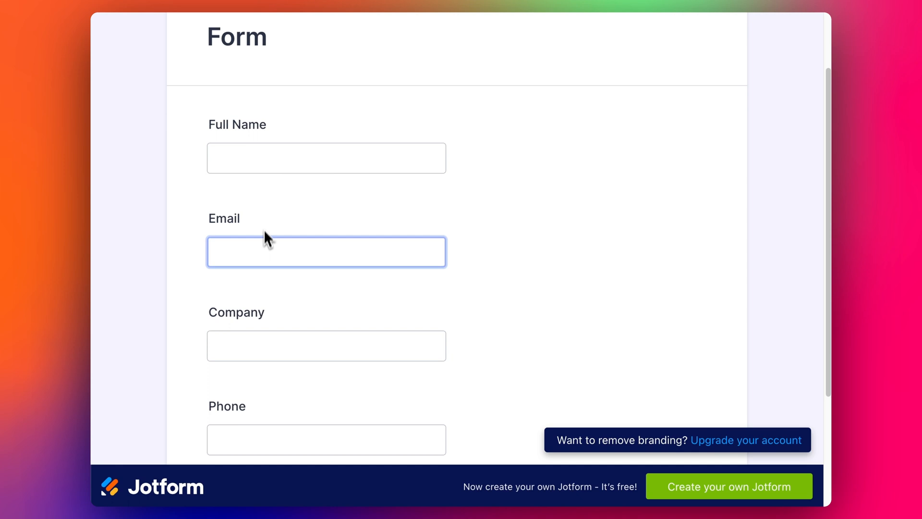
Step: Scroll back up through the Fix Text step's Convert to ASCII settings
scroll("up", 3)
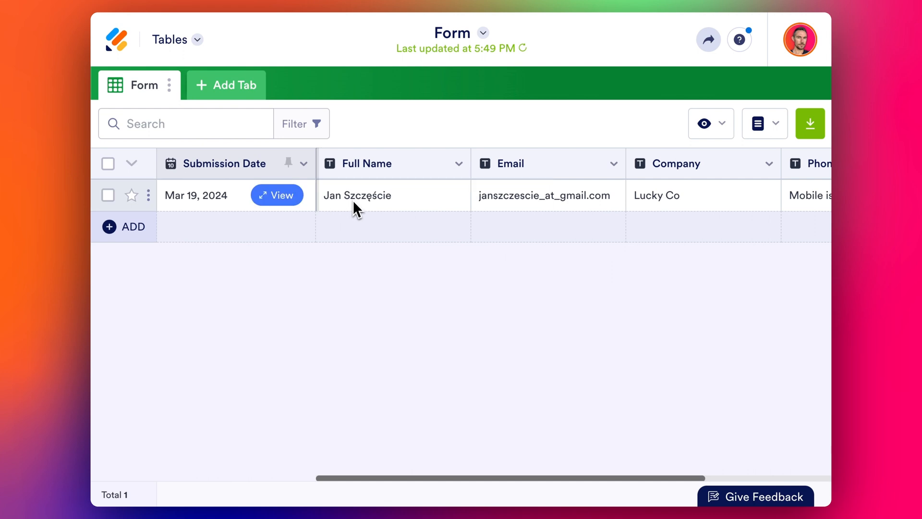
mouse_move(383, 208)
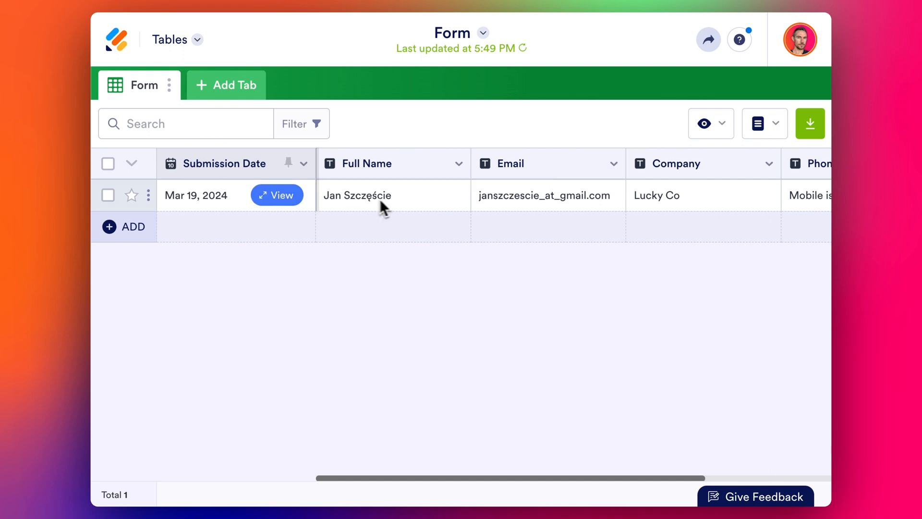
mouse_move(371, 202)
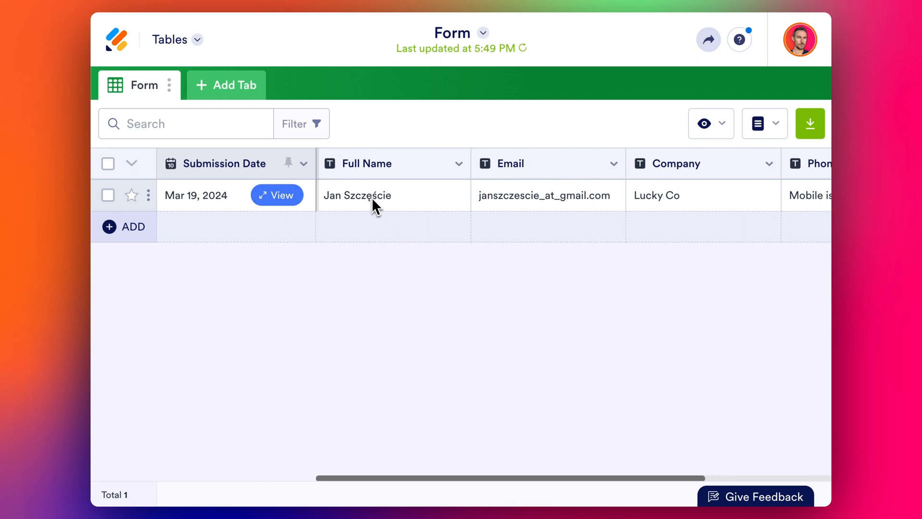
mouse_move(467, 486)
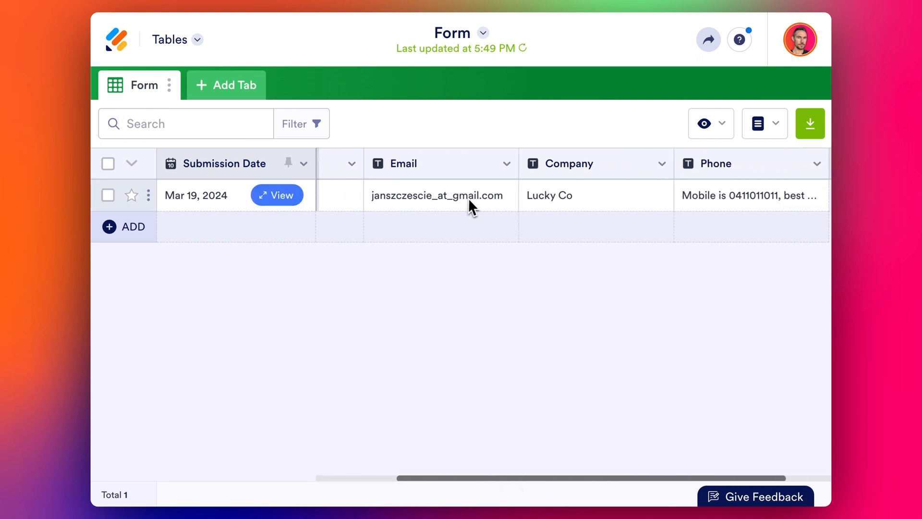
mouse_move(429, 177)
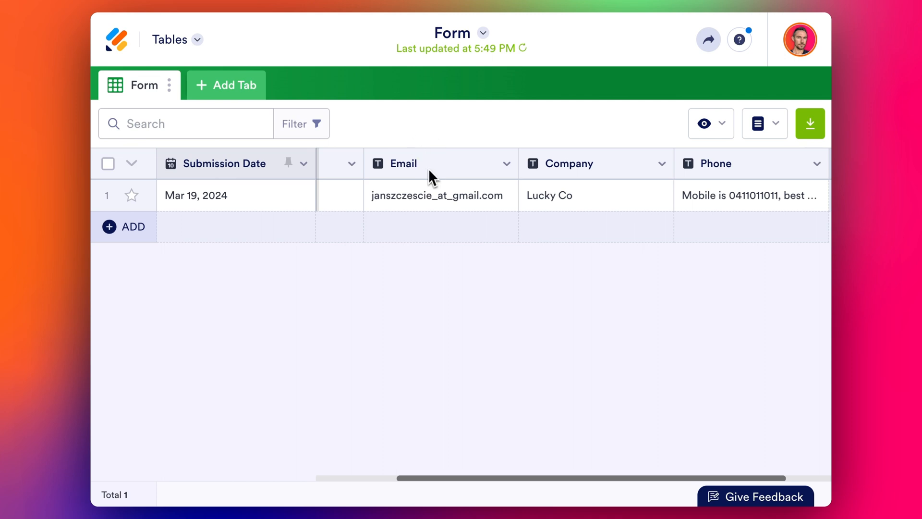
mouse_move(432, 196)
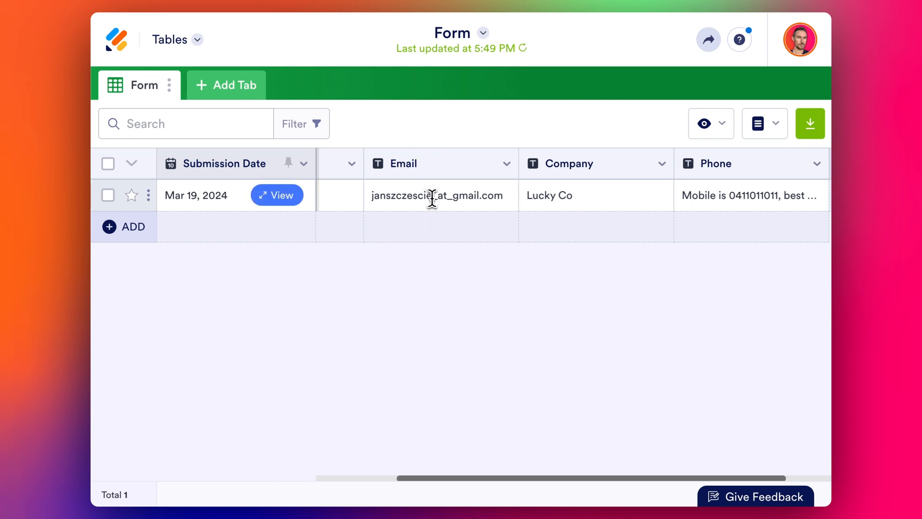
mouse_move(446, 199)
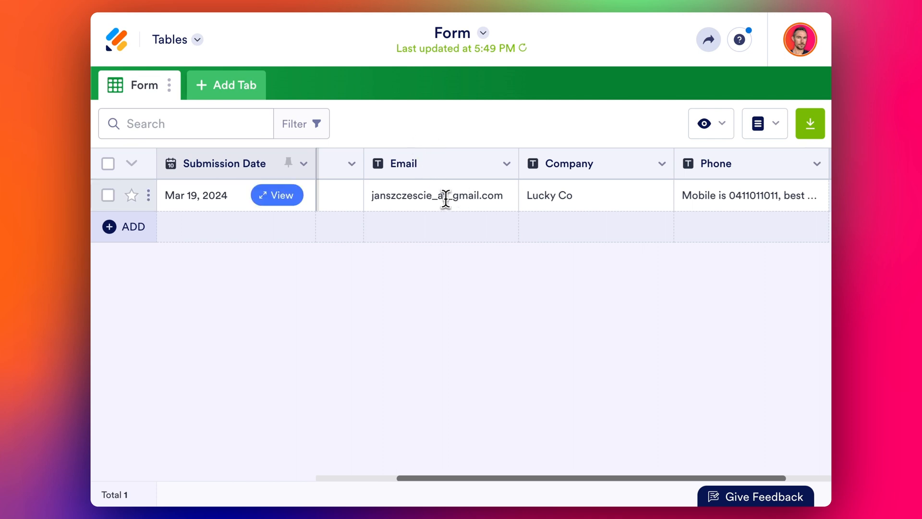
left_click(439, 195)
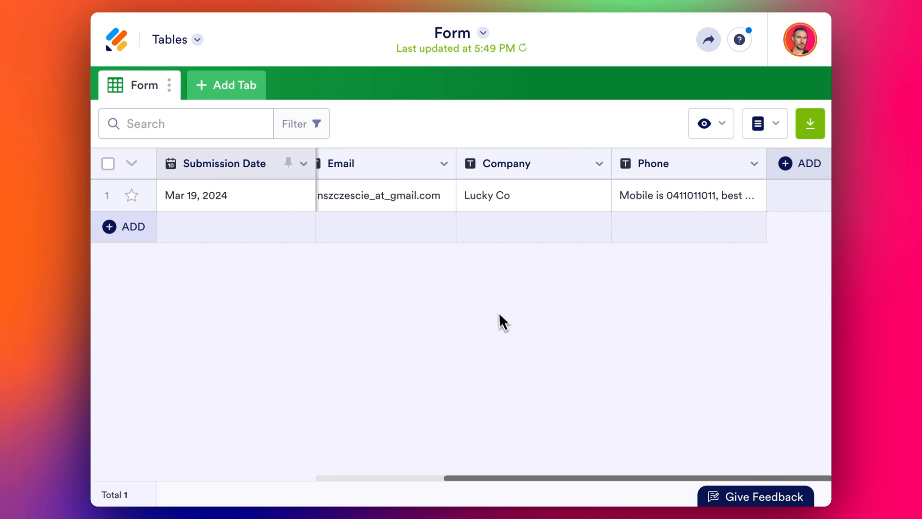
mouse_move(653, 204)
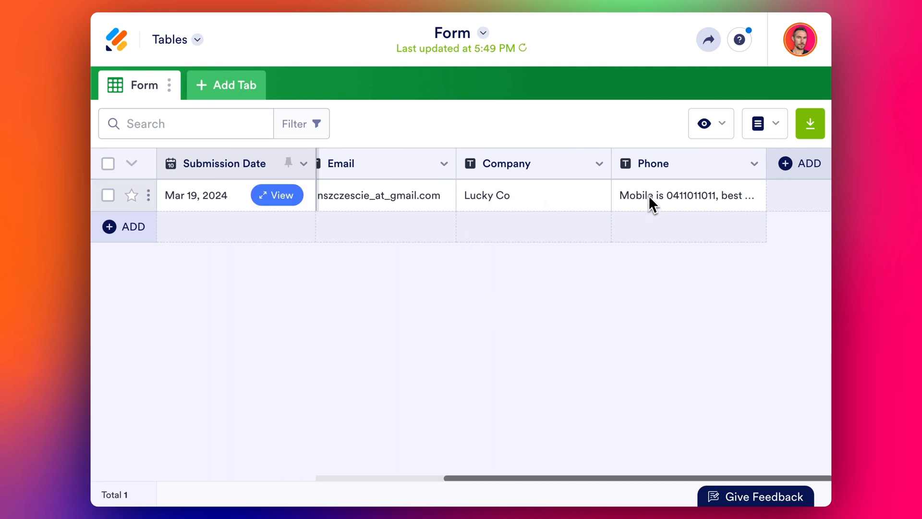
mouse_move(672, 205)
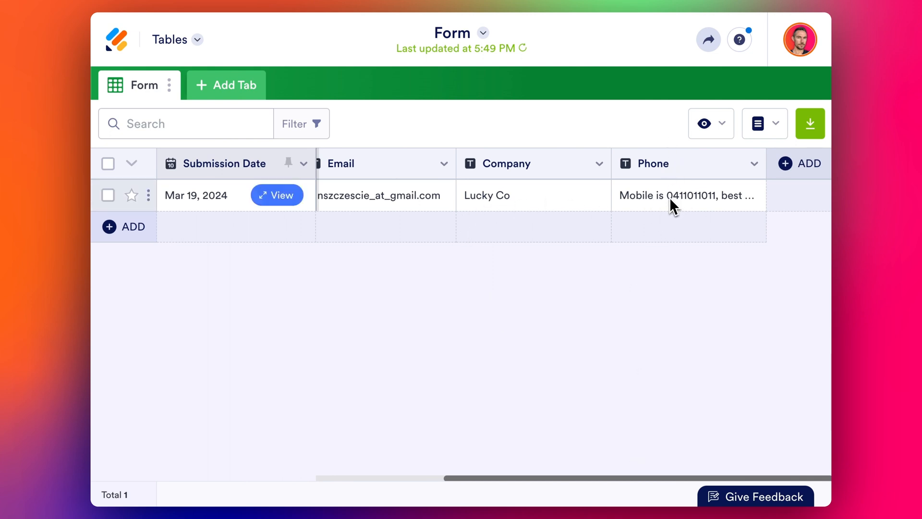
mouse_move(677, 202)
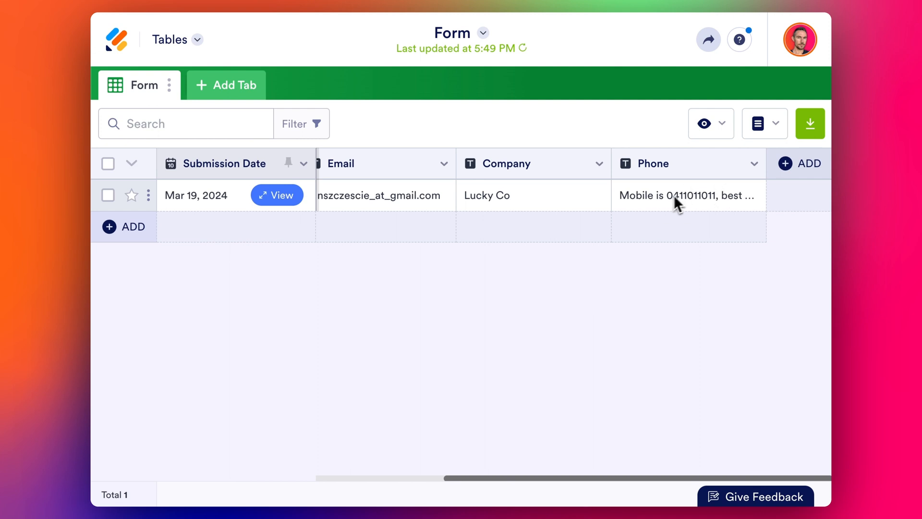
mouse_move(697, 202)
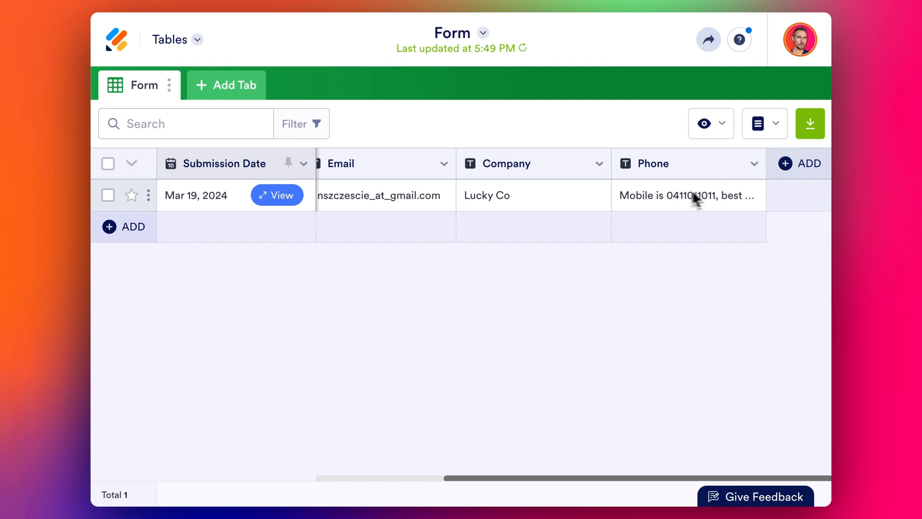
mouse_move(640, 207)
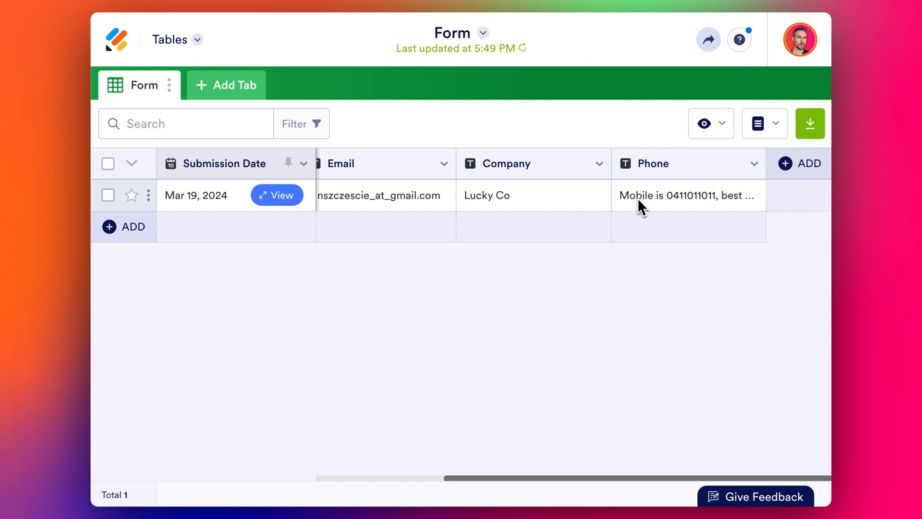
mouse_move(667, 209)
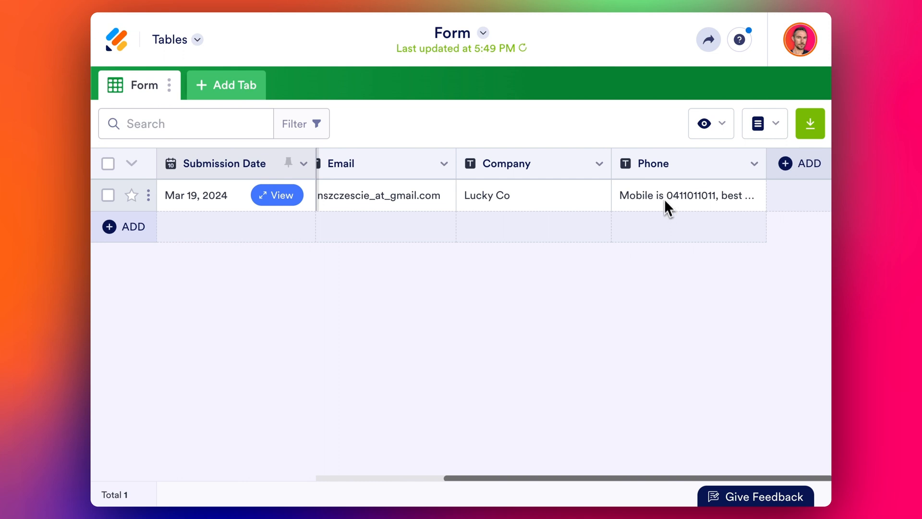
mouse_move(700, 208)
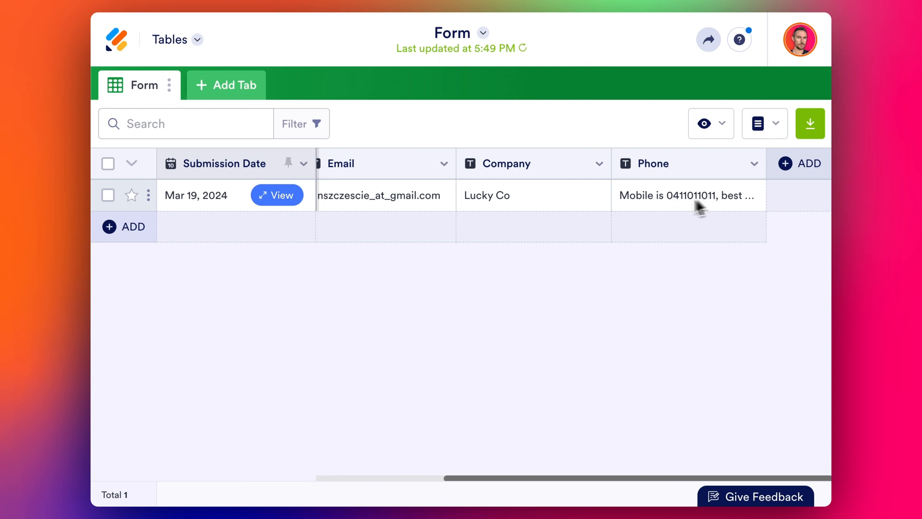
mouse_move(686, 203)
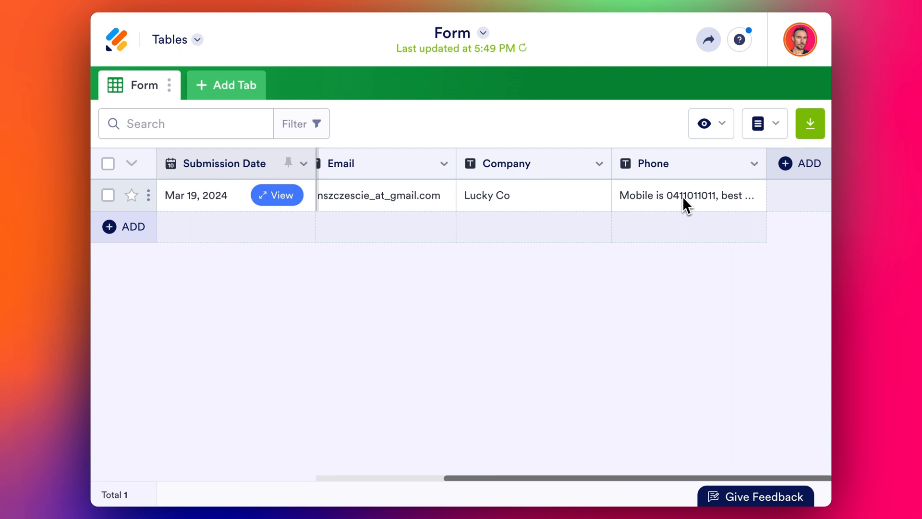
mouse_move(482, 318)
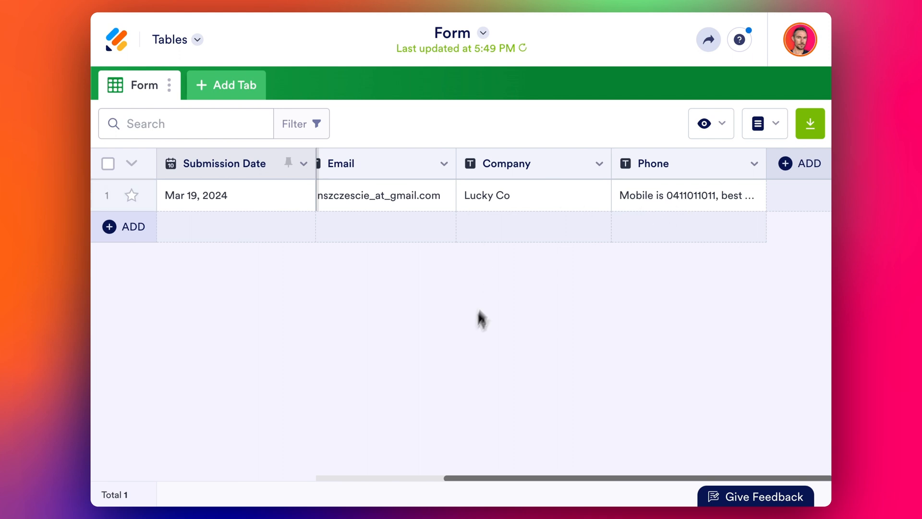
mouse_move(505, 477)
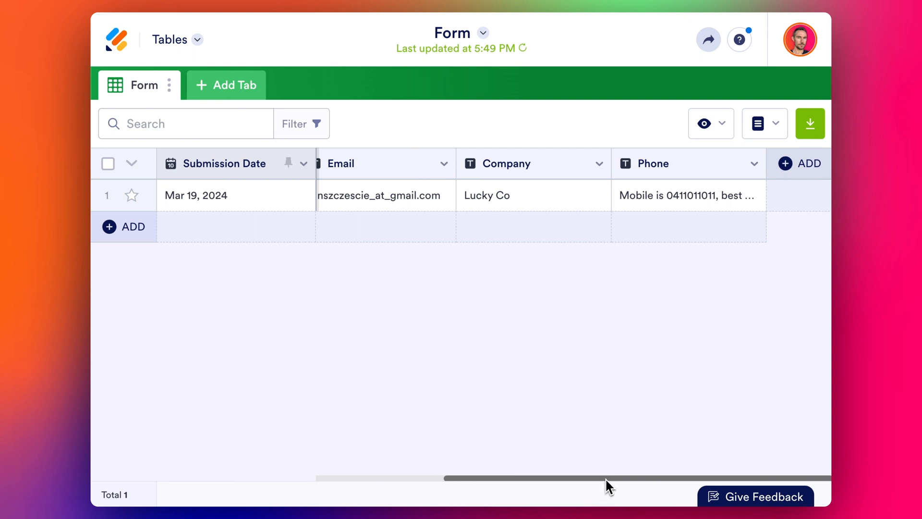
scroll("left", 3)
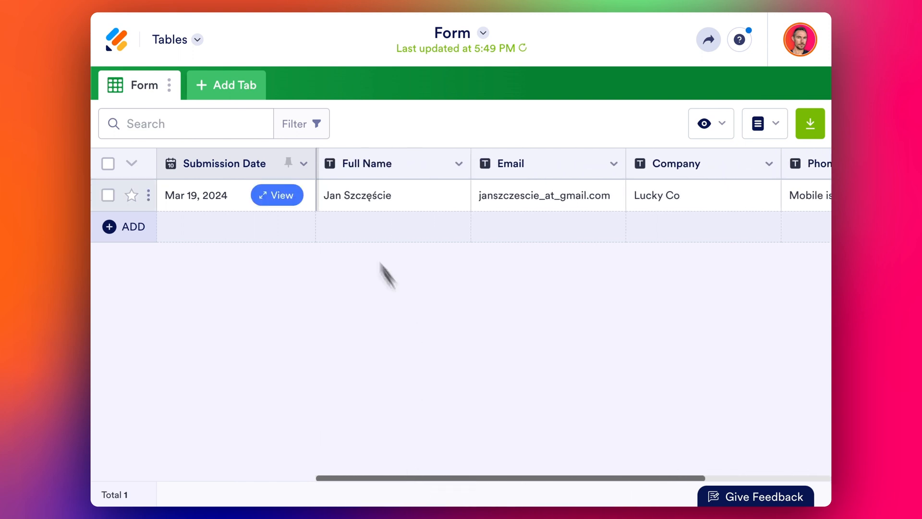
mouse_move(385, 163)
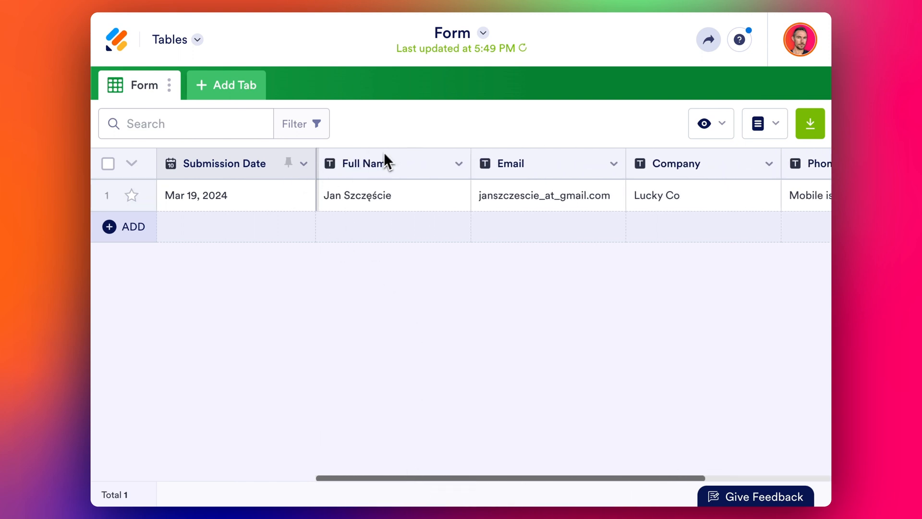
mouse_move(447, 202)
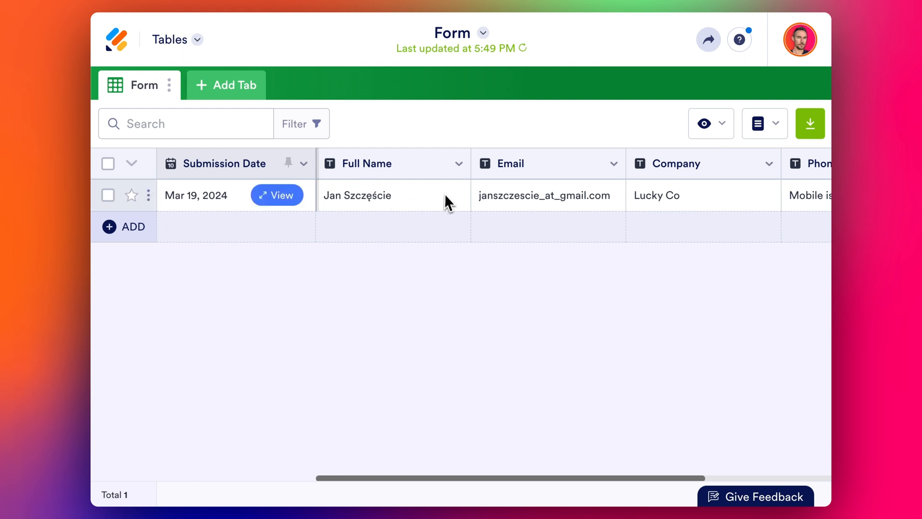
scroll("right", 3)
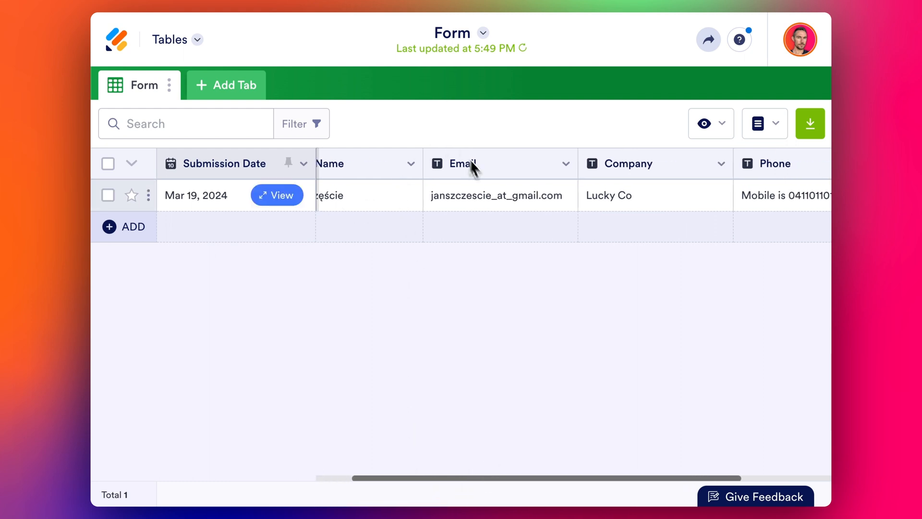
mouse_move(522, 212)
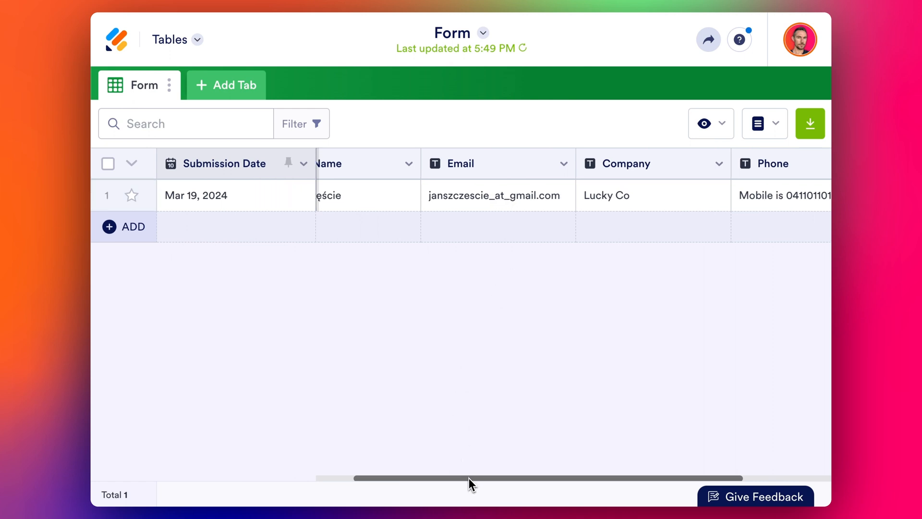
scroll("right", 3)
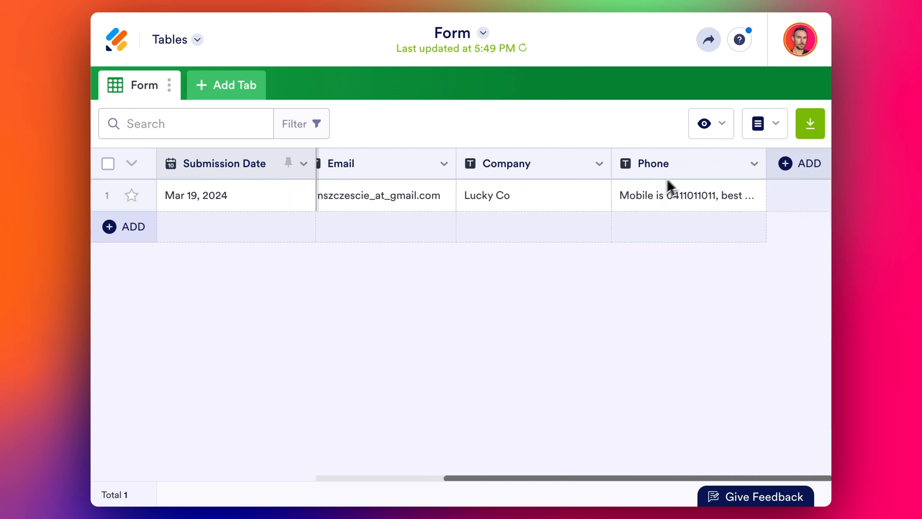
mouse_move(654, 211)
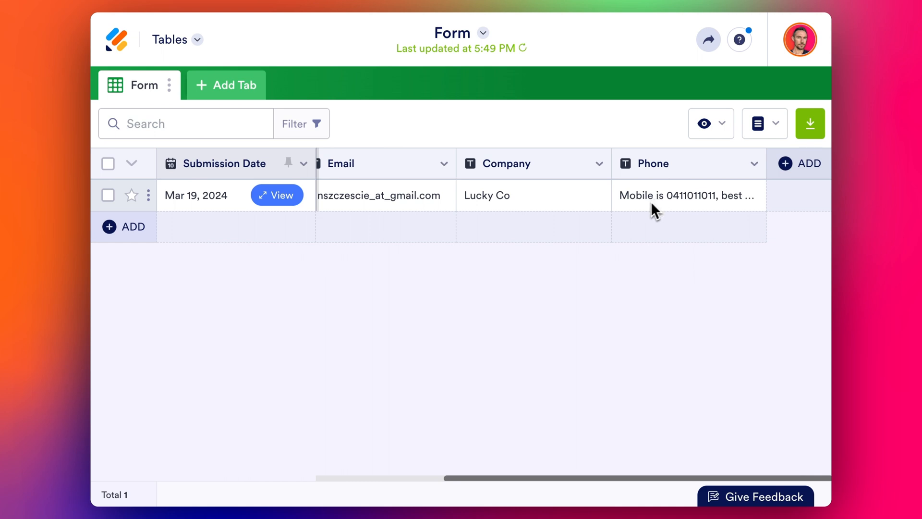
mouse_move(626, 390)
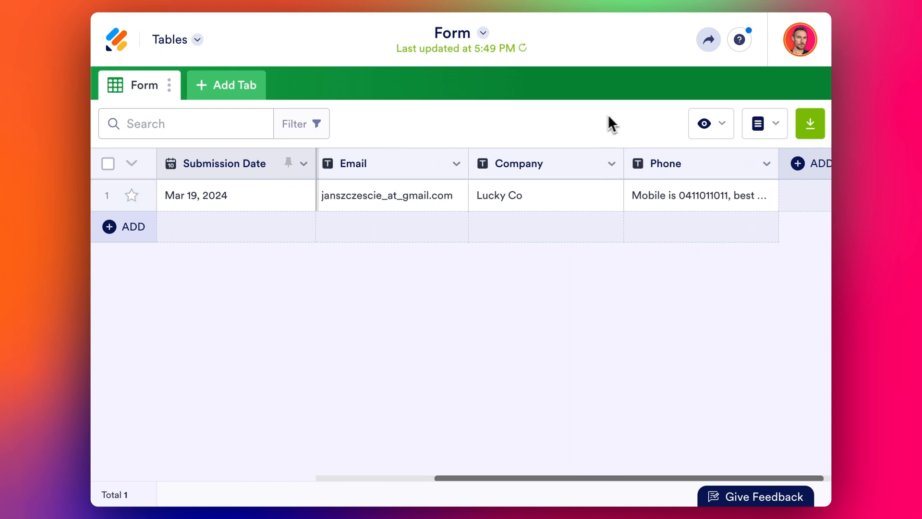
mouse_move(646, 377)
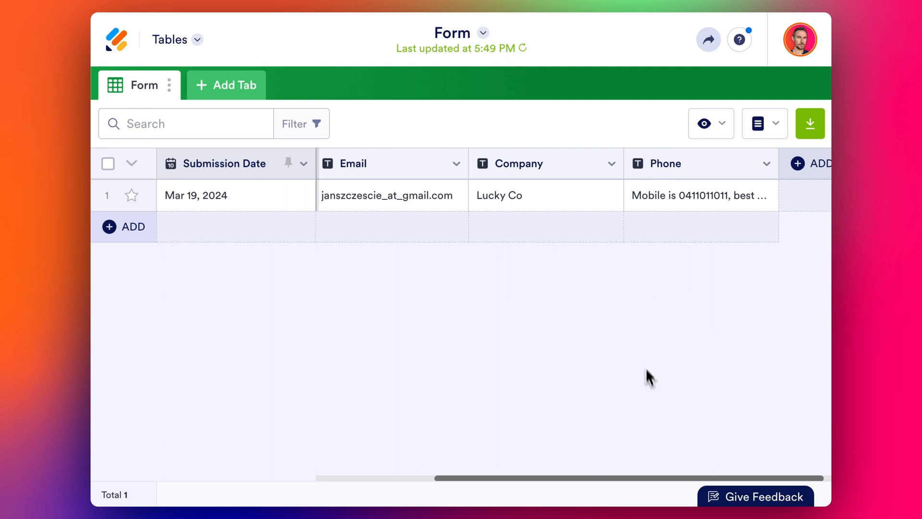
mouse_move(634, 294)
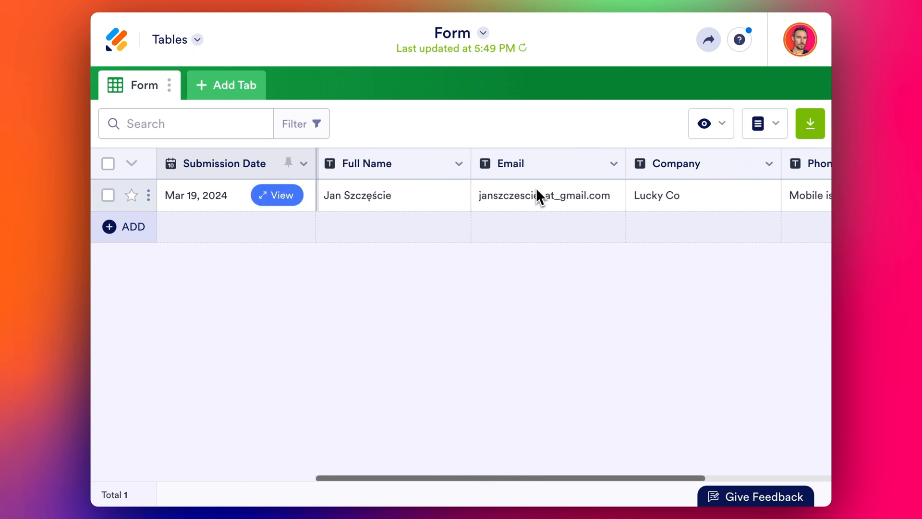
mouse_move(565, 201)
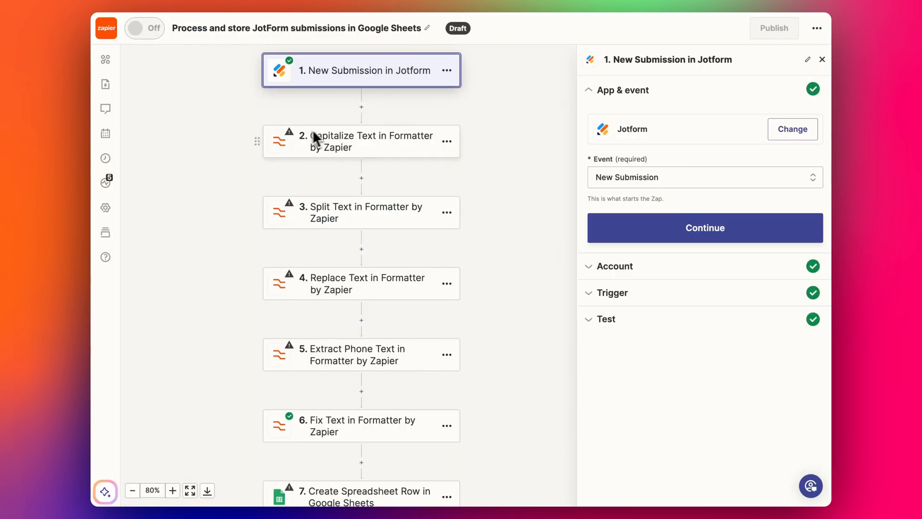
mouse_move(546, 55)
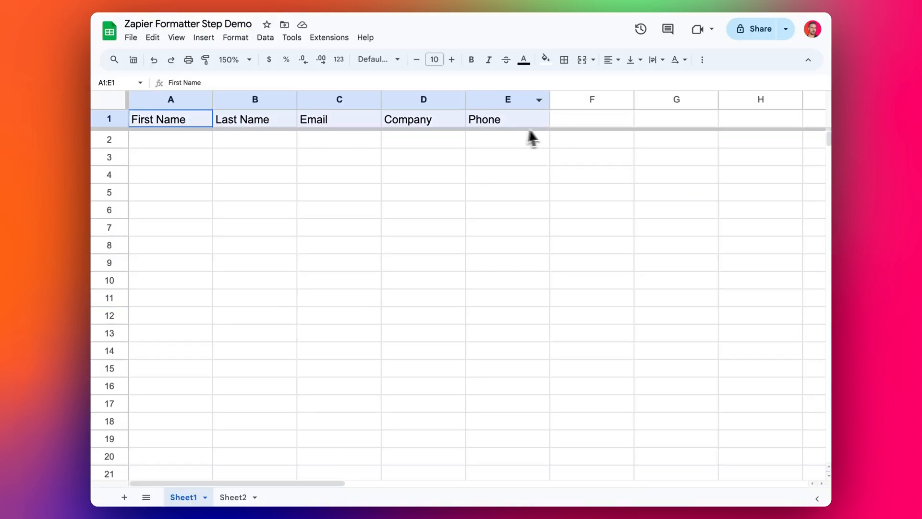
Step: Review the trigger's Submission A test record including the Phone answer, then move to Capitalize Text
left_click(507, 157)
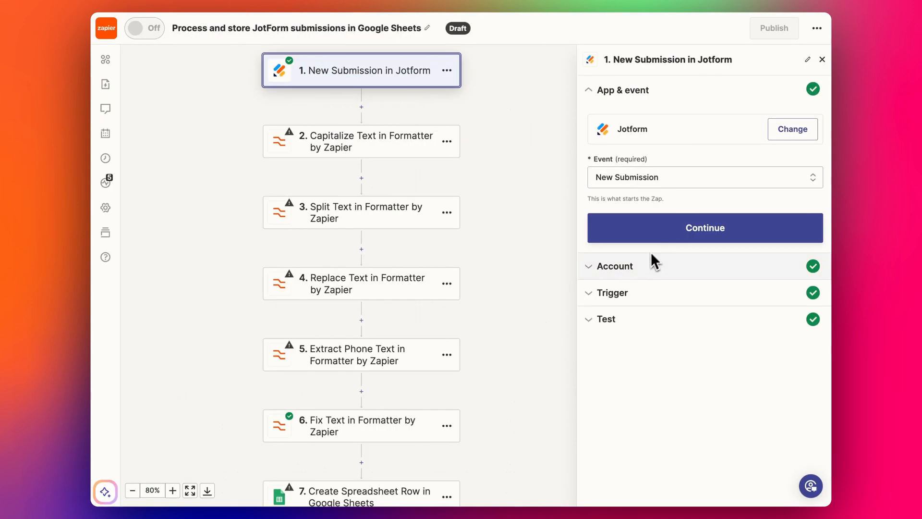
mouse_move(632, 238)
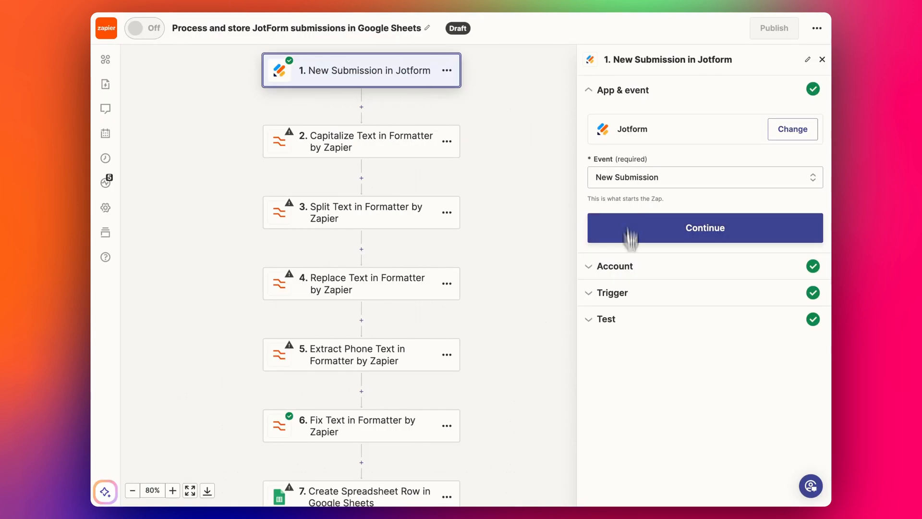
left_click(703, 228)
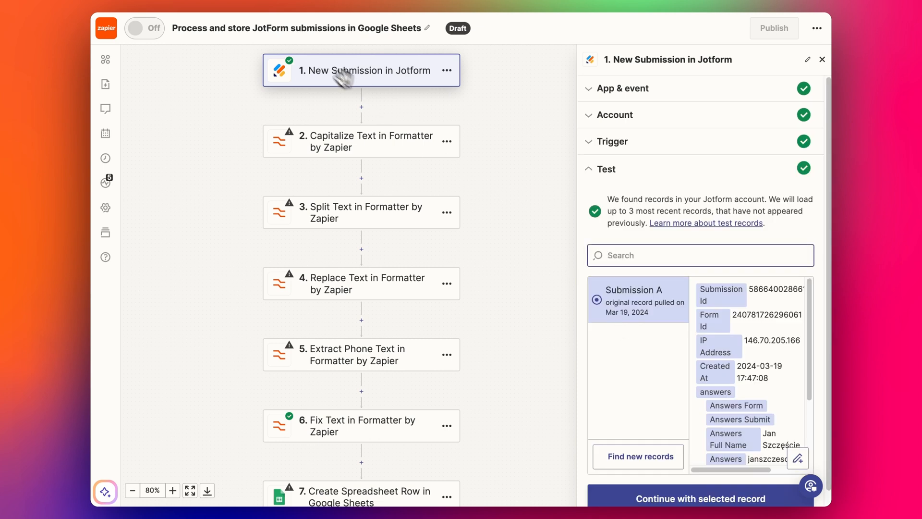
left_click(624, 88)
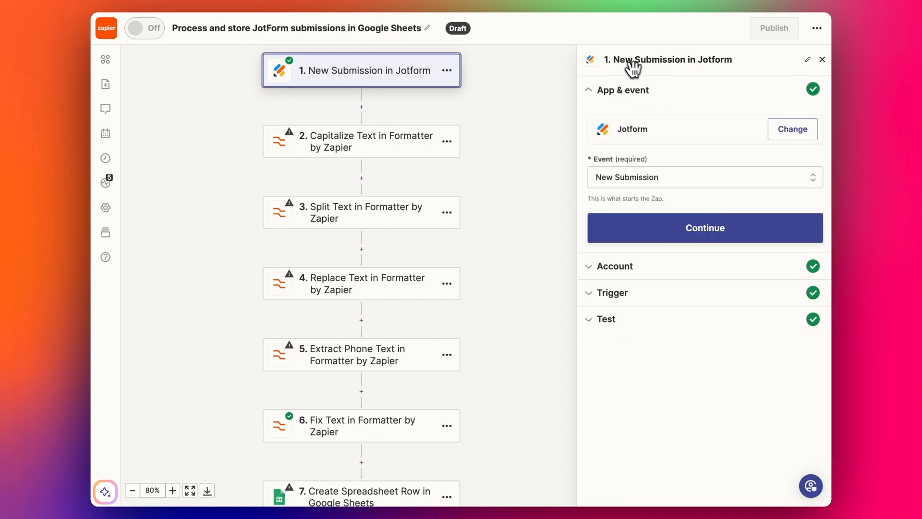
mouse_move(597, 163)
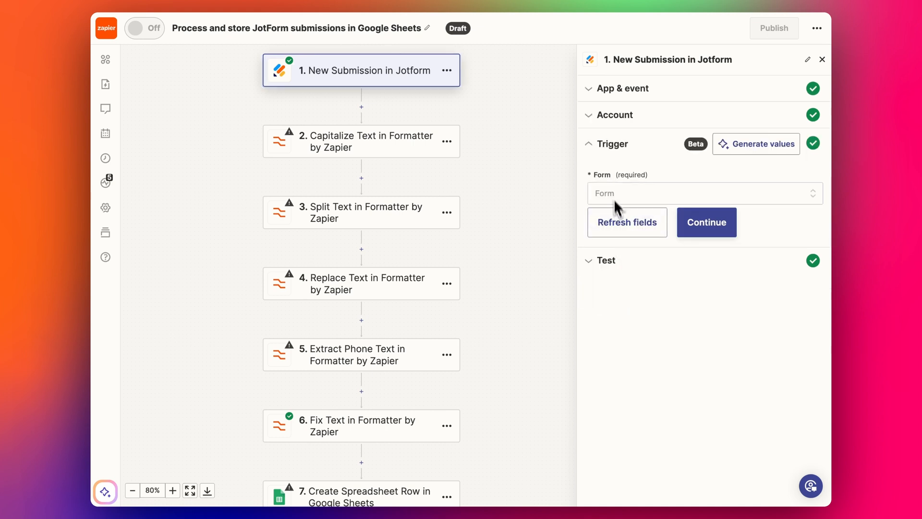
left_click(706, 222)
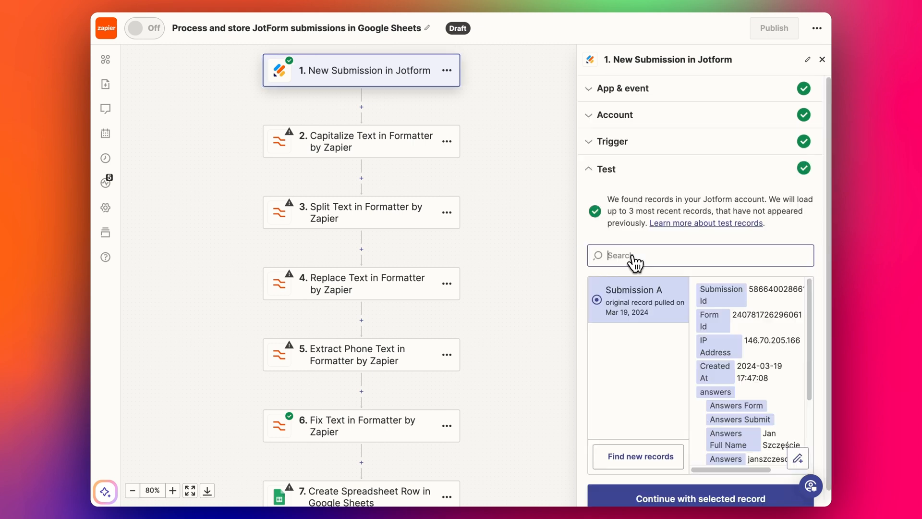
scroll("down", 3)
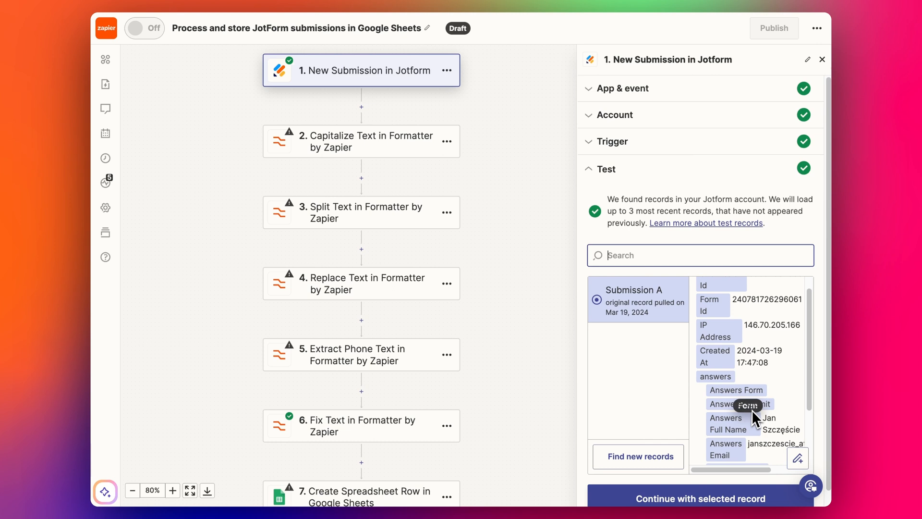
scroll("down", 3)
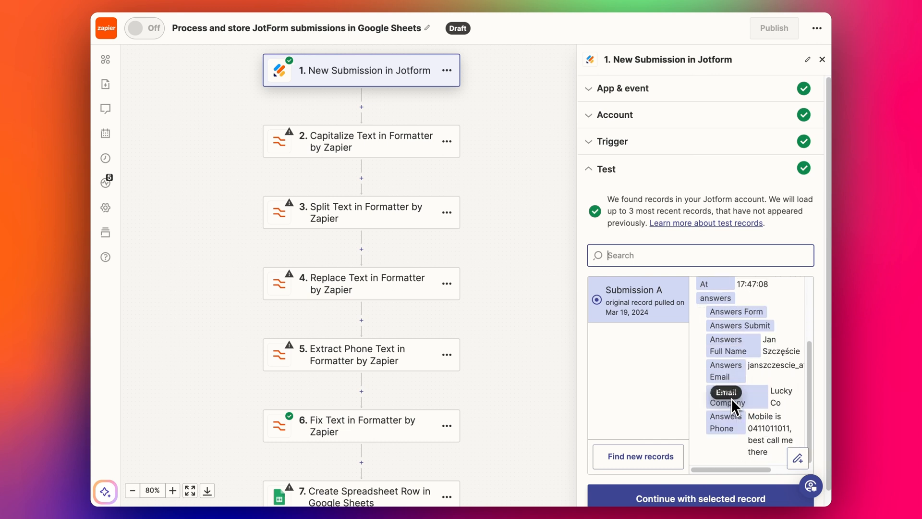
left_click(361, 141)
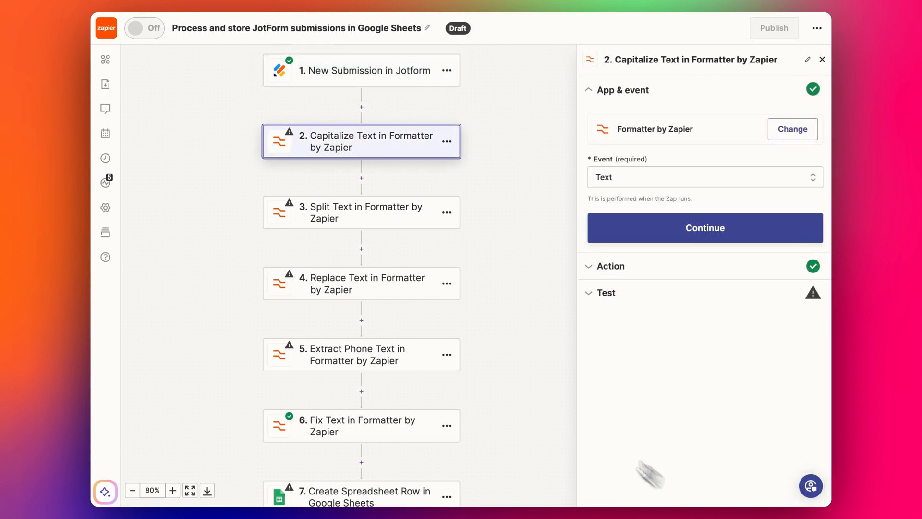
mouse_move(638, 139)
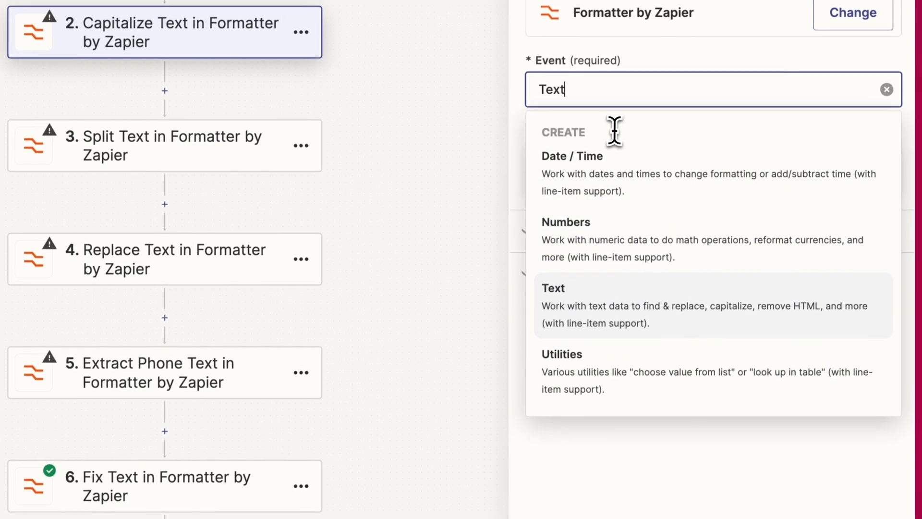
mouse_move(611, 174)
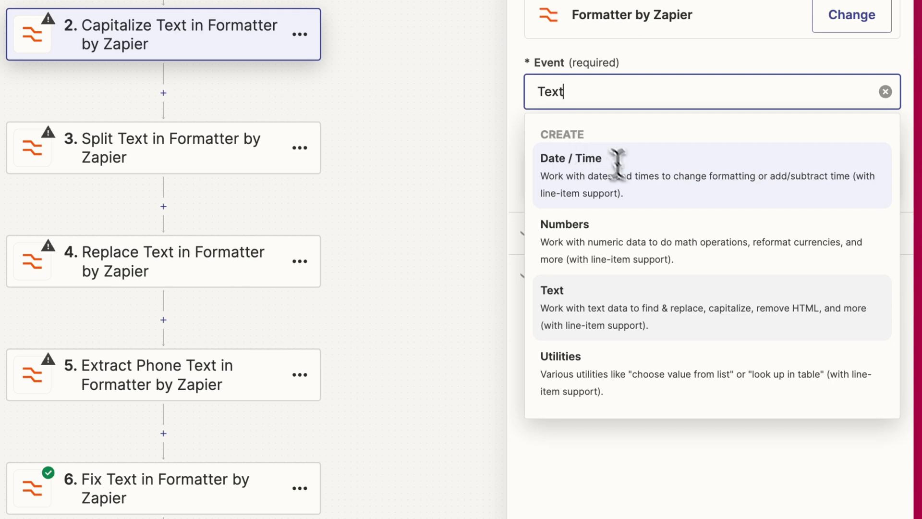
mouse_move(543, 292)
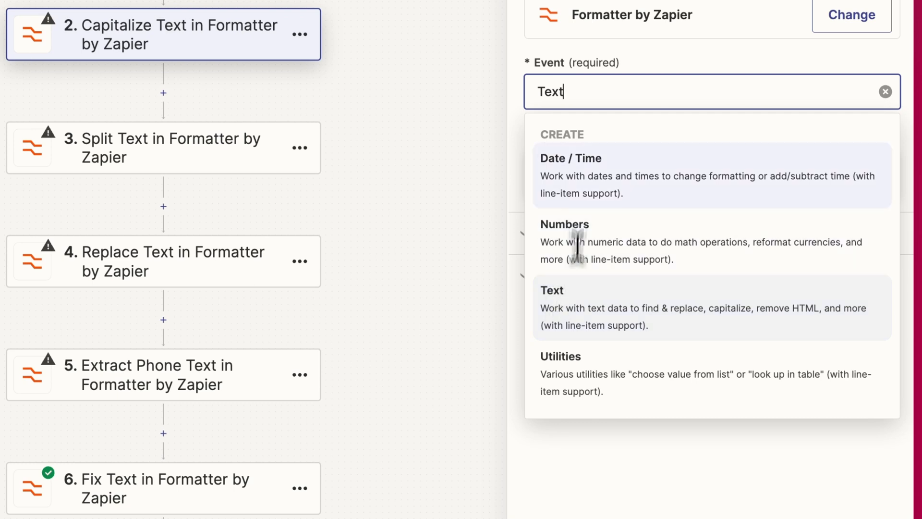
mouse_move(631, 296)
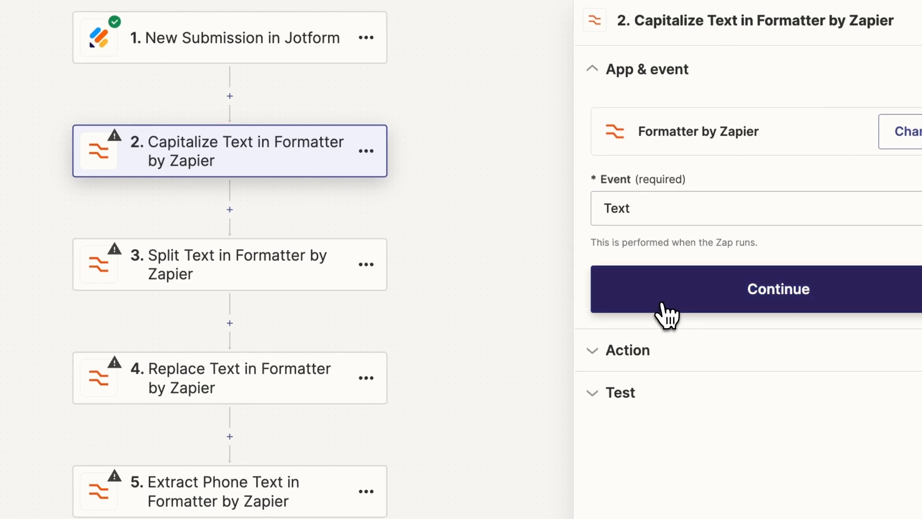
mouse_move(705, 299)
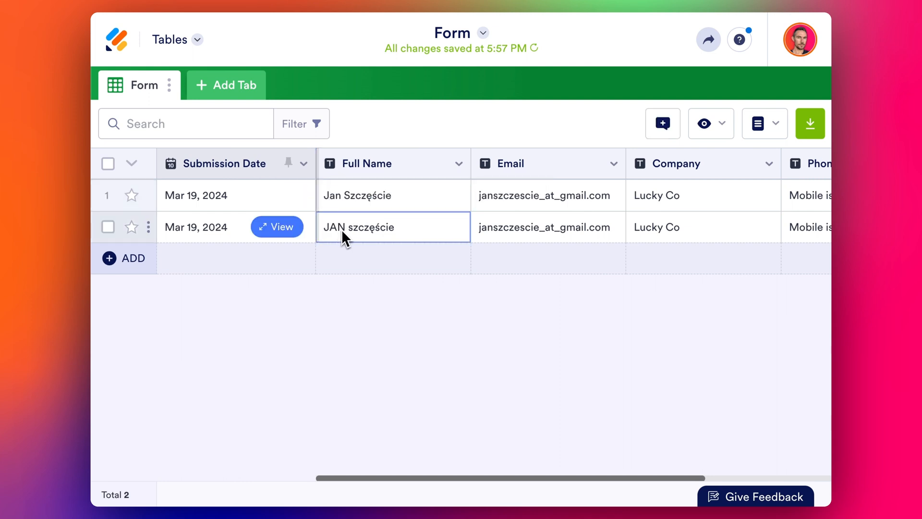
mouse_move(380, 237)
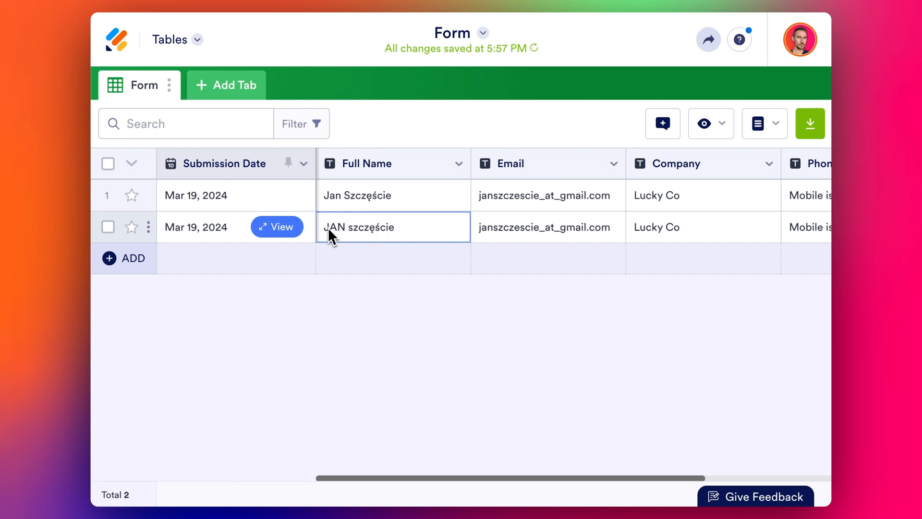
mouse_move(389, 235)
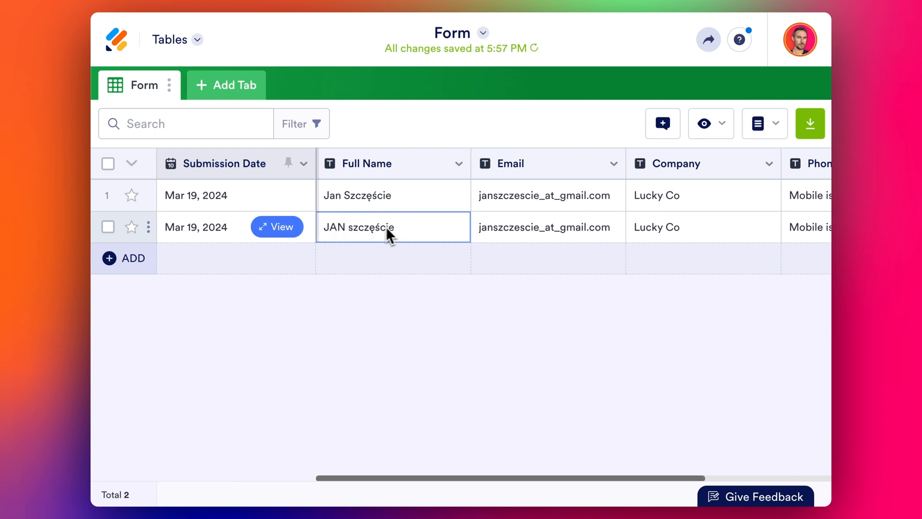
mouse_move(358, 236)
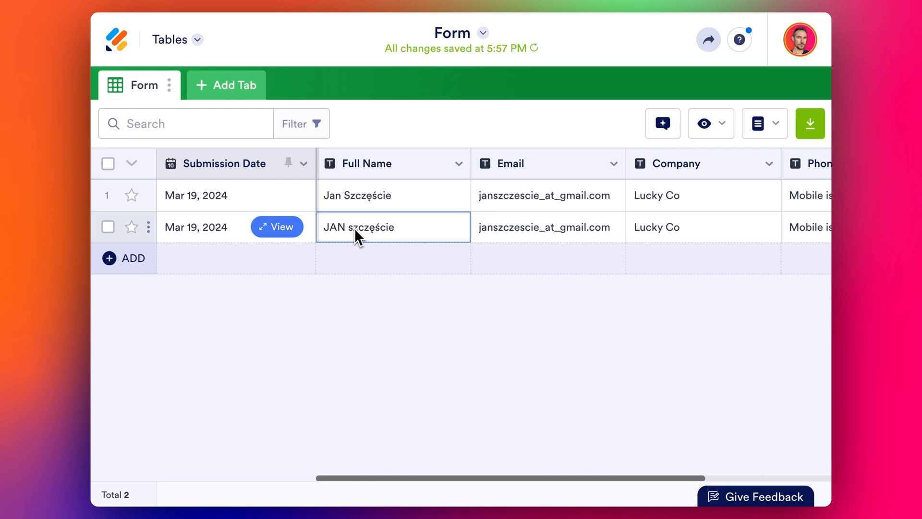
mouse_move(371, 240)
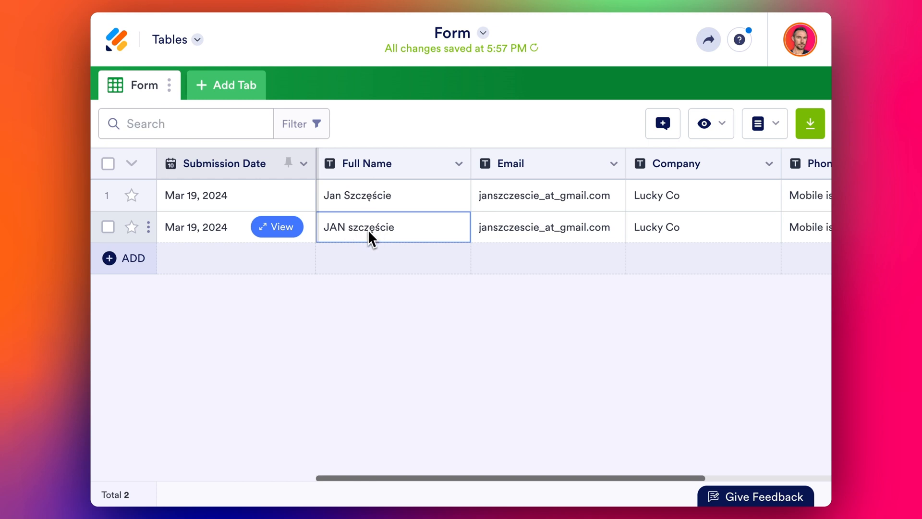
mouse_move(426, 175)
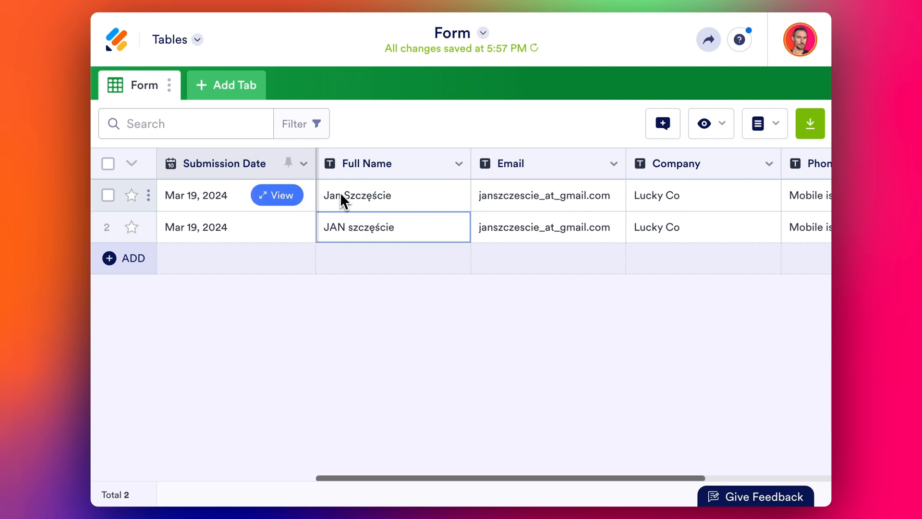
mouse_move(353, 206)
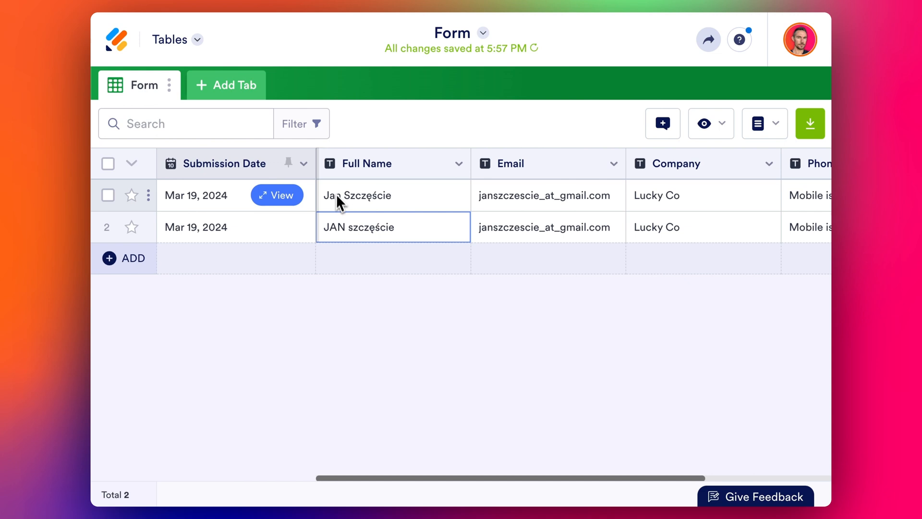
mouse_move(326, 85)
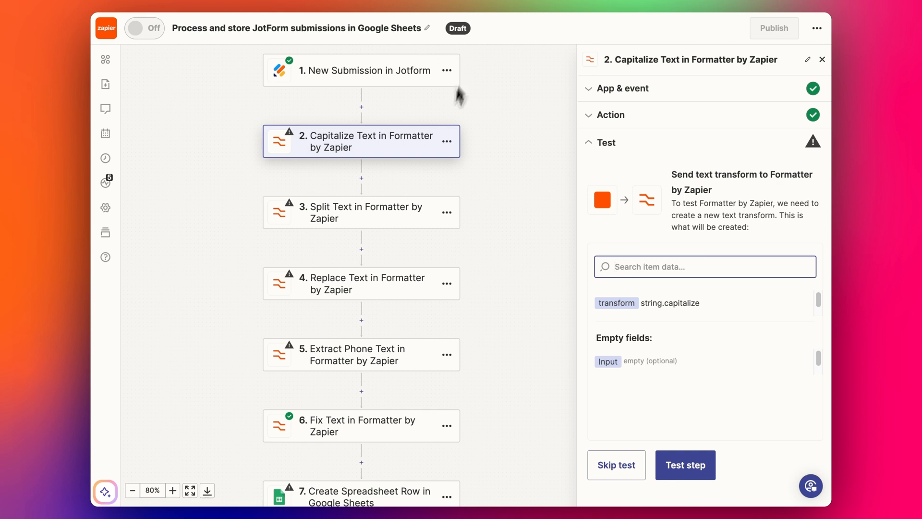
Step: Fetch new Jotform records for the New Submission trigger and select the newest submission
left_click(361, 71)
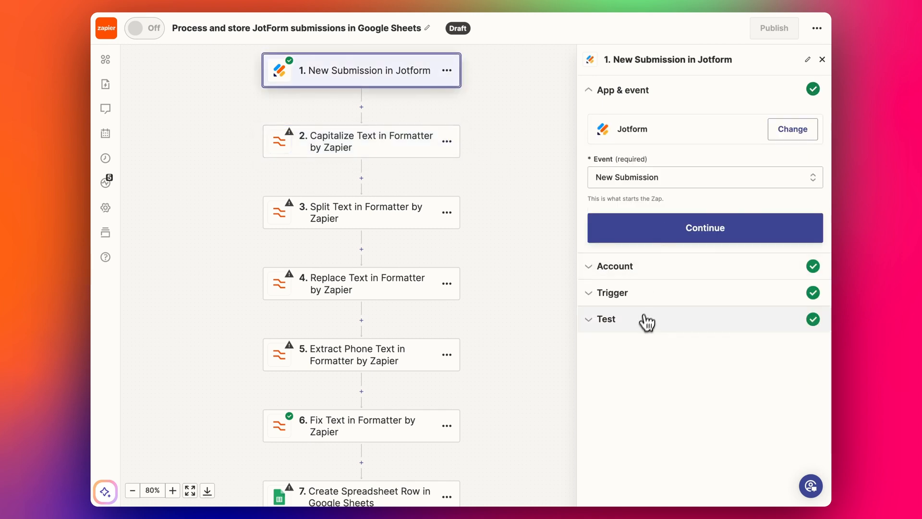
left_click(606, 318)
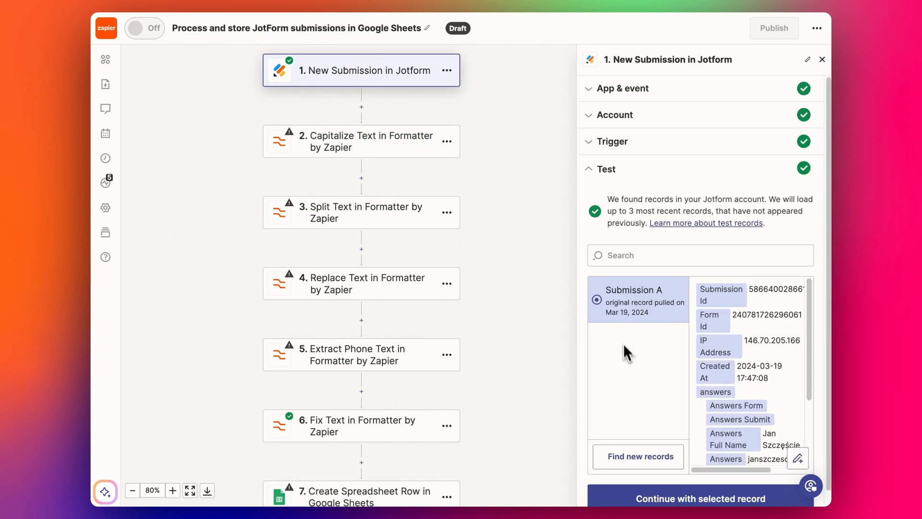
left_click(638, 455)
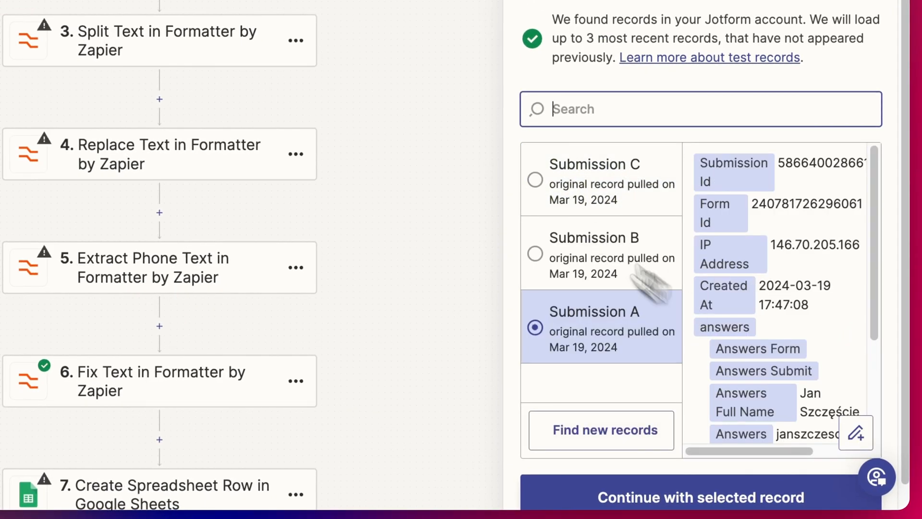
left_click(534, 179)
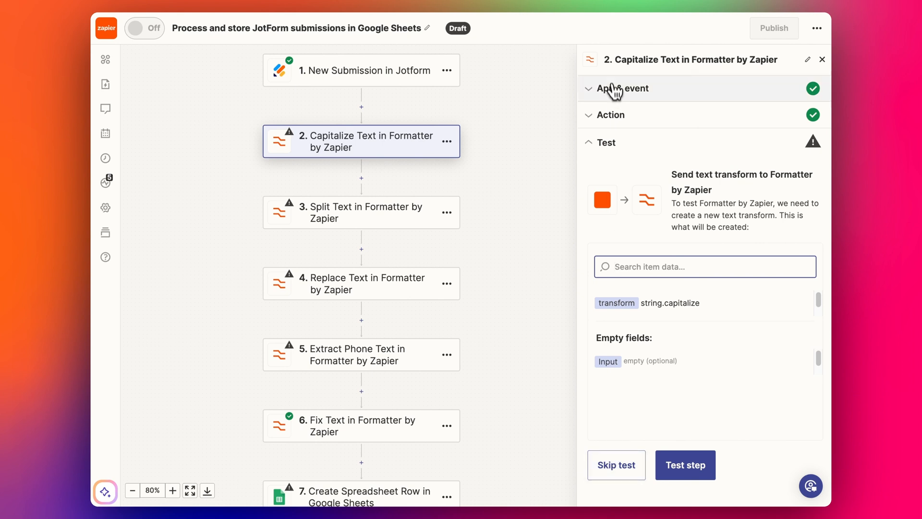
left_click(611, 115)
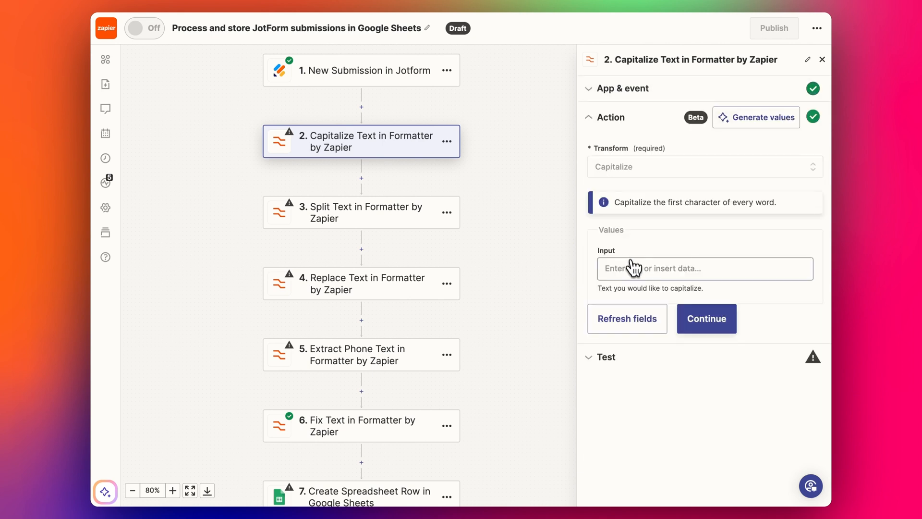
left_click(700, 268)
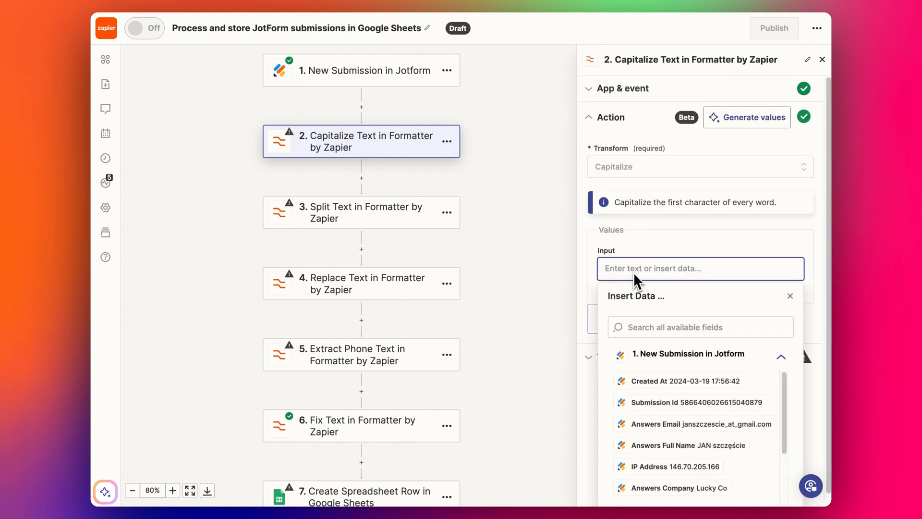
left_click(665, 444)
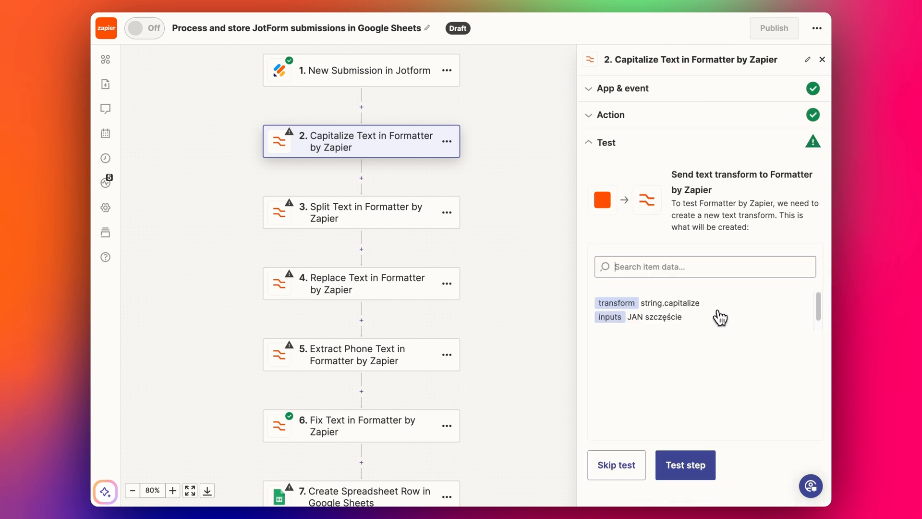
left_click(684, 465)
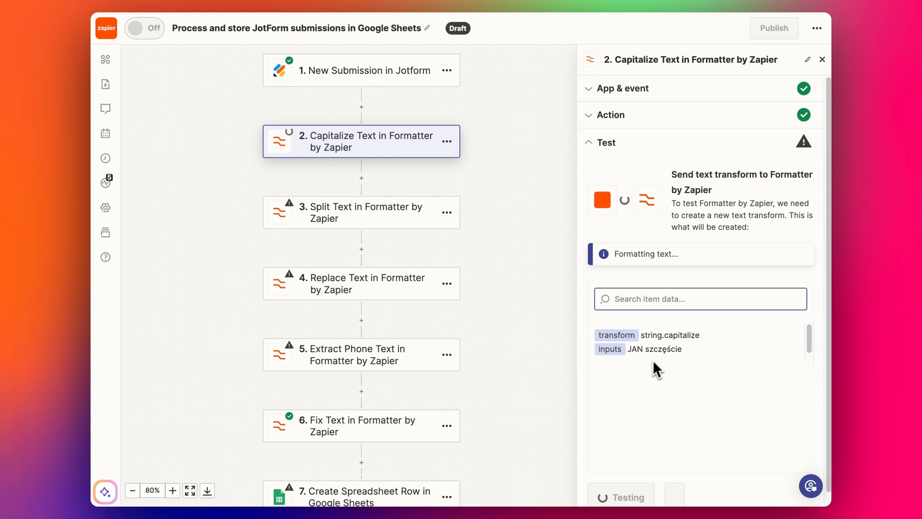
left_click(620, 497)
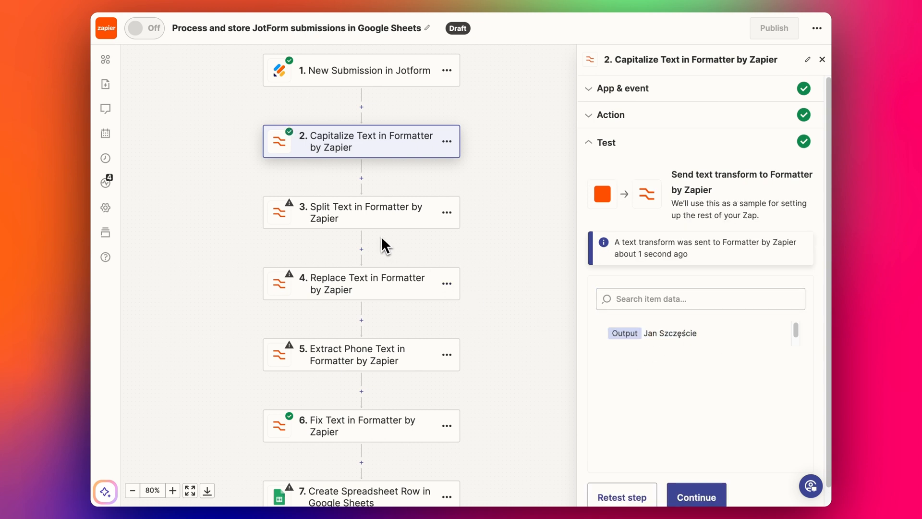
left_click(361, 212)
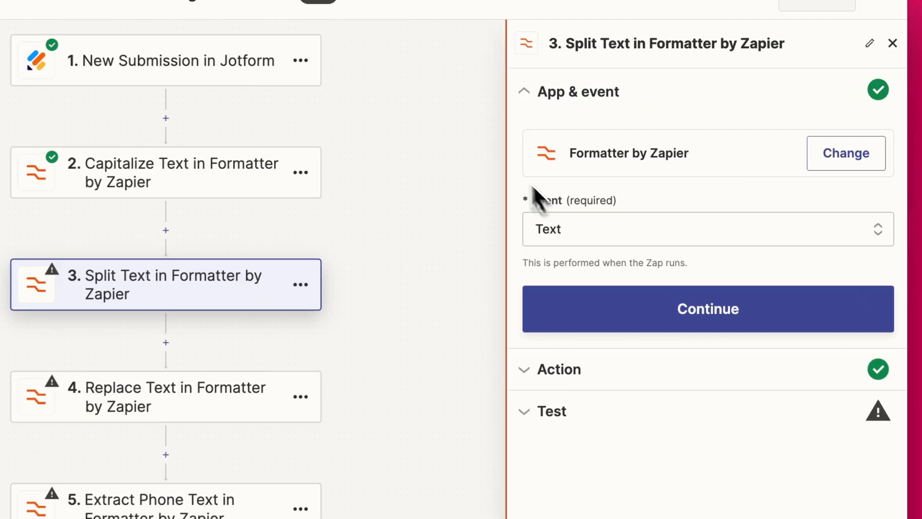
Step: Feed the capitalized name Jan Szczęście into Split Text's Input, leaving the separator at default
left_click(708, 308)
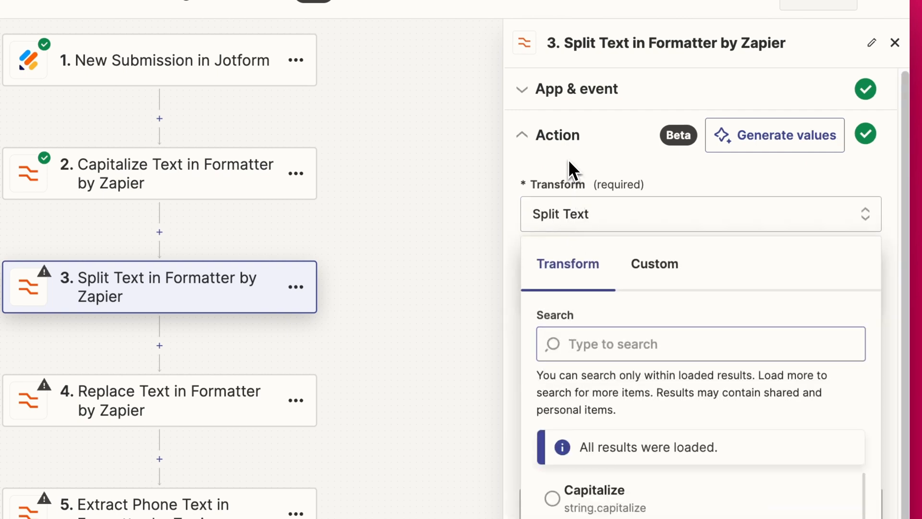
left_click(705, 178)
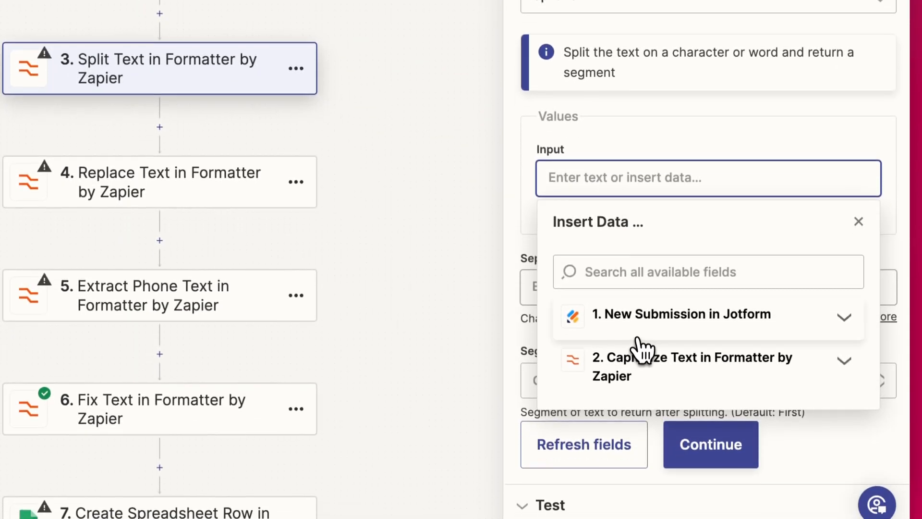
left_click(703, 359)
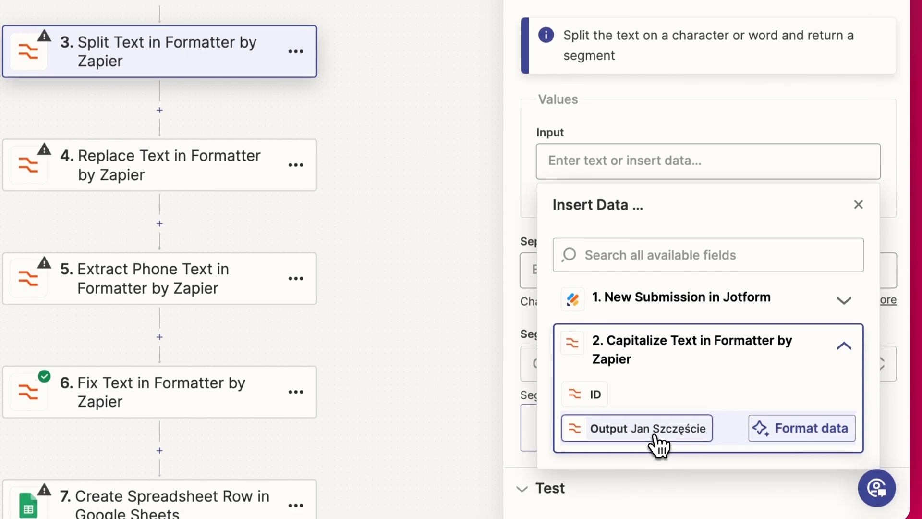
left_click(645, 428)
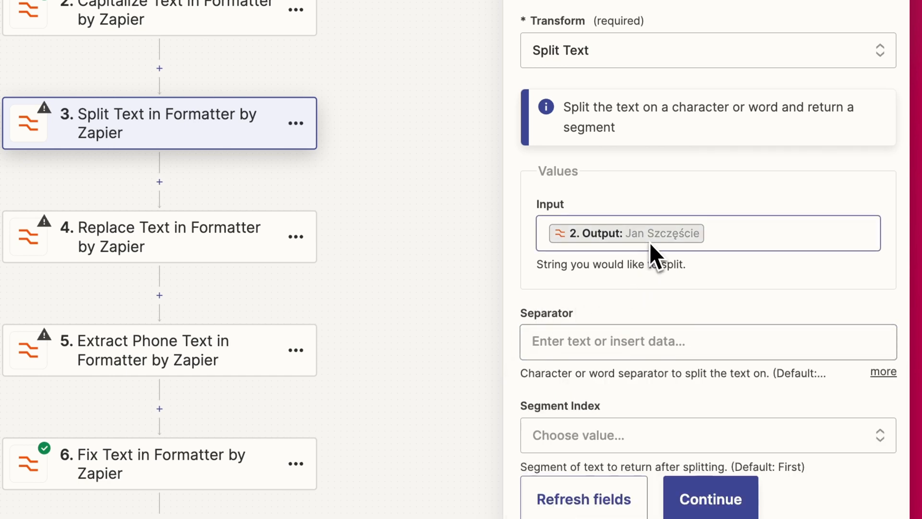
mouse_move(812, 391)
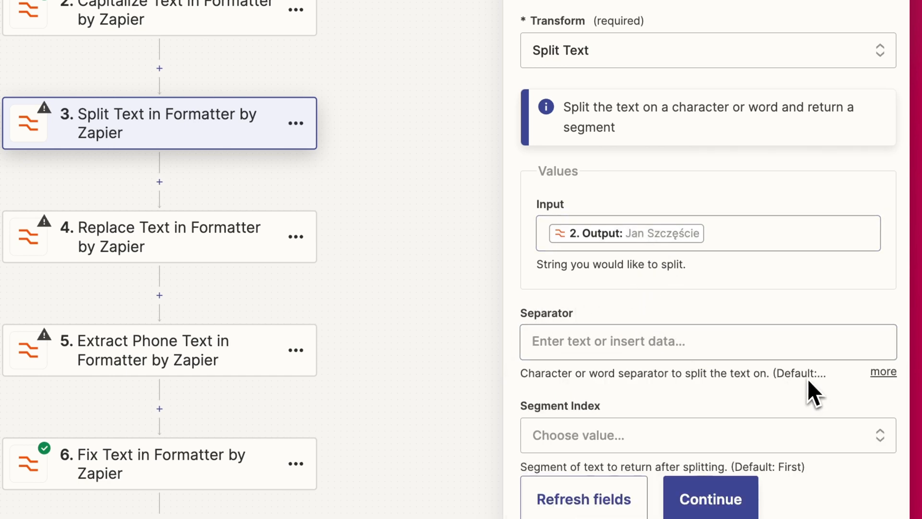
left_click(884, 370)
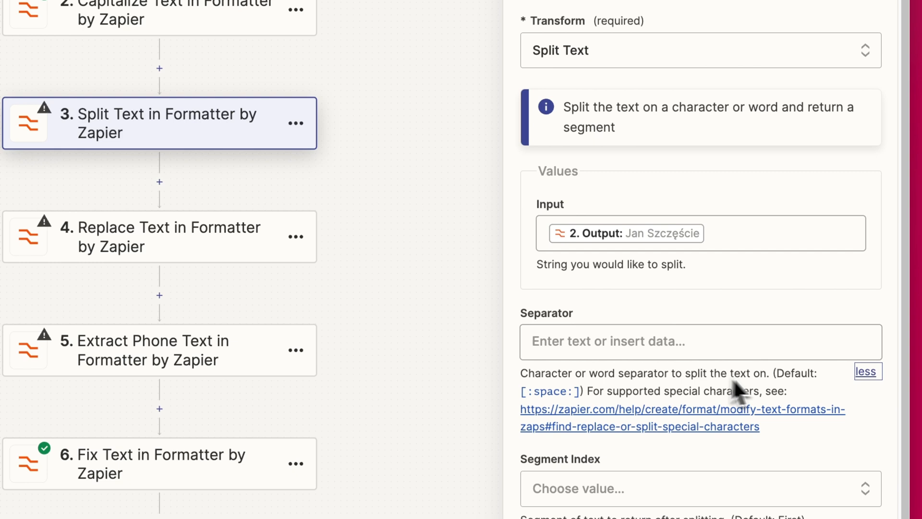
mouse_move(582, 394)
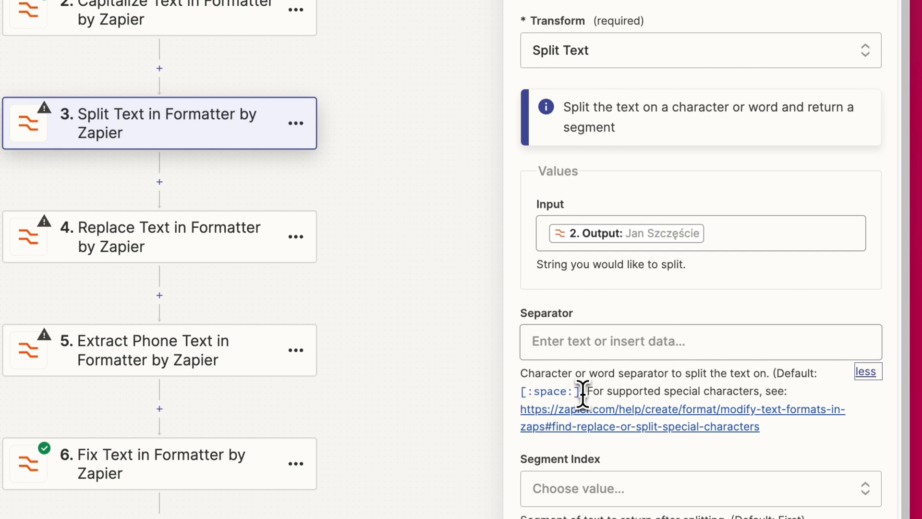
scroll("down", 3)
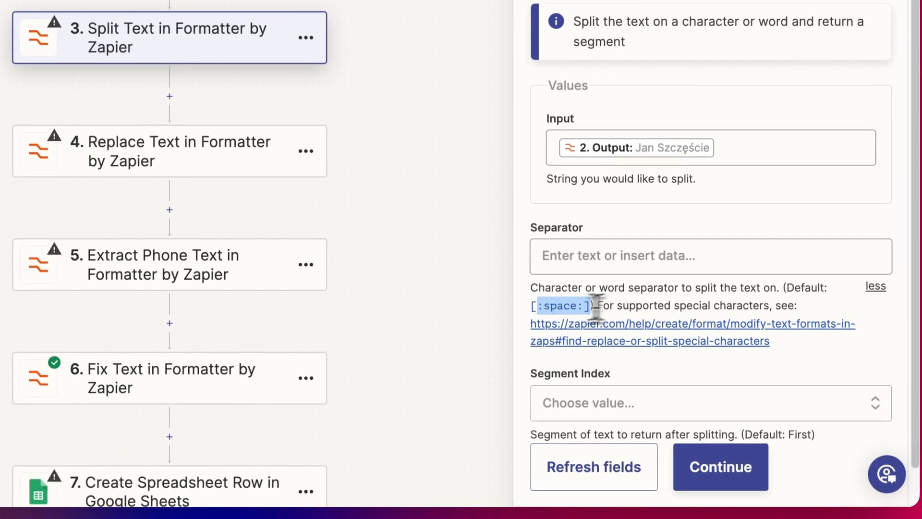
left_click(648, 324)
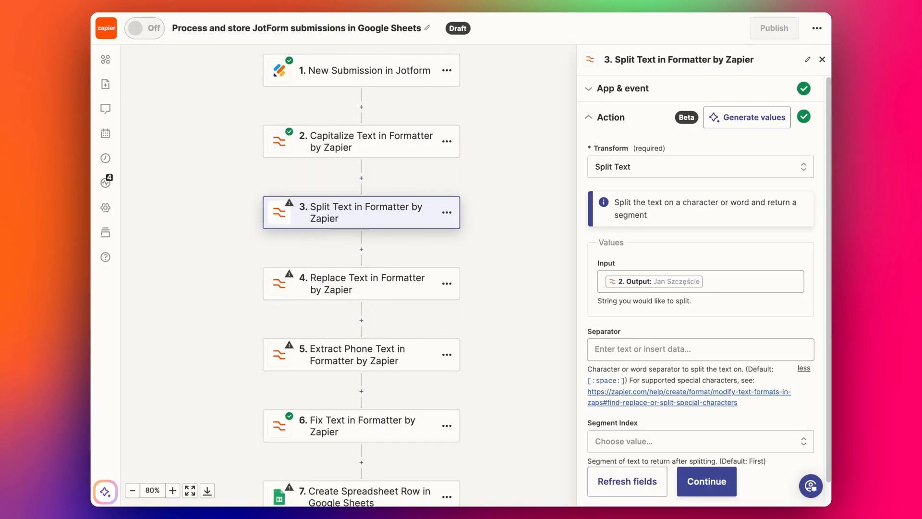
Step: Check the Segment Index and test the split, returning items Jan and Szczęście
scroll("down", 3)
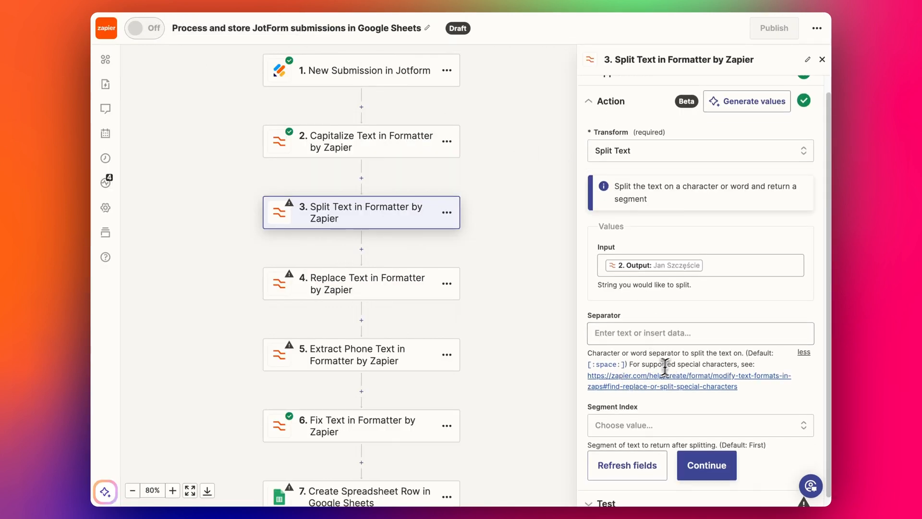
left_click(698, 426)
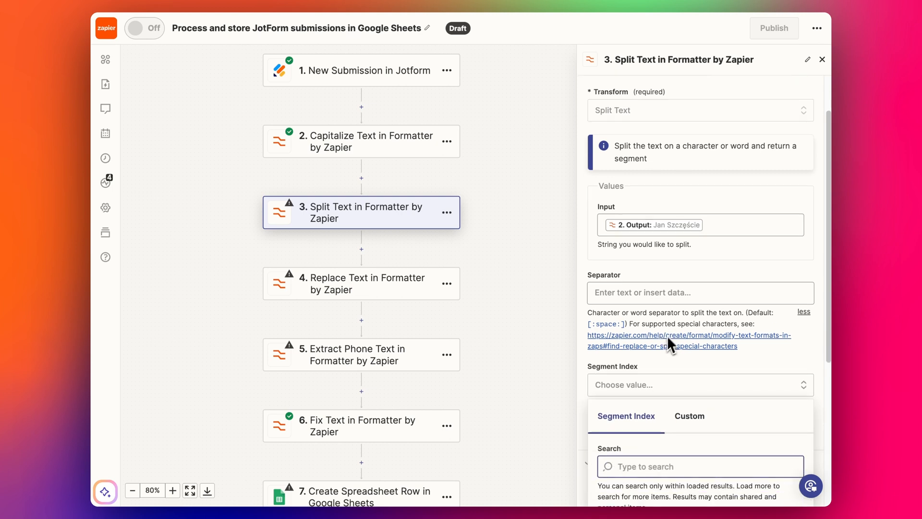
scroll("down", 3)
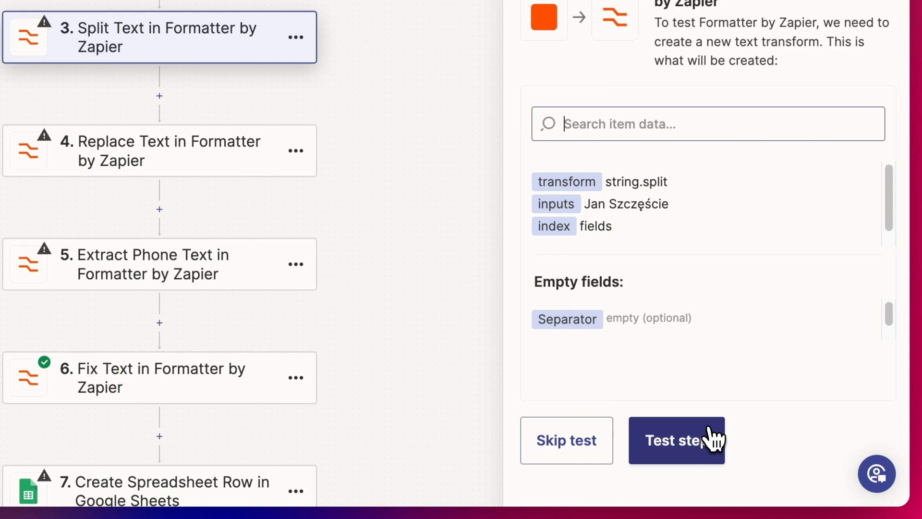
left_click(676, 439)
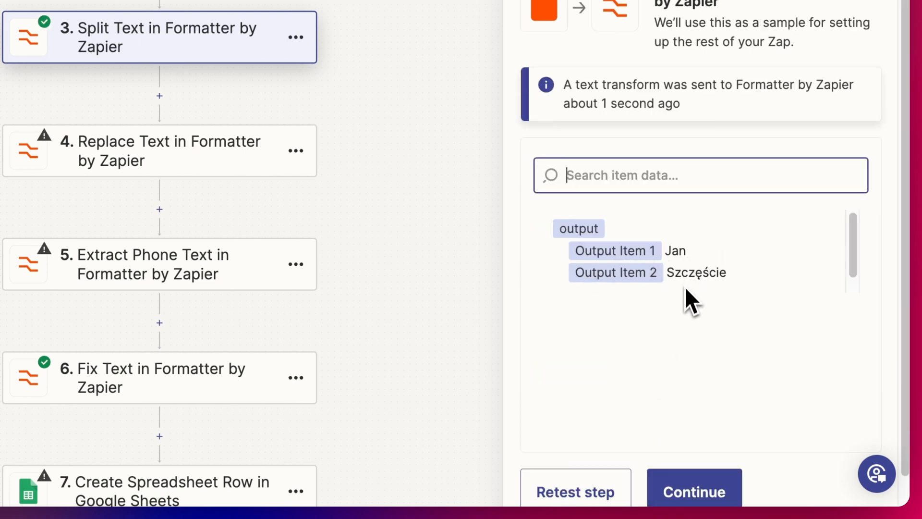
left_click(158, 151)
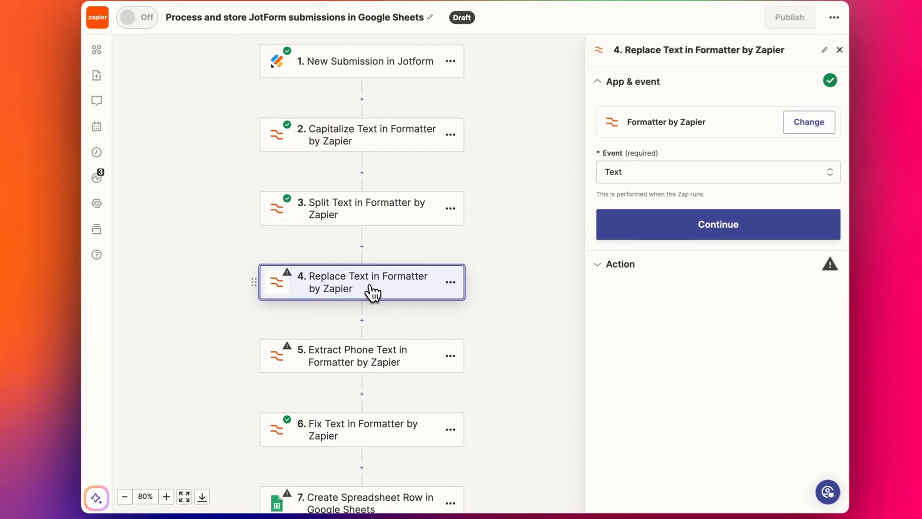
Step: Set Replace Text to work on Answers Email with Find _at_ and Replace @
left_click(717, 224)
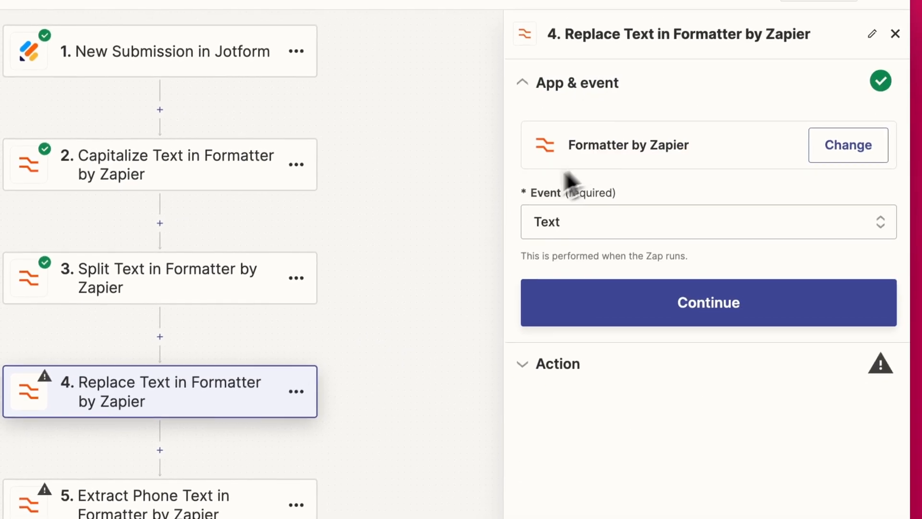
scroll("down", 3)
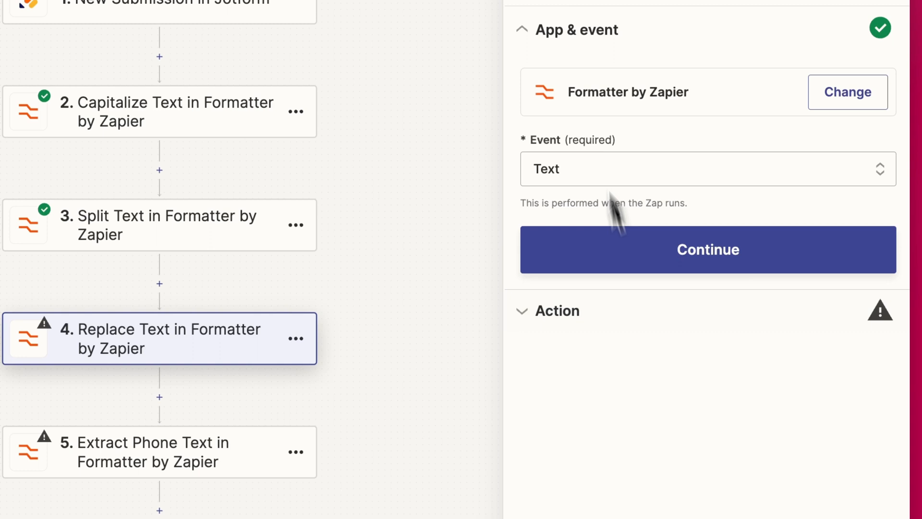
left_click(708, 250)
type("_")
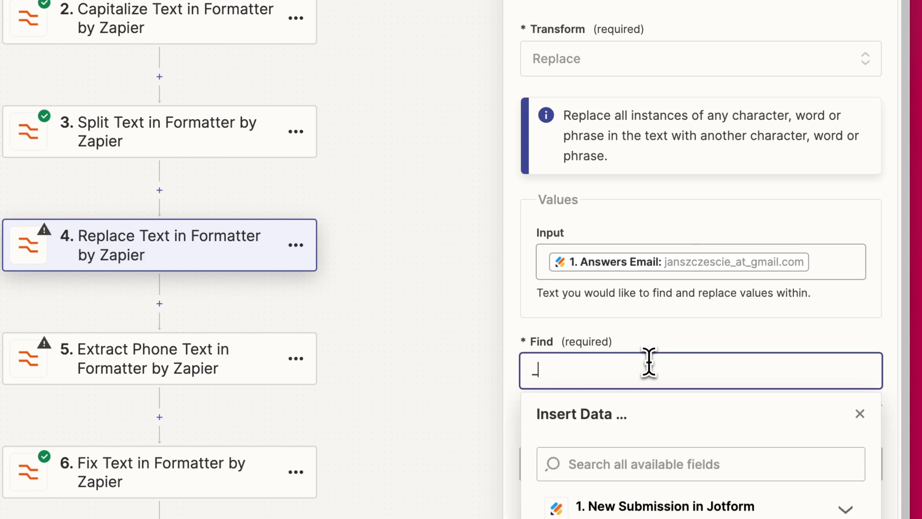
type("at_")
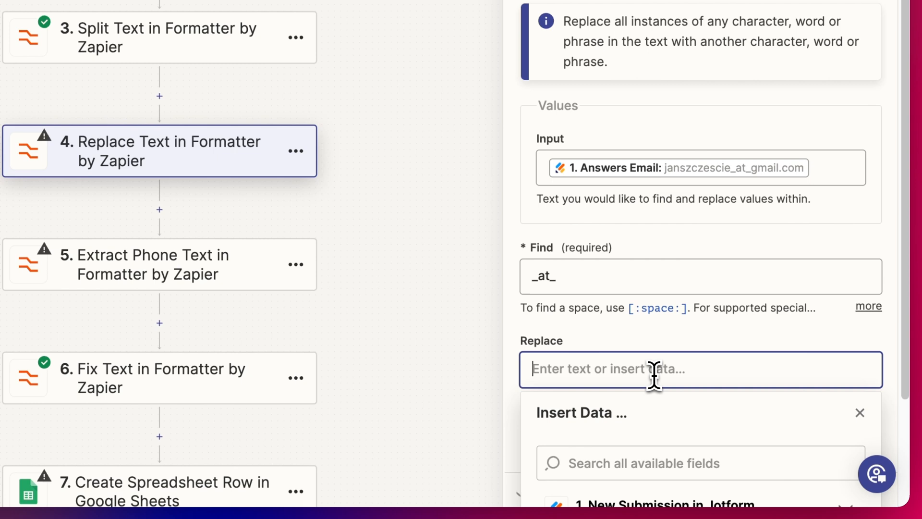
type("@")
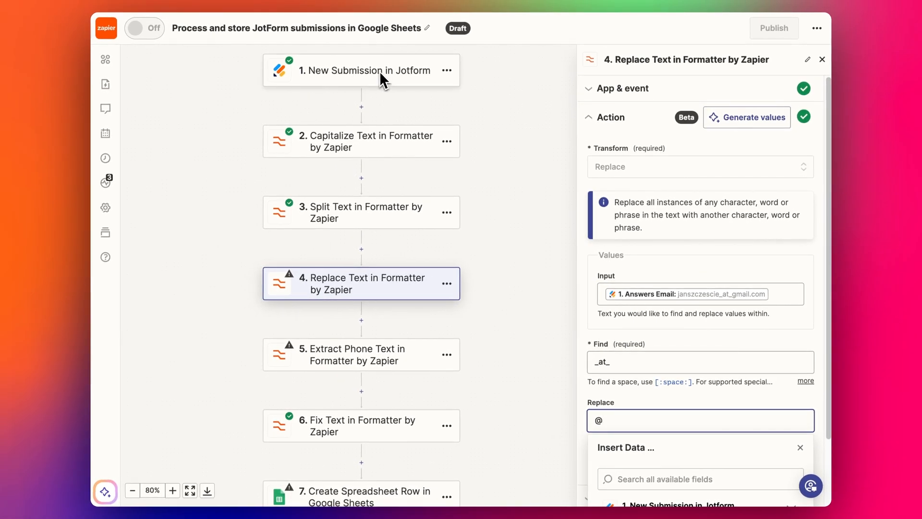
mouse_move(404, 85)
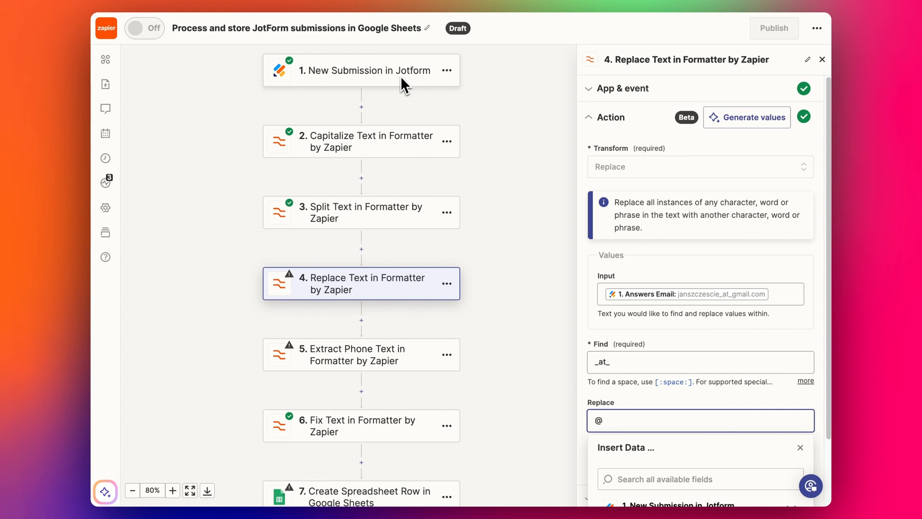
mouse_move(319, 97)
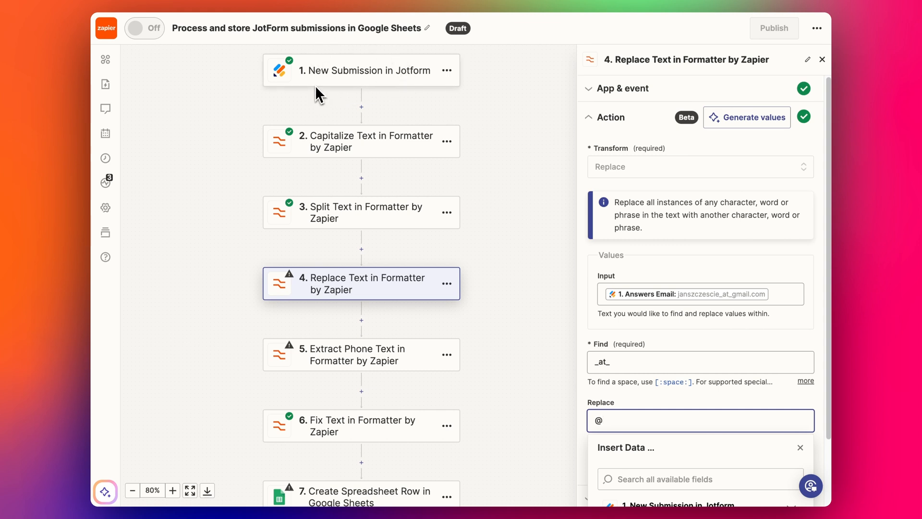
mouse_move(388, 94)
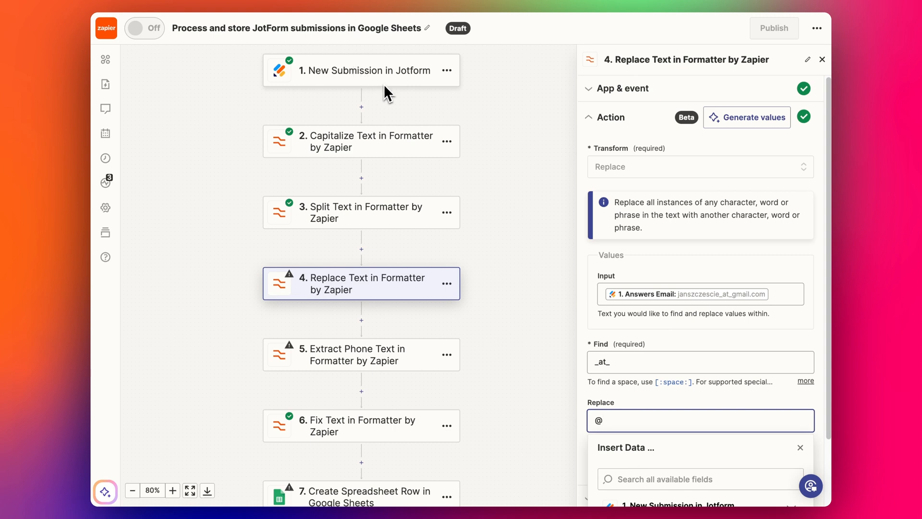
mouse_move(335, 97)
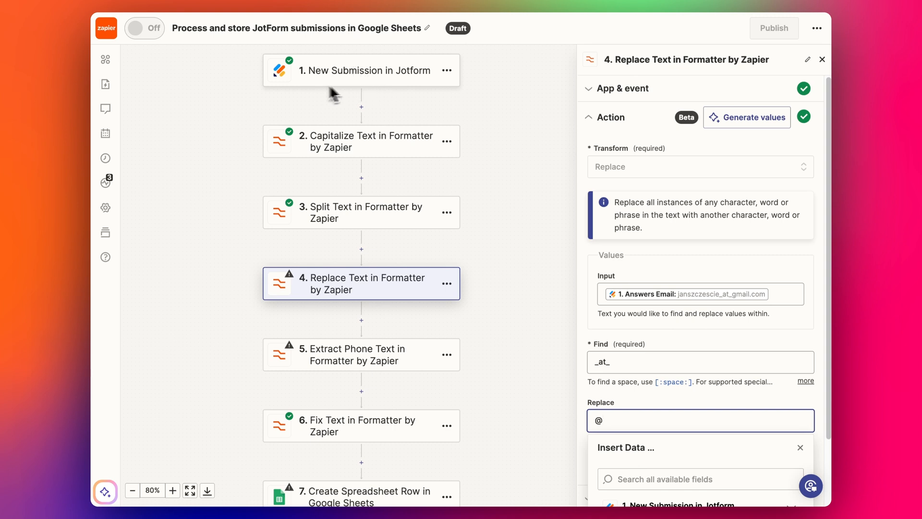
mouse_move(316, 84)
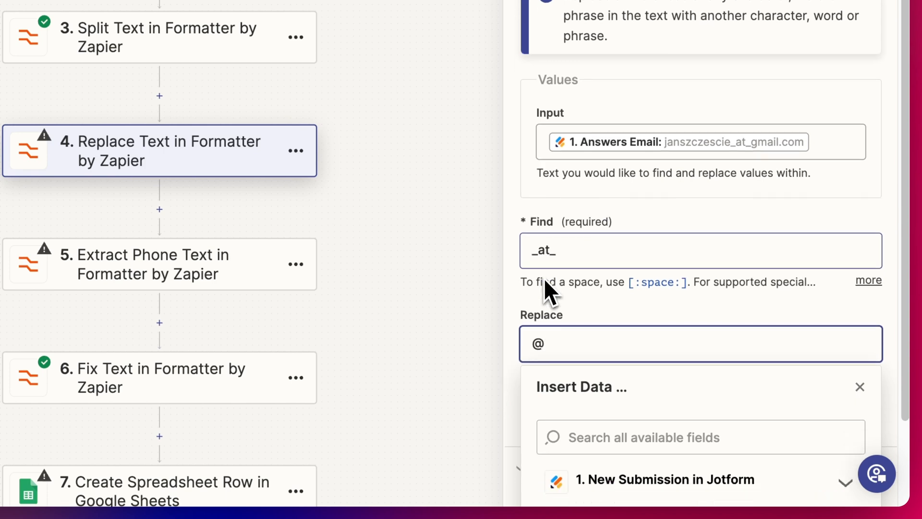
scroll("down", 3)
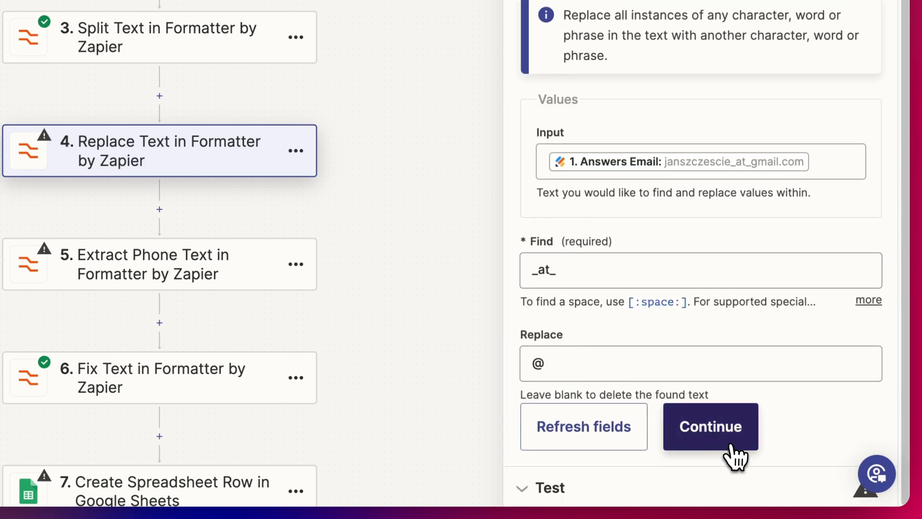
left_click(711, 426)
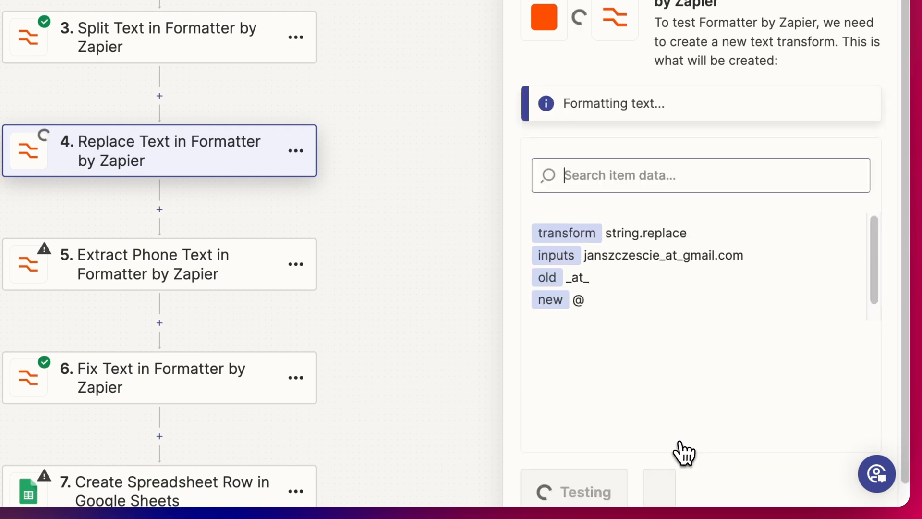
left_click(573, 492)
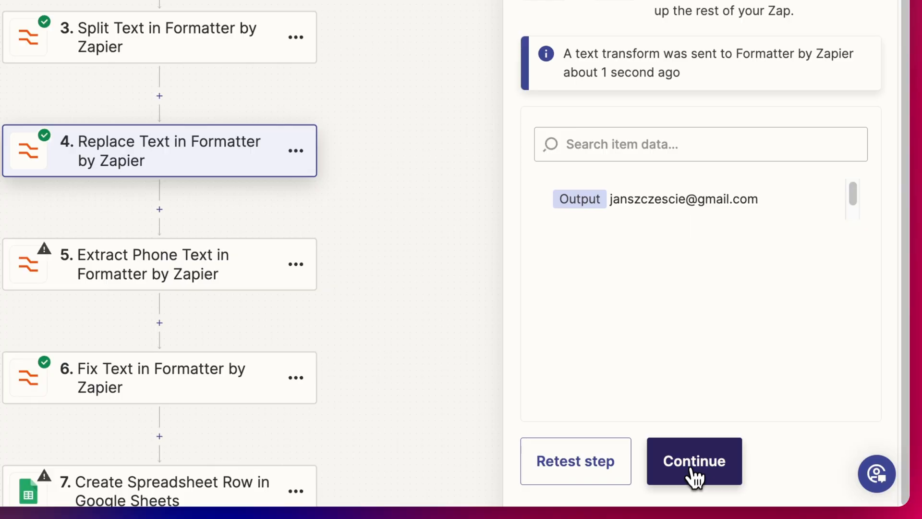
left_click(693, 460)
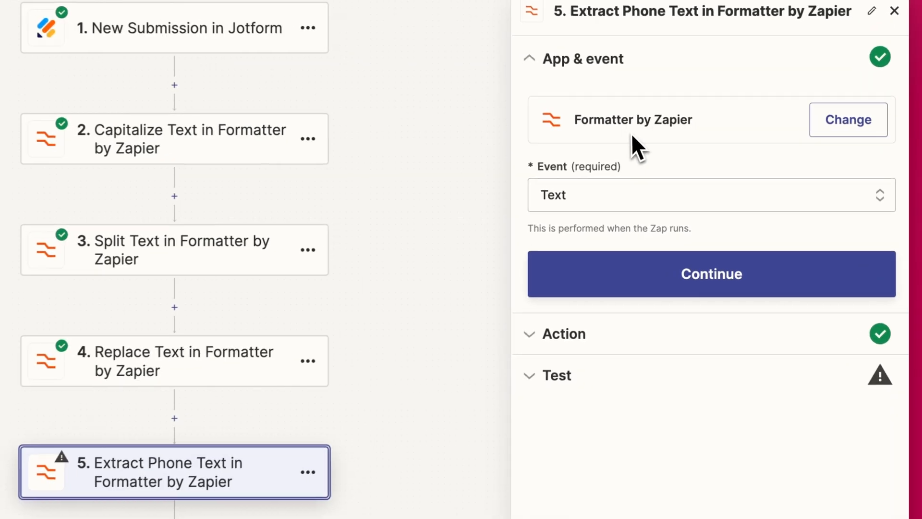
Step: Set Extract Phone's Input to Answers Phone with International number format, reaching Test
left_click(711, 274)
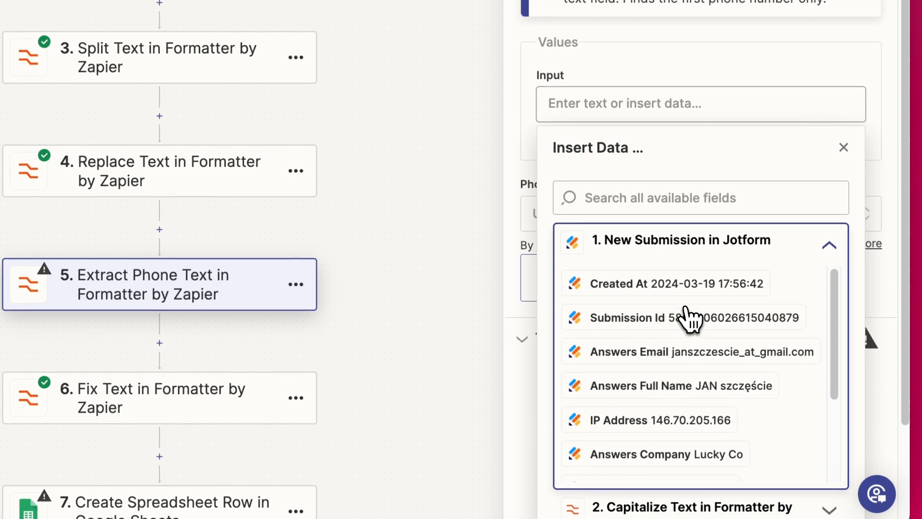
scroll("down", 3)
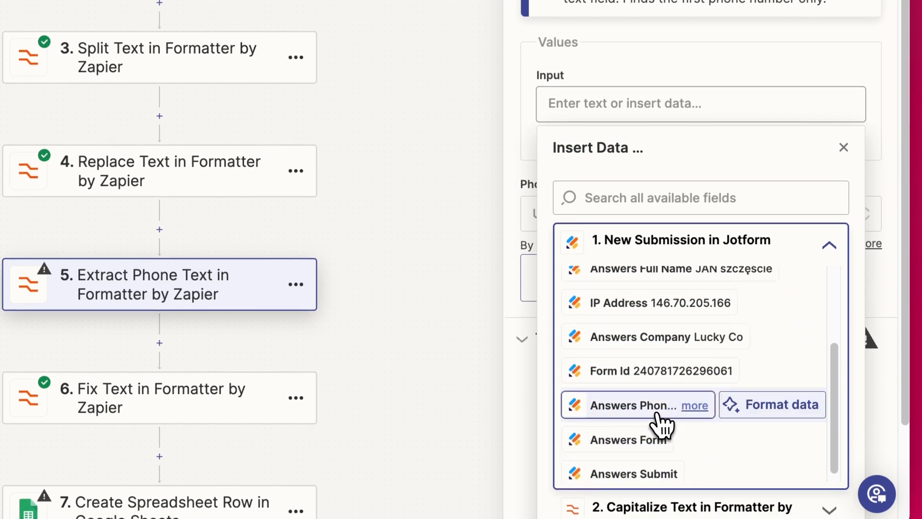
left_click(634, 404)
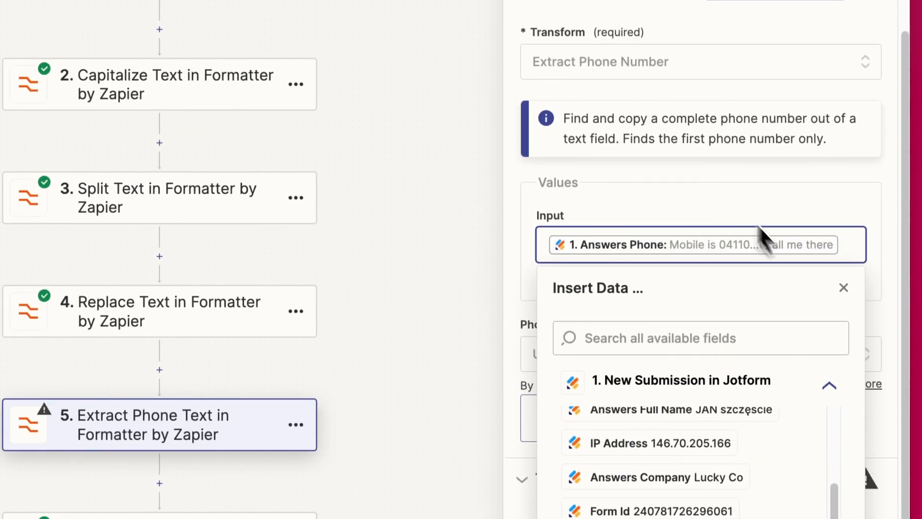
left_click(842, 287)
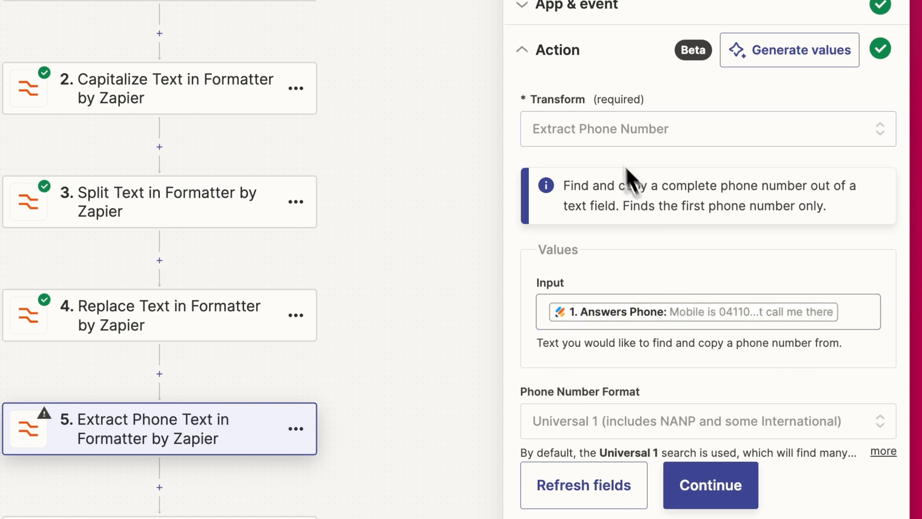
scroll("down", 3)
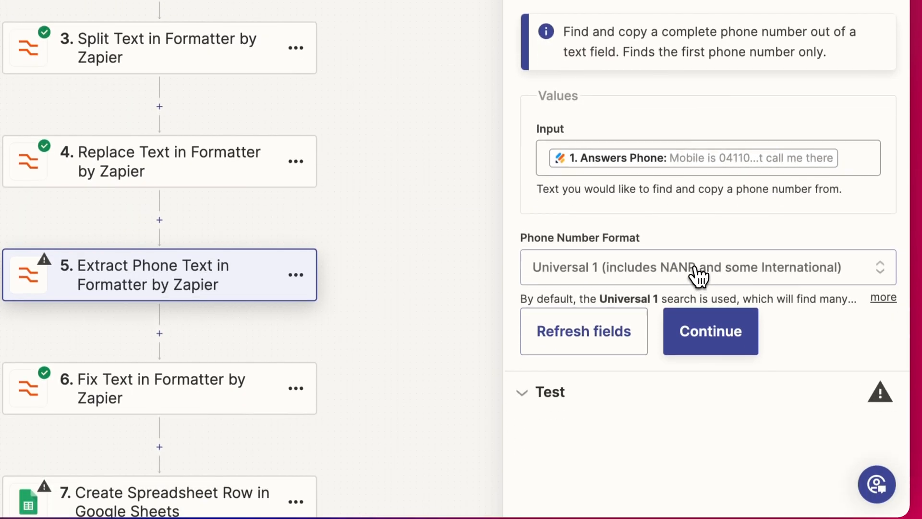
left_click(700, 266)
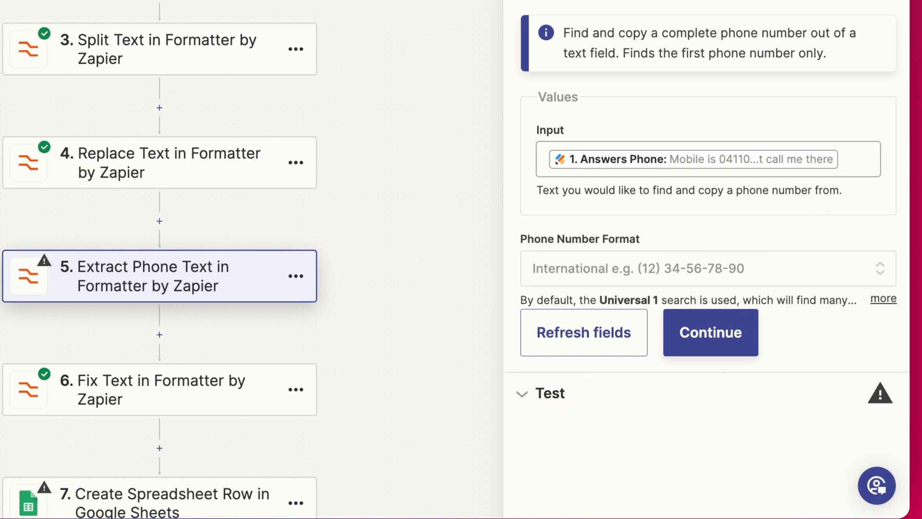
left_click(711, 332)
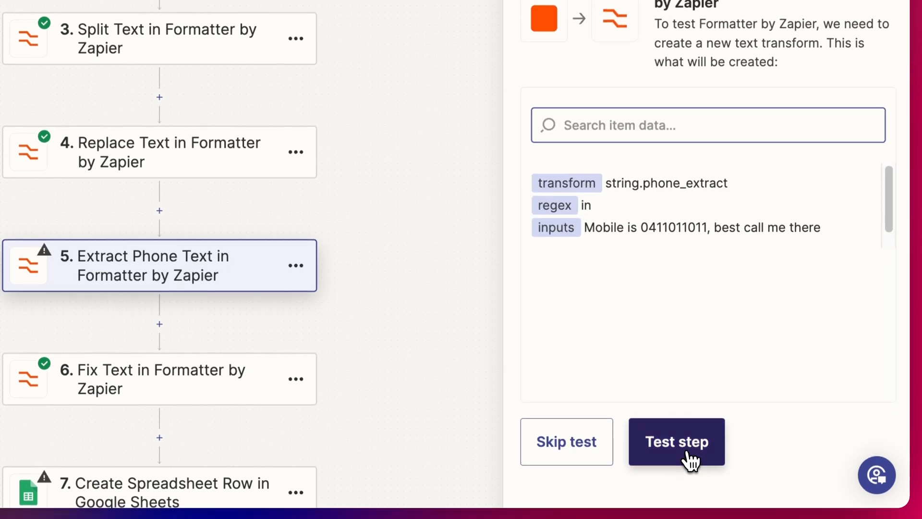
Step: Test the phone extraction, then feed Split Text's Output Item 2 into Fix Text and retest it
left_click(676, 440)
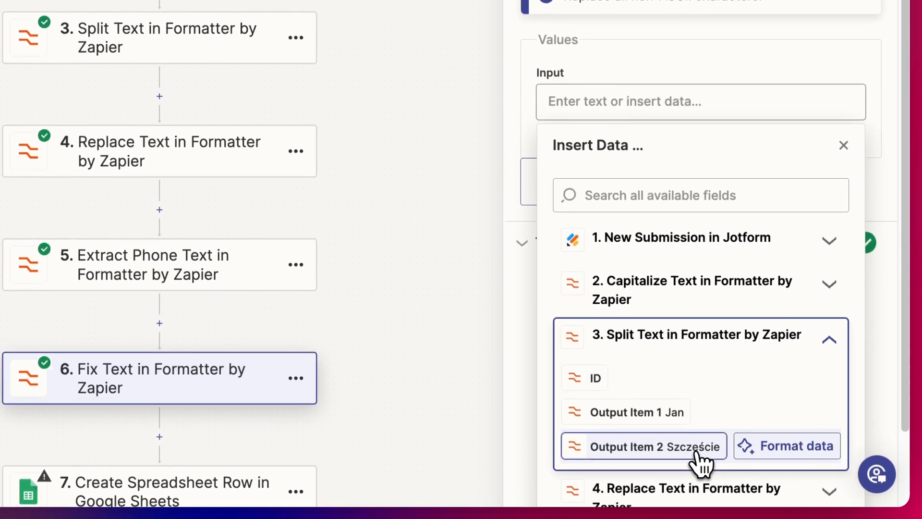
left_click(653, 445)
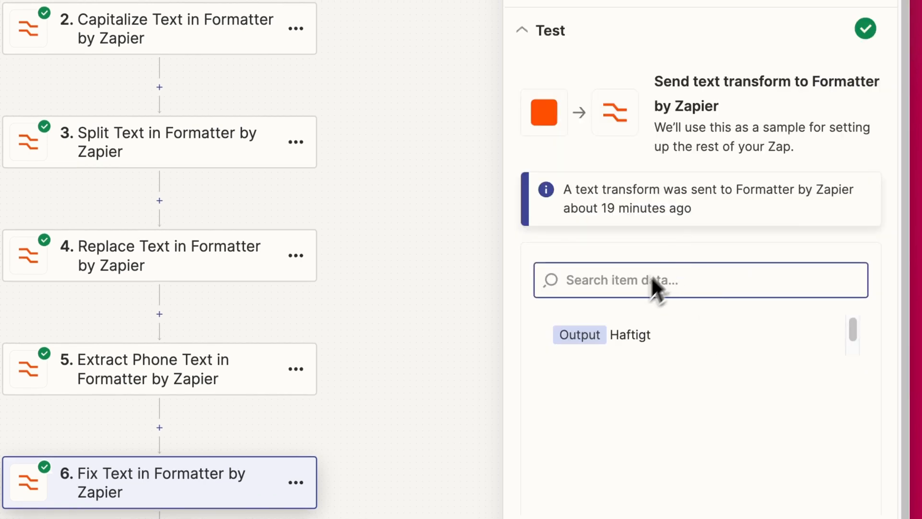
scroll("down", 3)
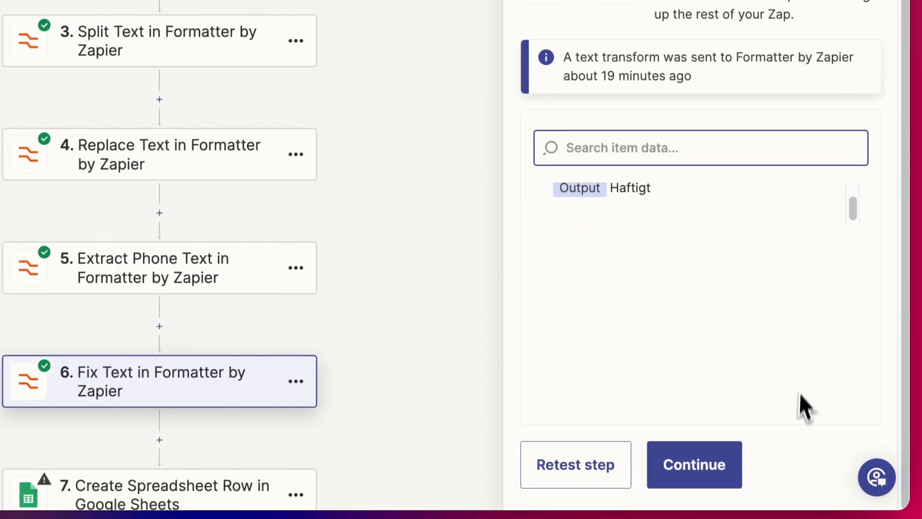
left_click(574, 464)
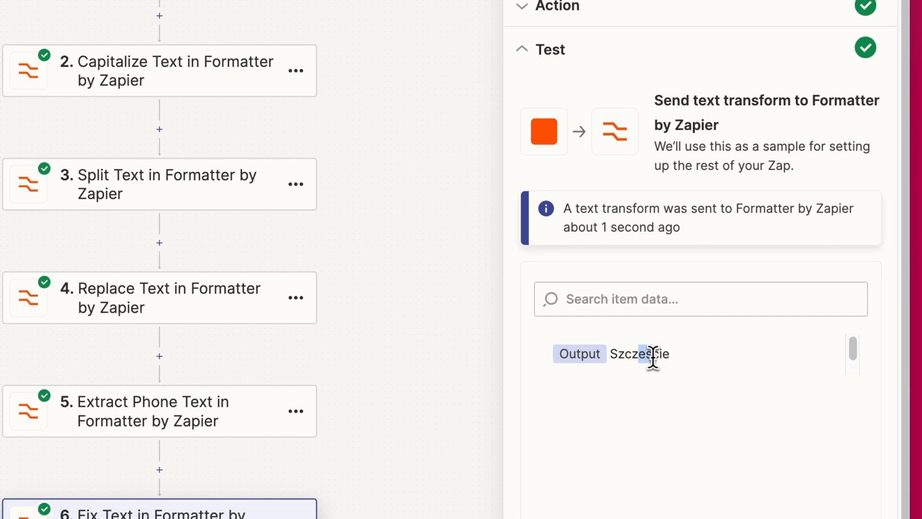
mouse_move(651, 354)
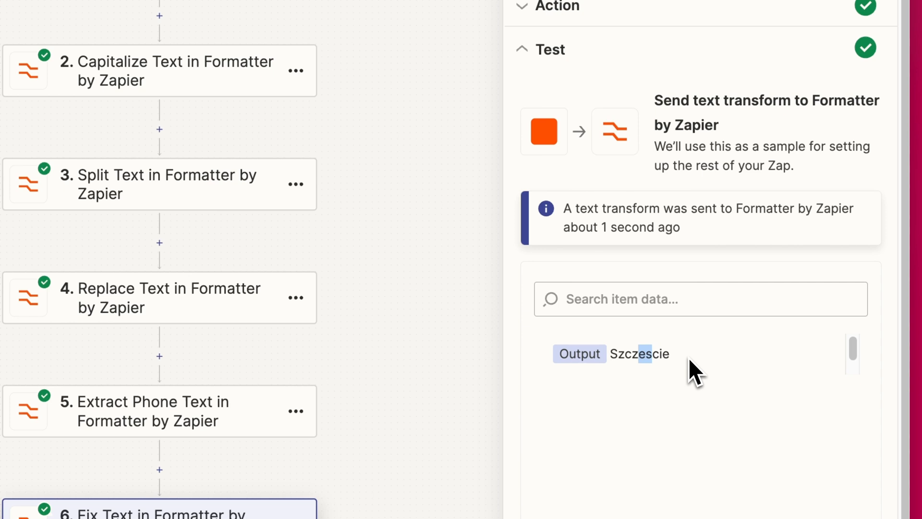
mouse_move(714, 382)
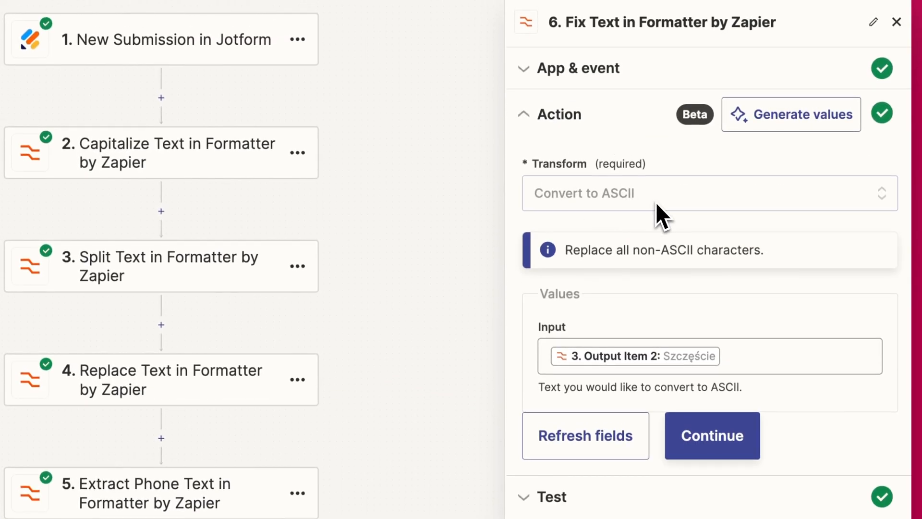
Step: Set Google Sheets to Create Spreadsheet Row in the Zapier Formatter Step Demo spreadsheet, Sheet1
left_click(710, 435)
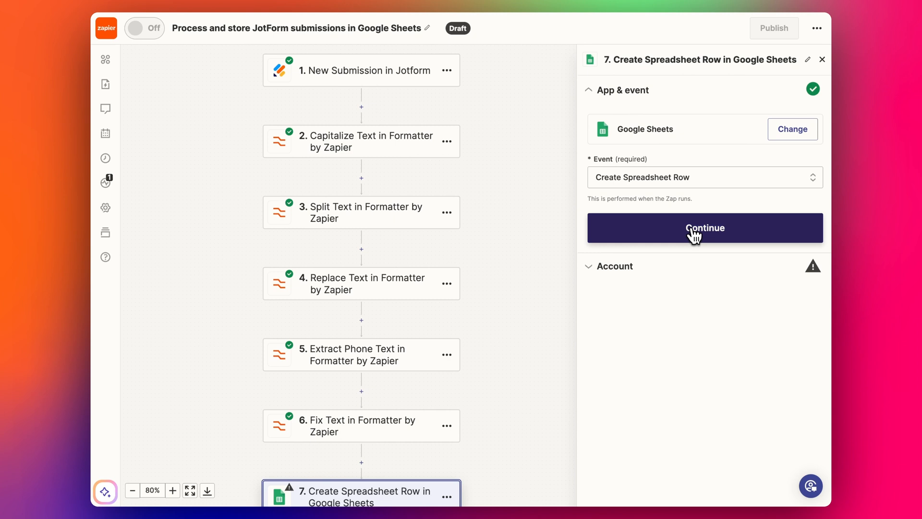
left_click(704, 228)
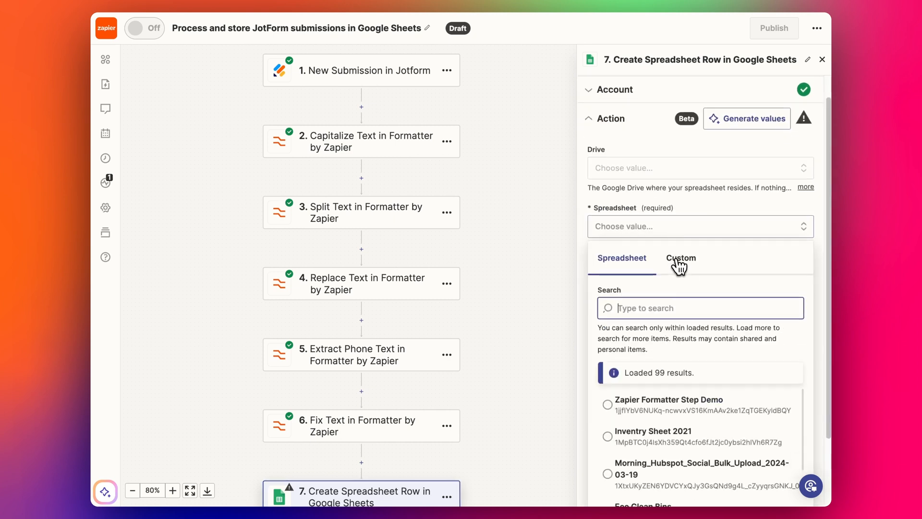
left_click(667, 404)
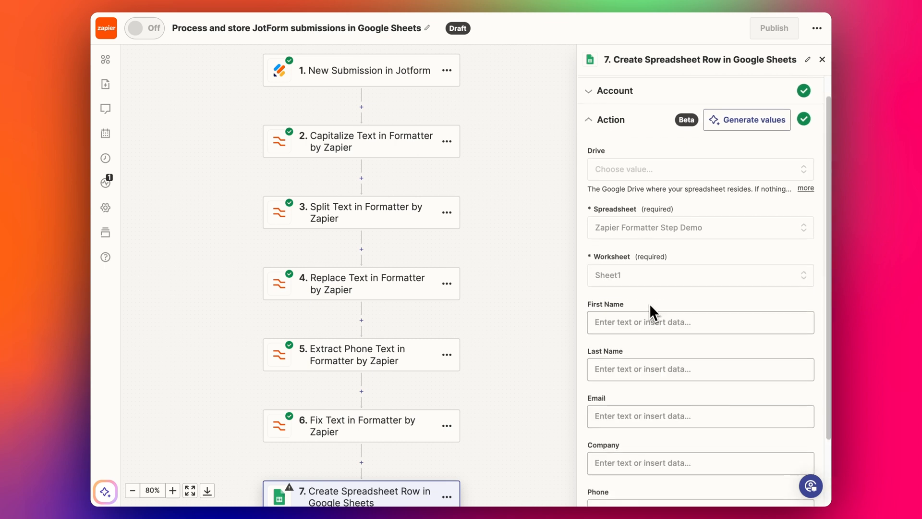
Step: Map First Name to the Split Text first part and Email to the cleaned email output
left_click(699, 322)
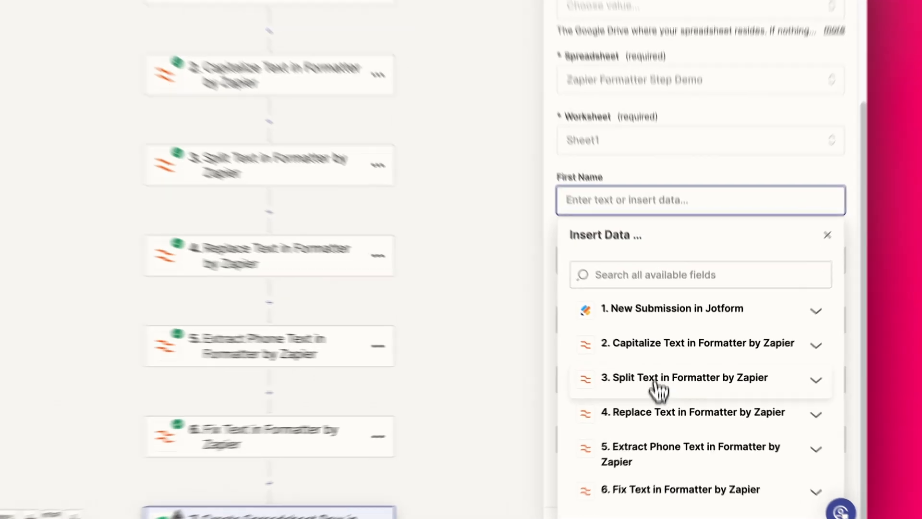
left_click(690, 412)
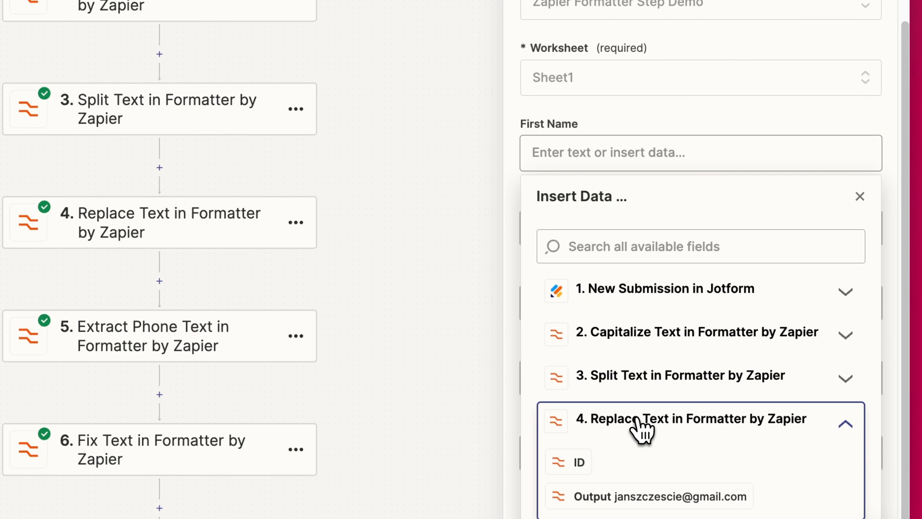
left_click(609, 426)
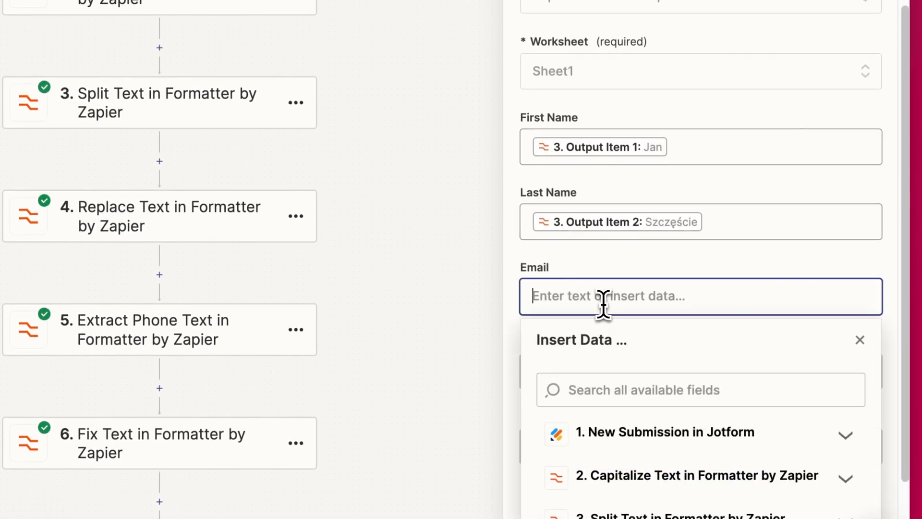
scroll("down", 3)
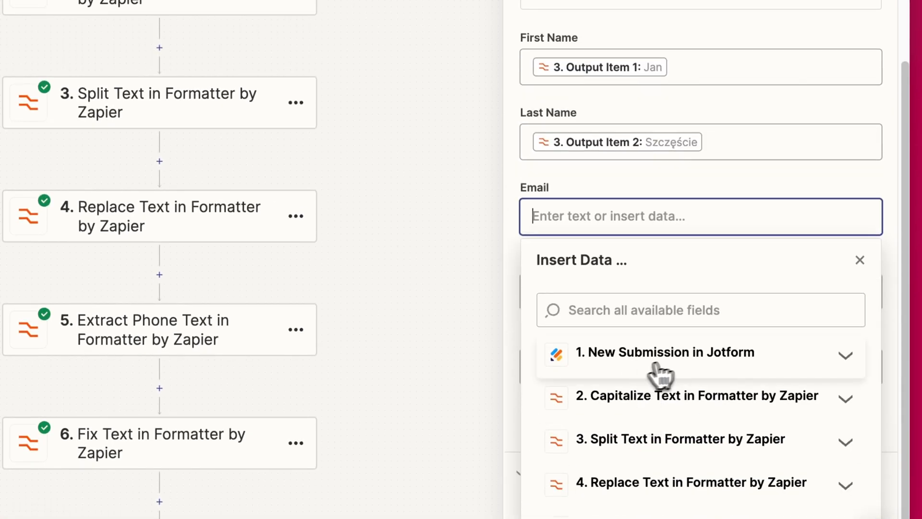
left_click(691, 482)
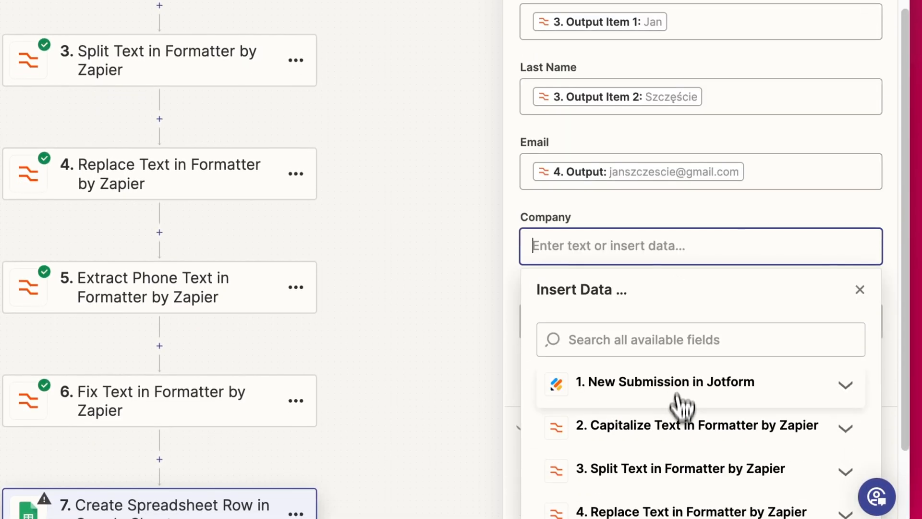
left_click(664, 382)
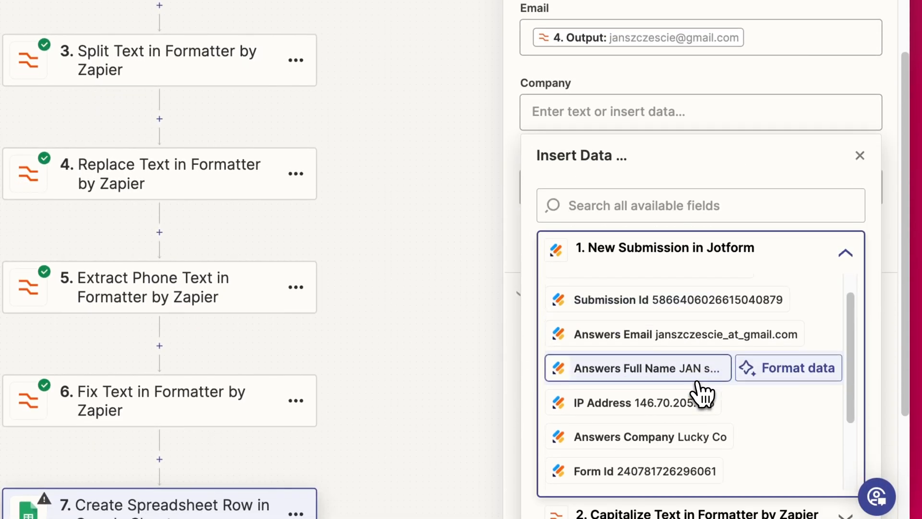
left_click(637, 436)
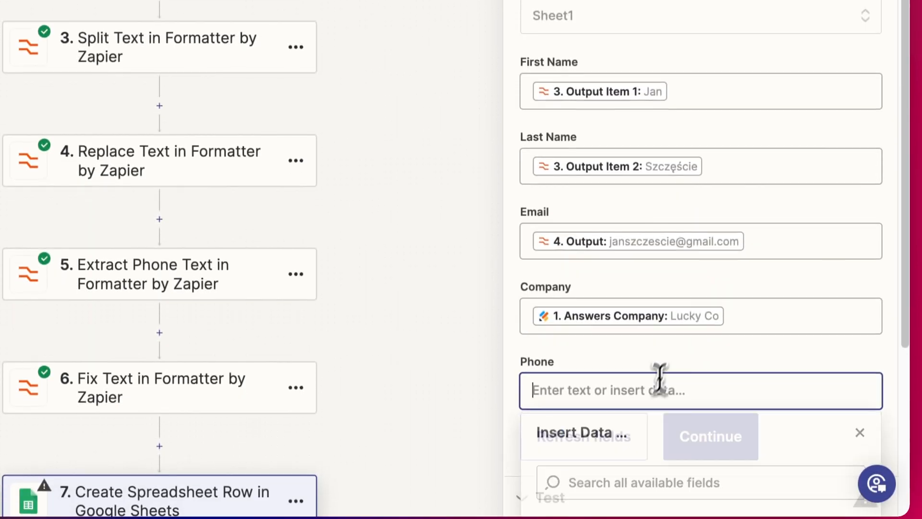
left_click(575, 431)
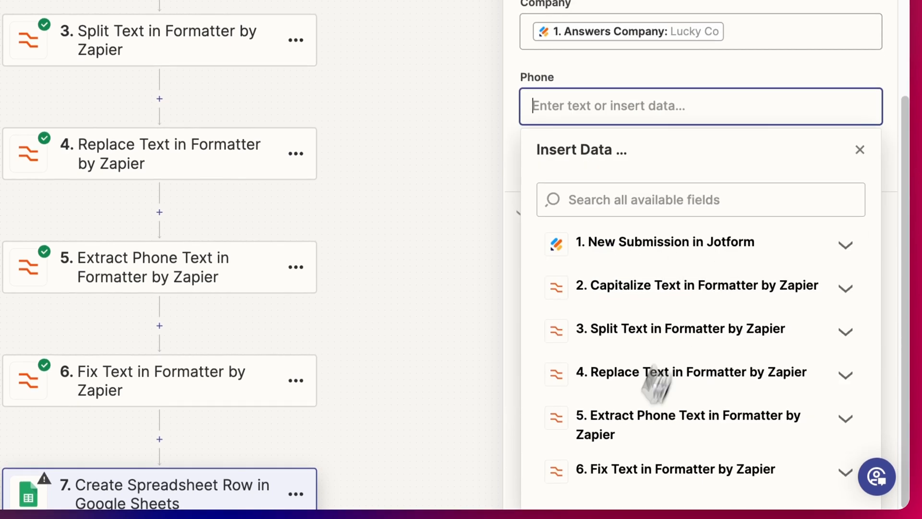
left_click(688, 423)
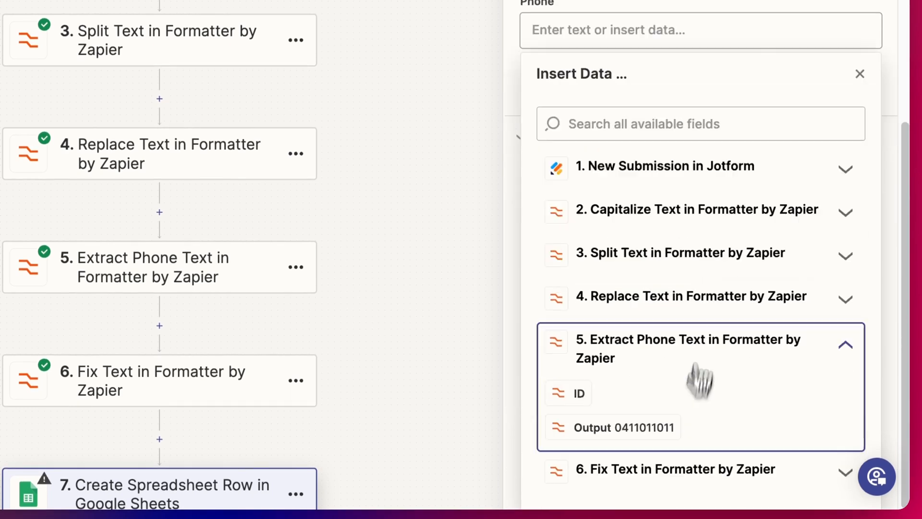
left_click(623, 427)
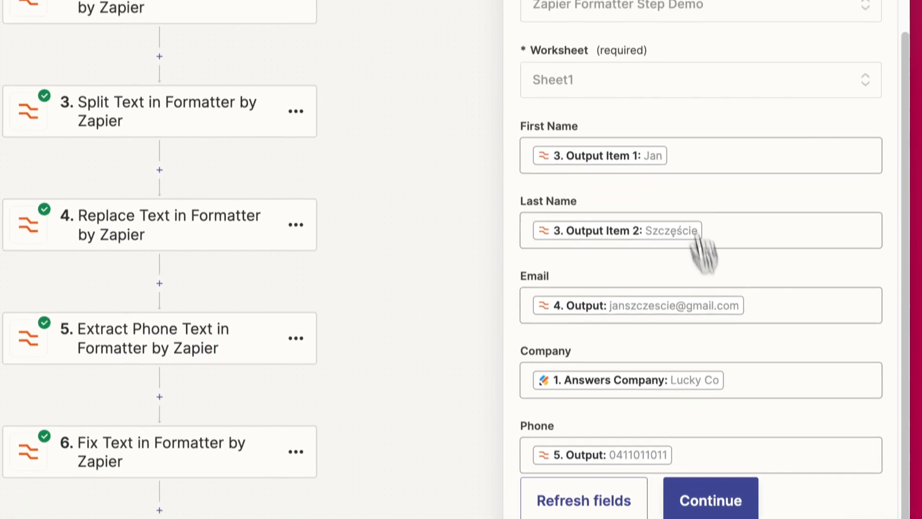
scroll("down", 3)
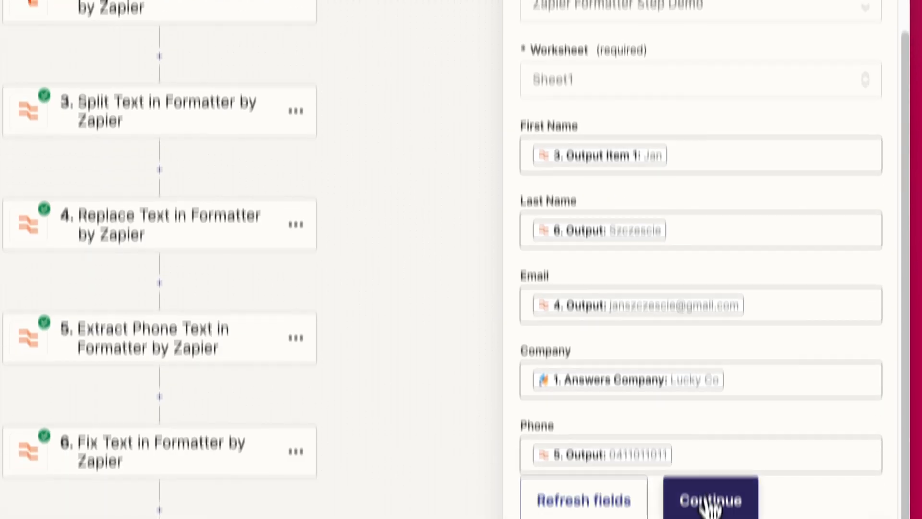
Step: Continue to testing, then set the sheet's Phone column E to Plain text format
left_click(710, 499)
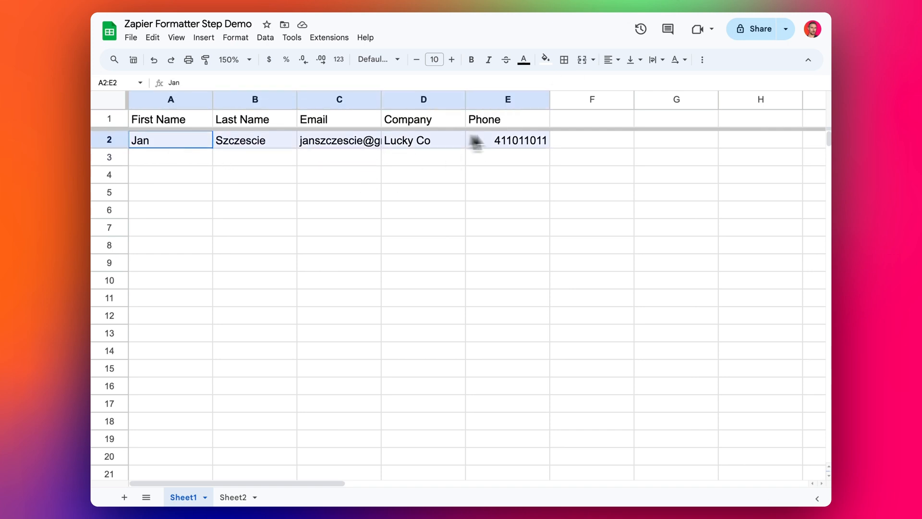
left_click(507, 140)
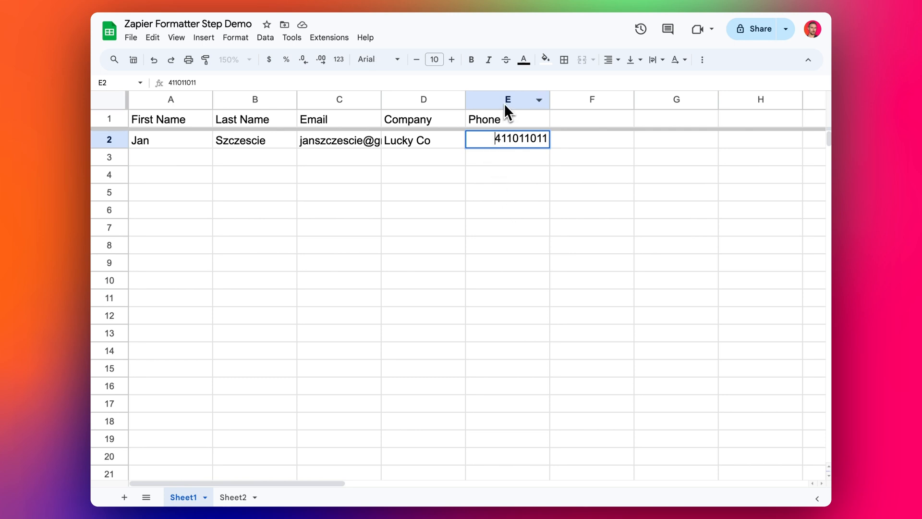
left_click(507, 99)
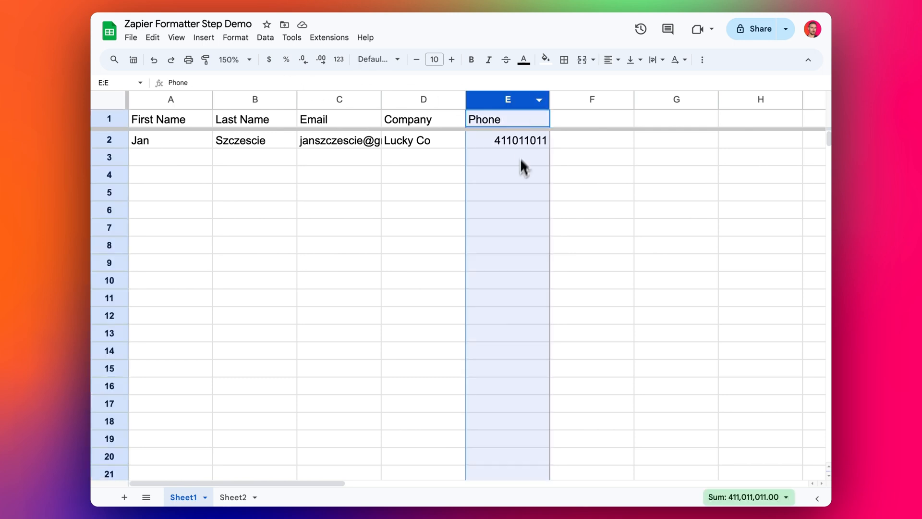
left_click(339, 59)
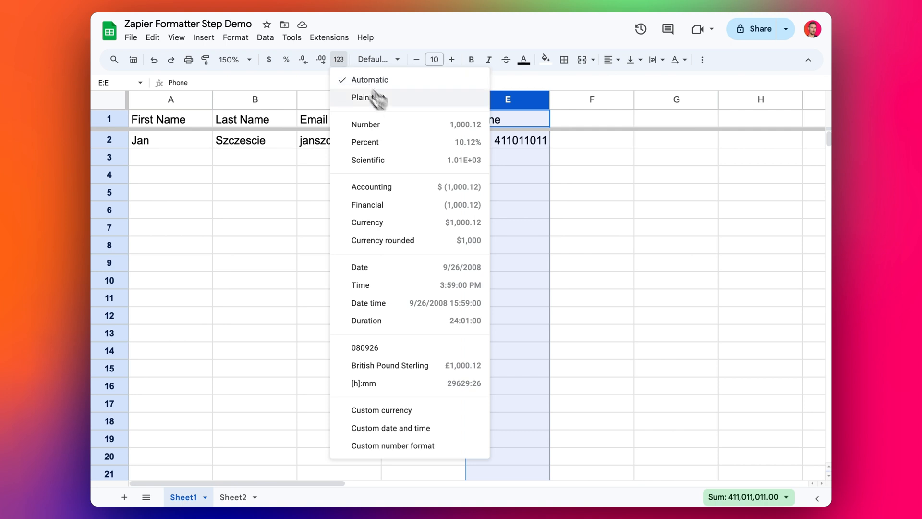
left_click(365, 97)
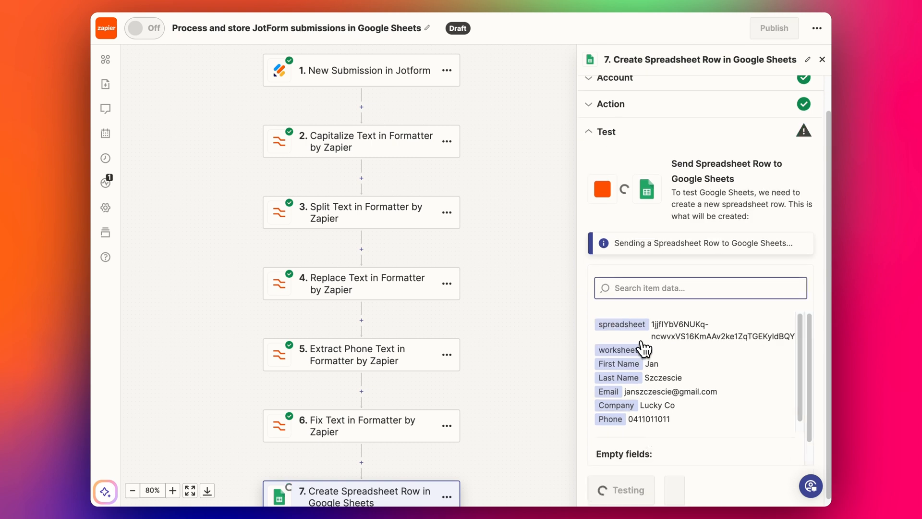
left_click(622, 488)
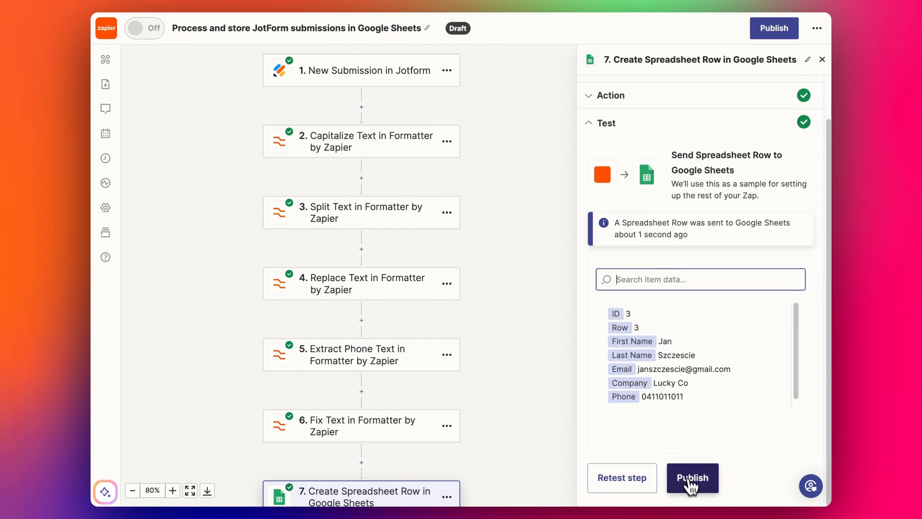
left_click(692, 477)
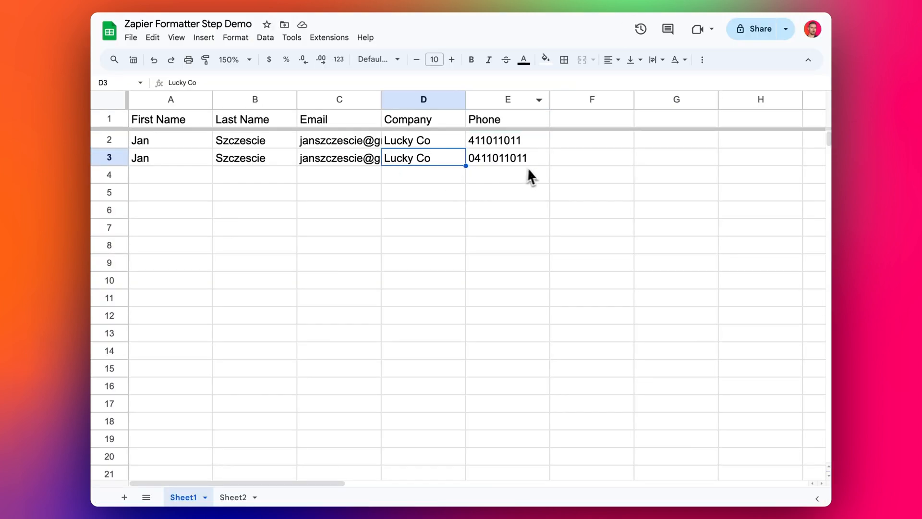
left_click(507, 175)
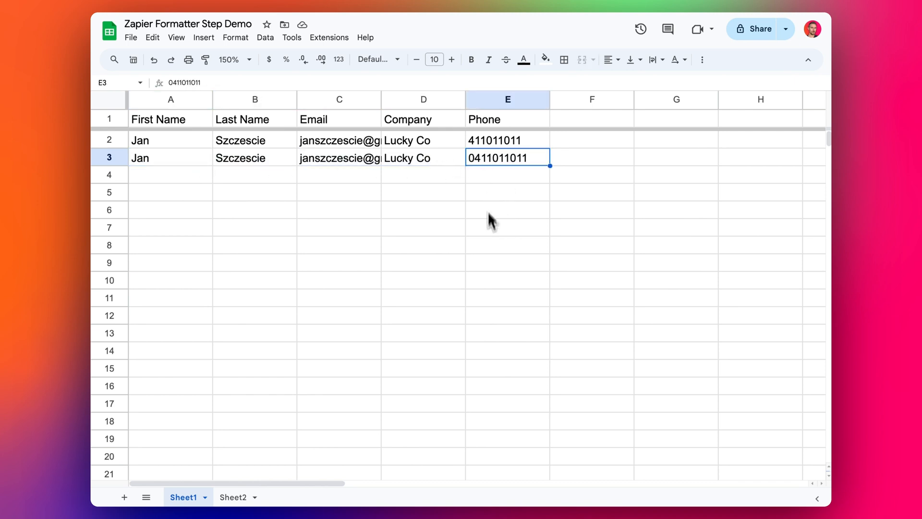
mouse_move(461, 88)
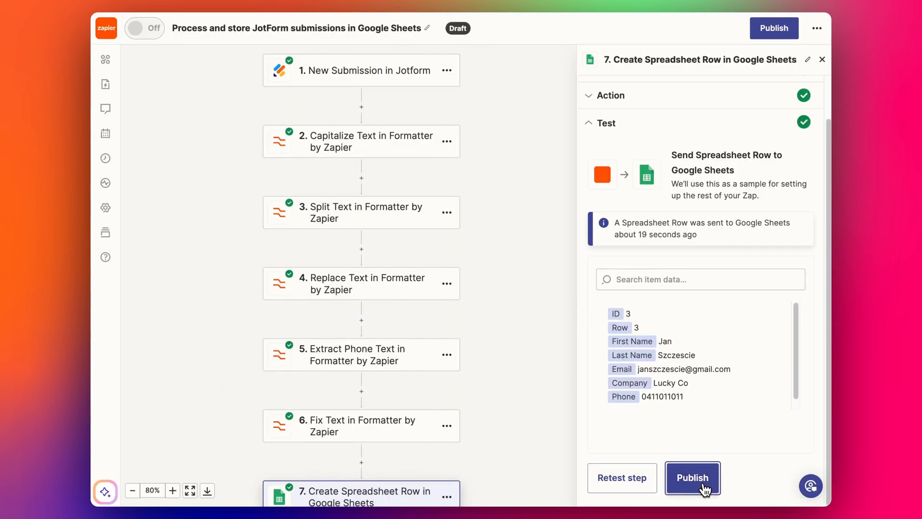
Step: Publish the zap and dismiss the 'Zap published' notification
left_click(693, 477)
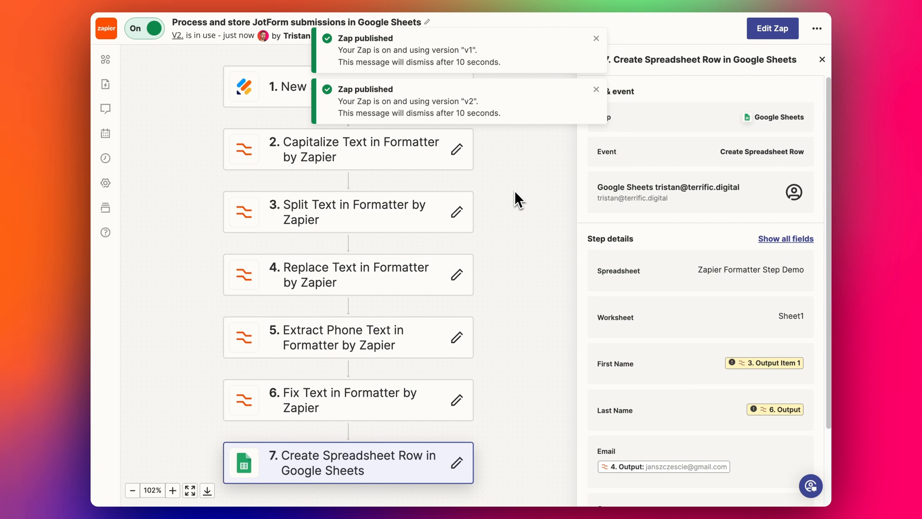
left_click(596, 39)
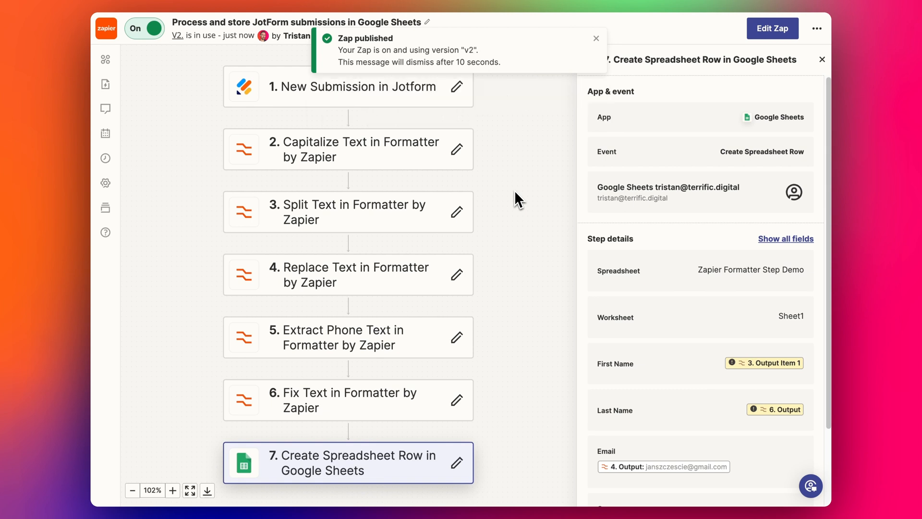